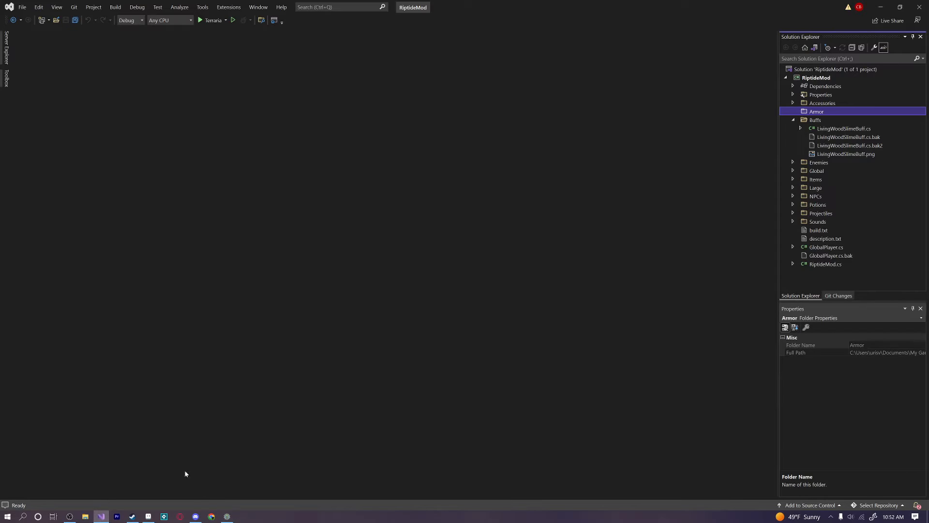
{"action": "mouse_move", "coordinate": [253, 307]}
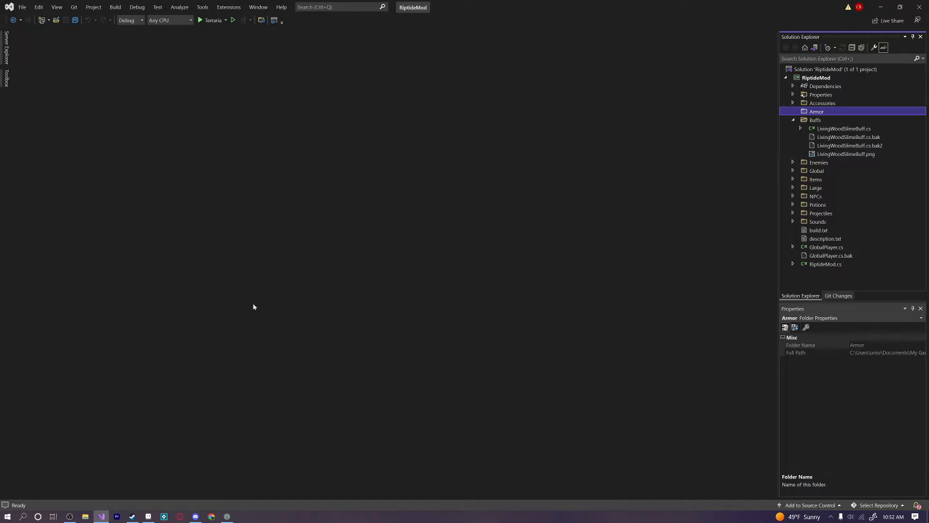
{"action": "mouse_move", "coordinate": [754, 164]}
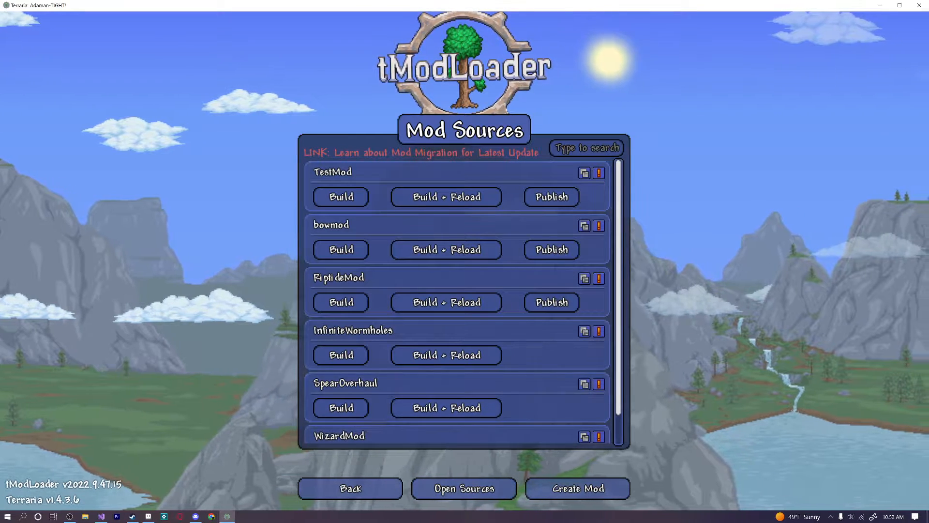
Browse from tModLoader's mod sources into RiptideMod and launch RiptideMod.sln.
{"action": "left_click", "coordinate": [464, 501]}
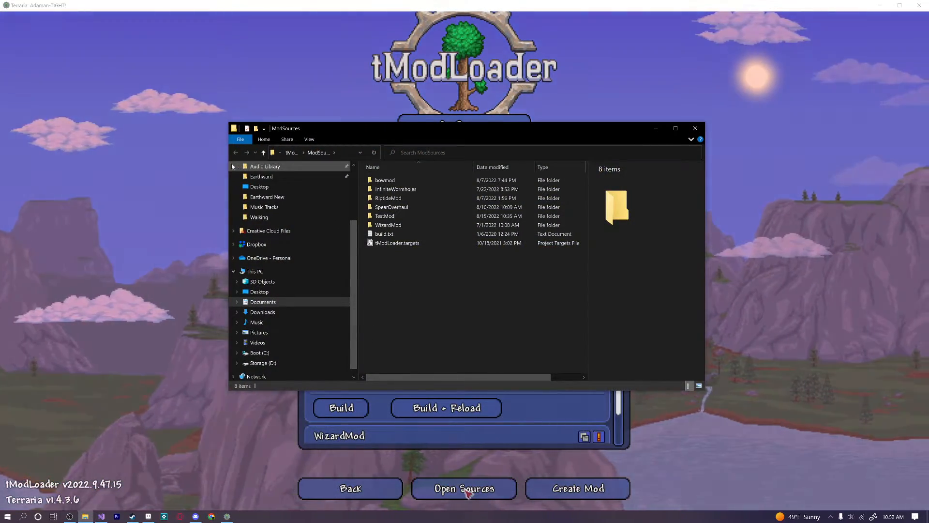
{"action": "double_click", "coordinate": [388, 198]}
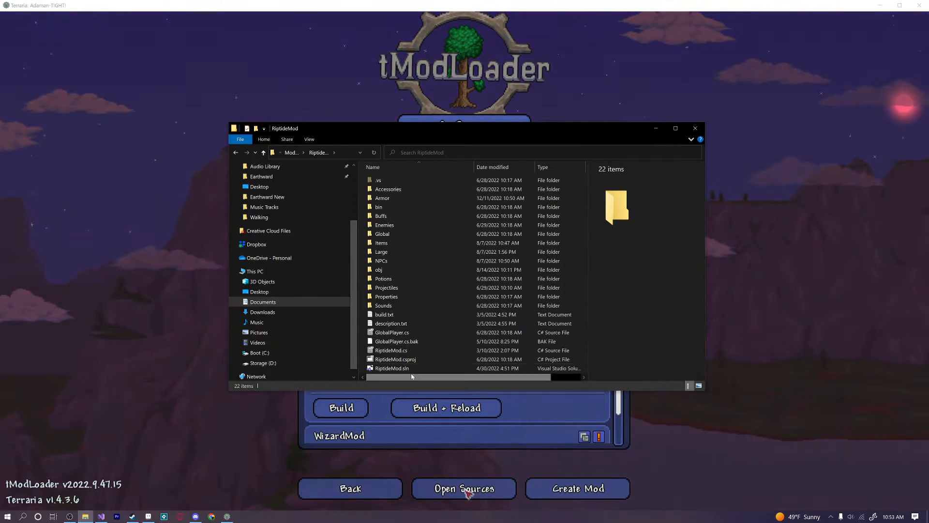
{"action": "left_click", "coordinate": [391, 367]}
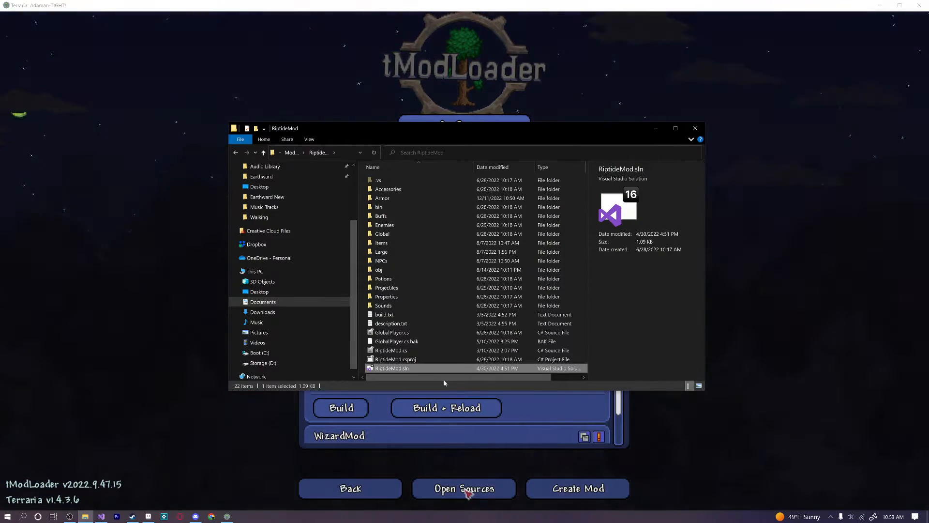
{"action": "double_click", "coordinate": [391, 368]}
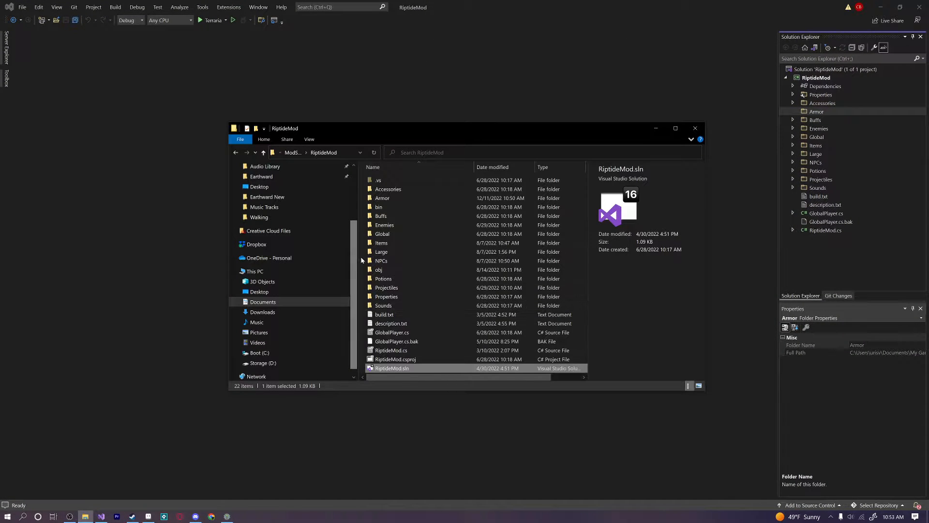
{"action": "left_click", "coordinate": [381, 197]}
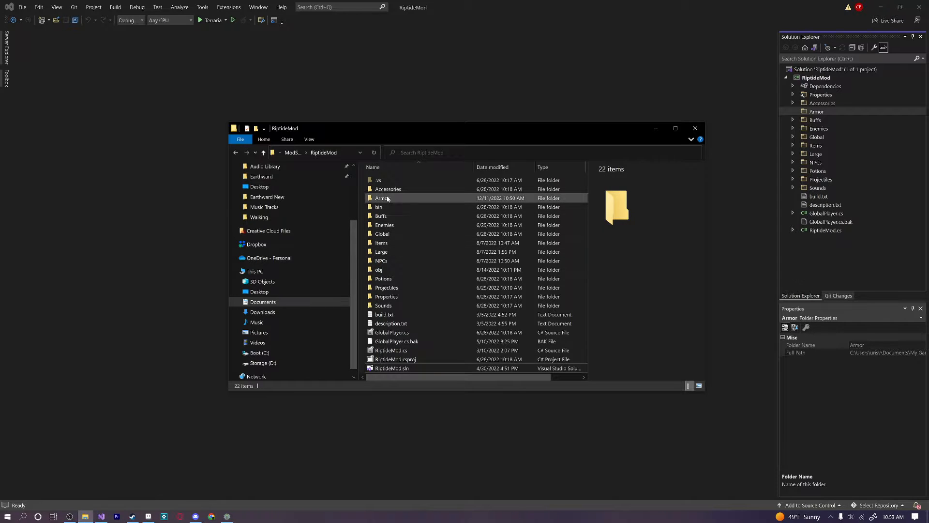
{"action": "left_click", "coordinate": [381, 198]}
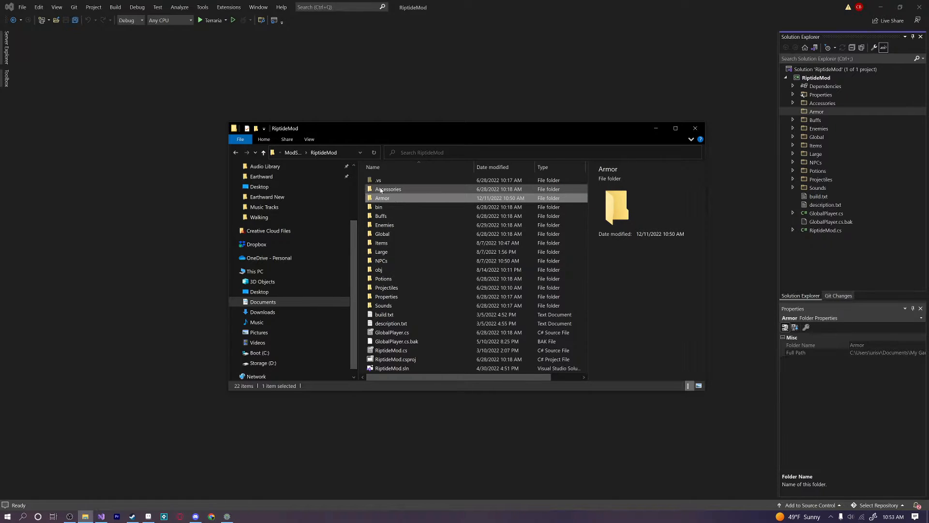
{"action": "double_click", "coordinate": [383, 197]}
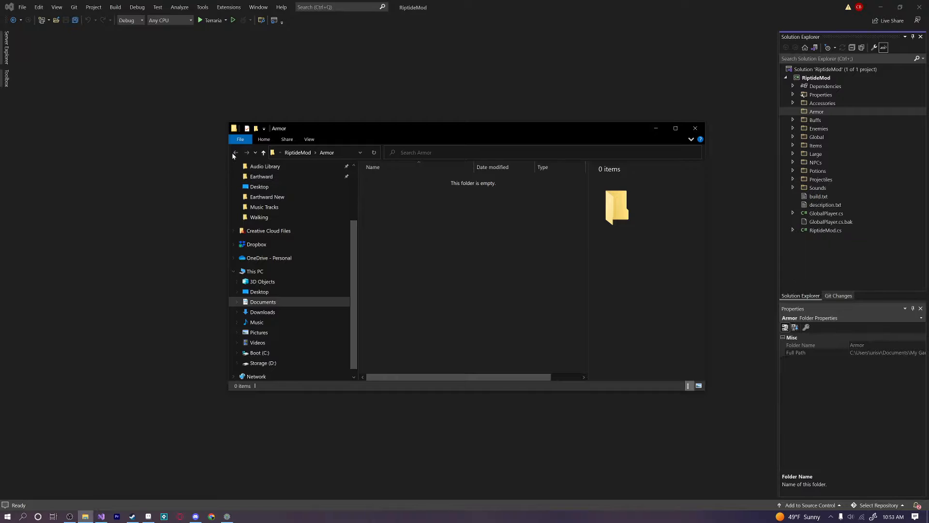
{"action": "left_click", "coordinate": [235, 152]}
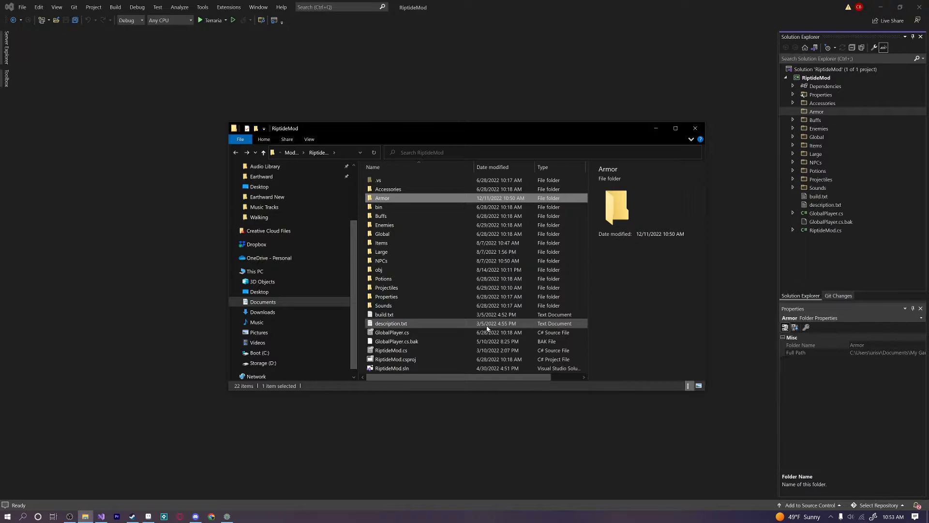
Bring the Visual Studio window with the RiptideMod solution back to the front.
{"action": "left_click", "coordinate": [695, 127]}
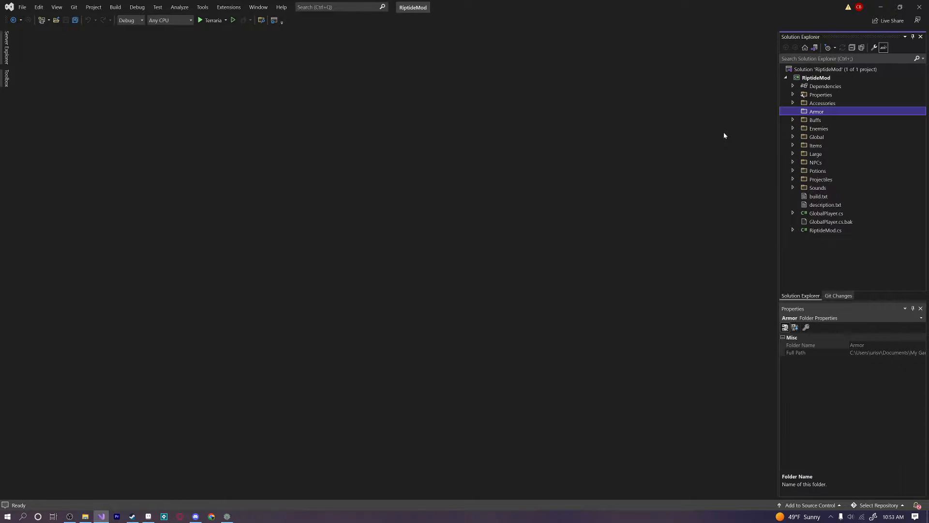
{"action": "mouse_move", "coordinate": [207, 449]}
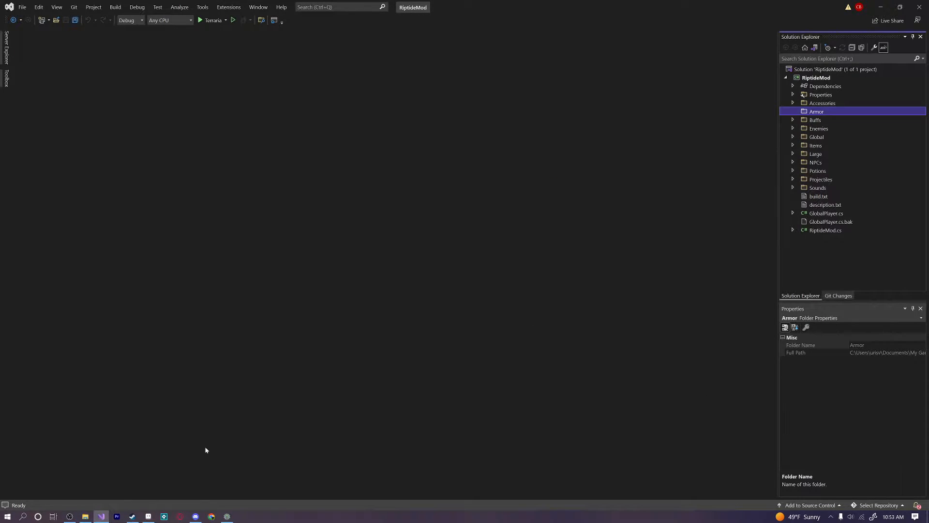
{"action": "mouse_move", "coordinate": [187, 487]}
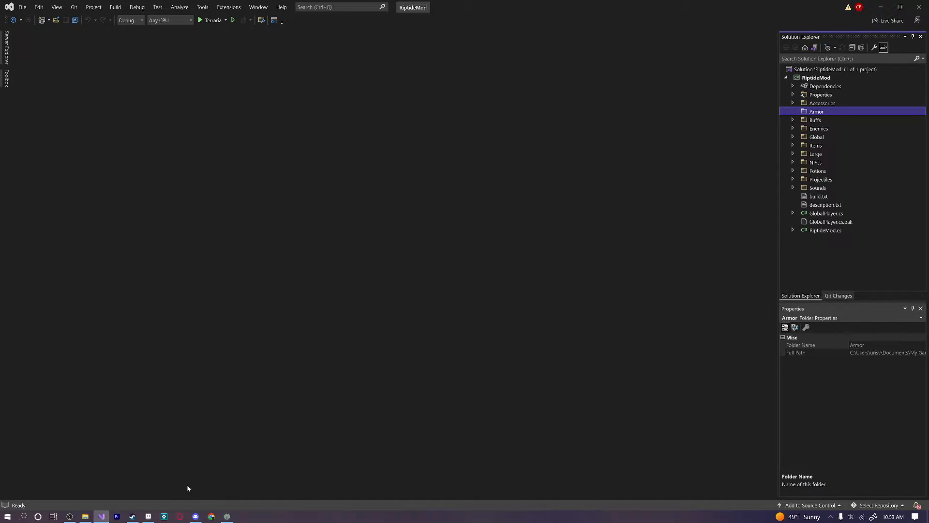
{"action": "mouse_move", "coordinate": [303, 353]}
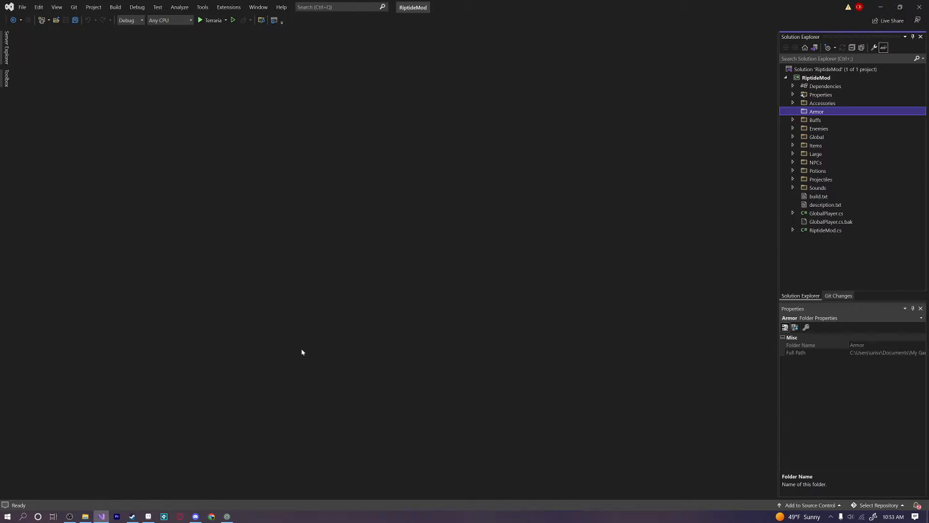
{"action": "mouse_move", "coordinate": [178, 418]}
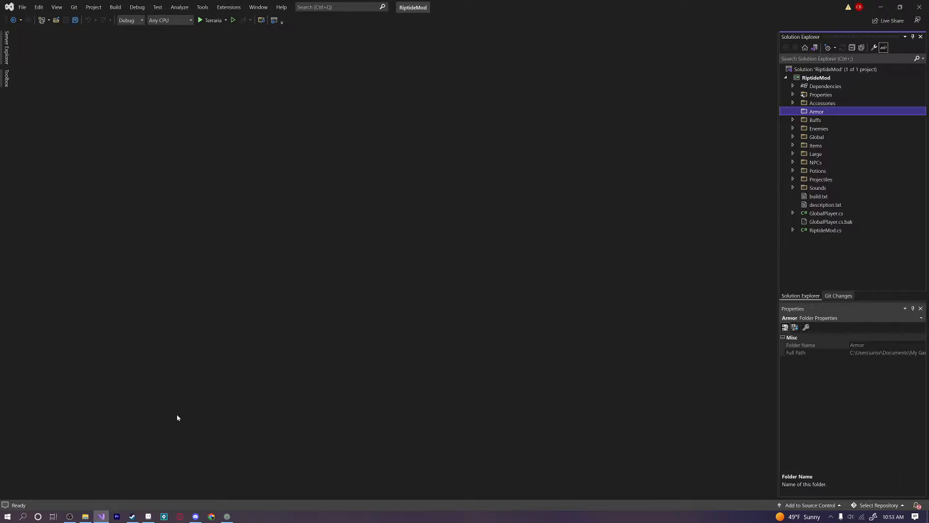
{"action": "mouse_move", "coordinate": [156, 443]}
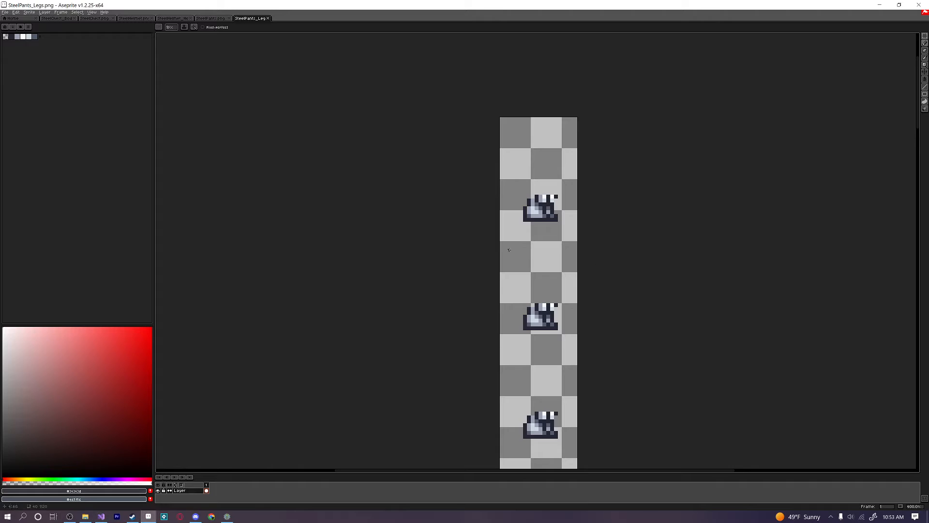
{"action": "scroll", "scroll_direction": "down", "scroll_amount": 3}
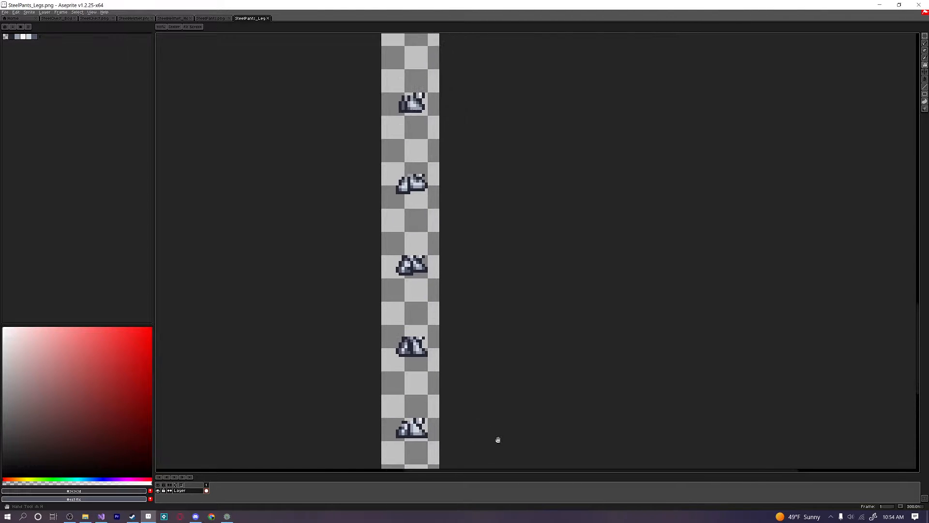
{"action": "left_click_drag", "start_coordinate": [498, 439], "coordinate": [535, 202]}
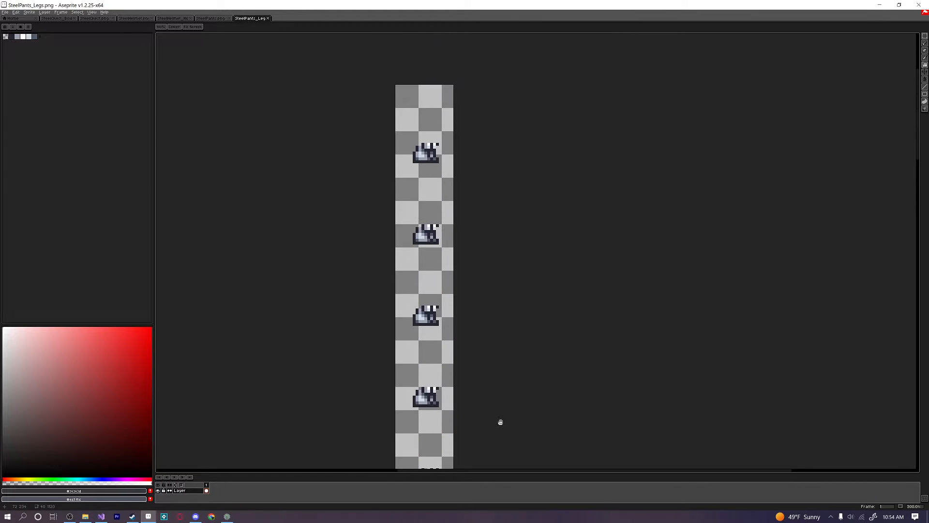
{"action": "mouse_move", "coordinate": [512, 380]}
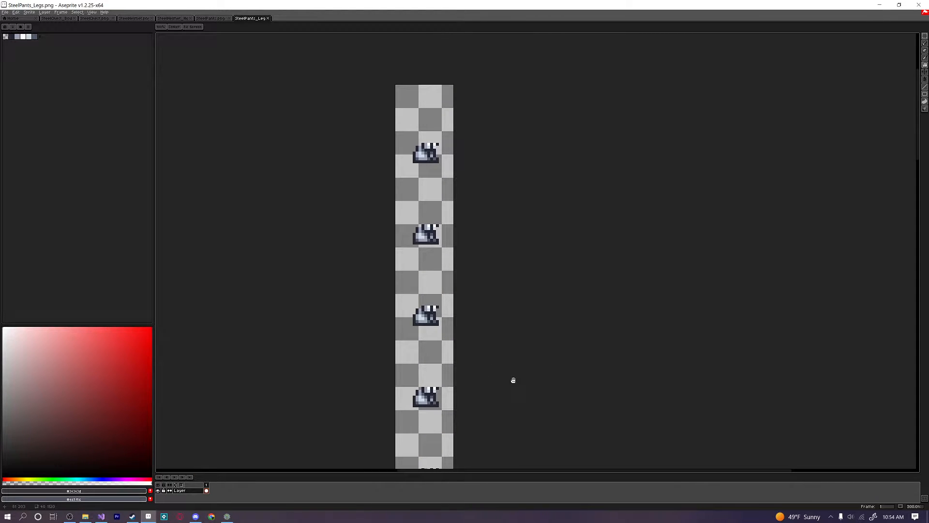
{"action": "mouse_move", "coordinate": [511, 381]}
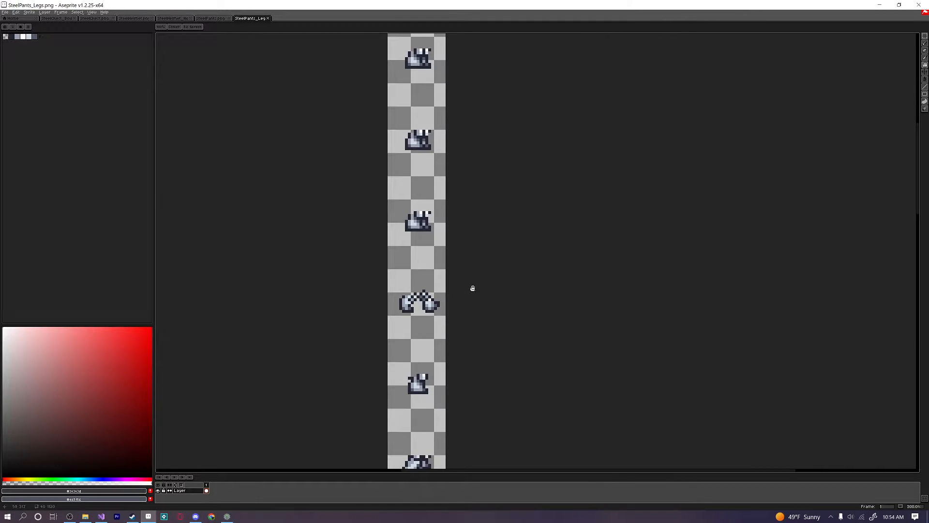
{"action": "mouse_move", "coordinate": [469, 292]}
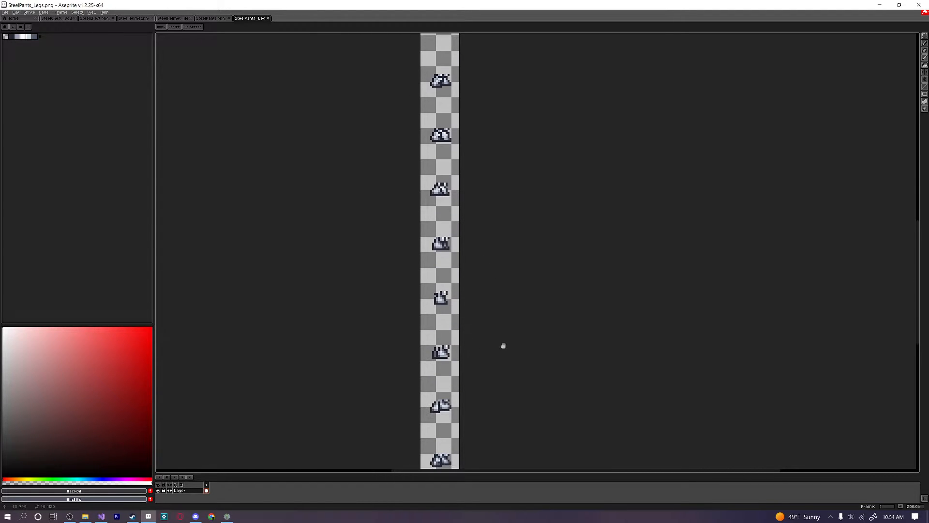
{"action": "scroll", "scroll_direction": "down", "scroll_amount": 3}
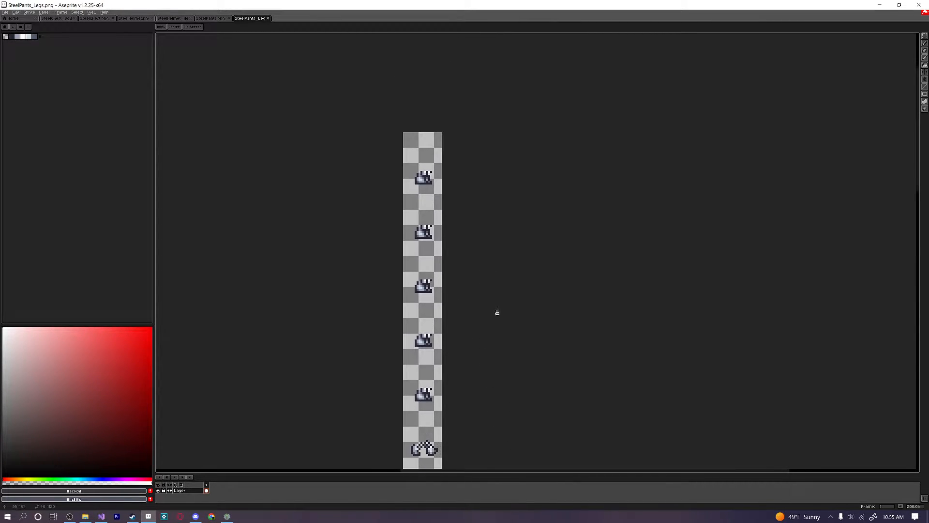
{"action": "left_click", "coordinate": [174, 18]}
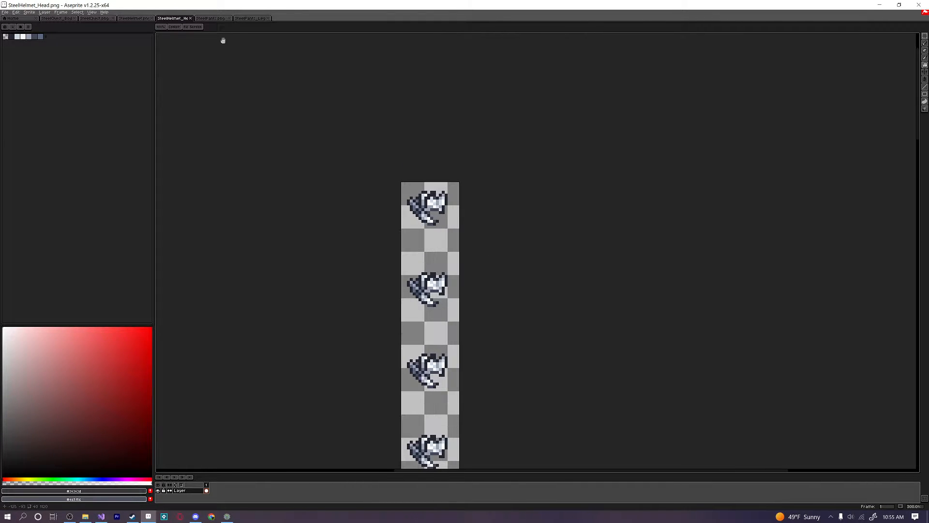
{"action": "left_click", "coordinate": [254, 19]}
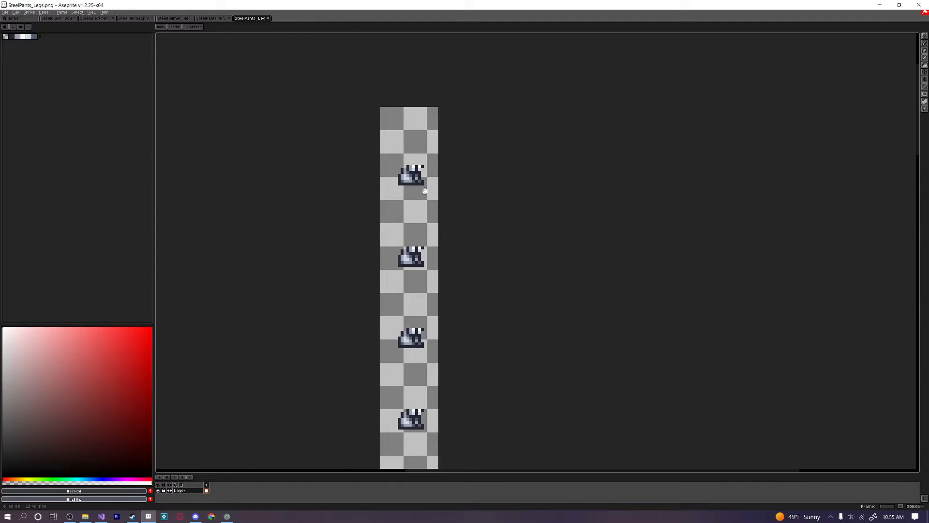
{"action": "mouse_move", "coordinate": [434, 170]}
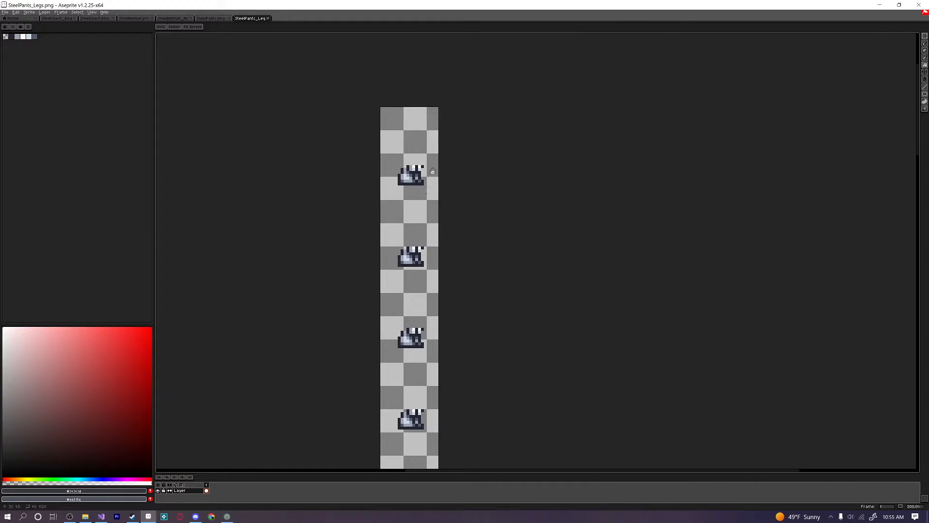
{"action": "mouse_move", "coordinate": [240, 105]}
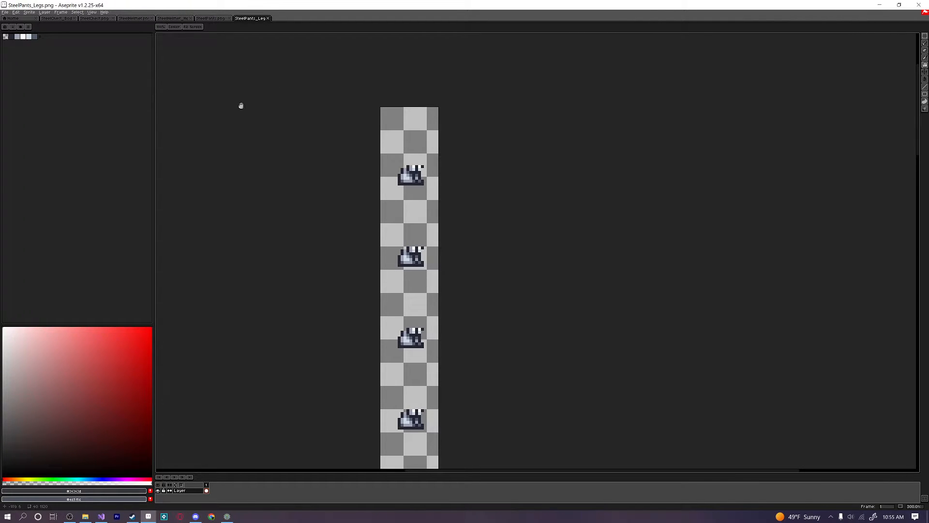
{"action": "mouse_move", "coordinate": [350, 111]}
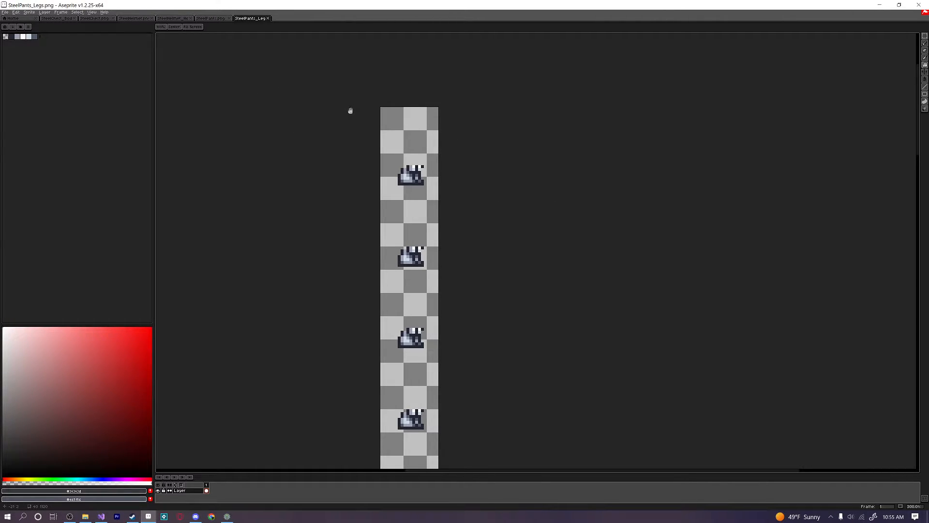
{"action": "left_click", "coordinate": [55, 18]}
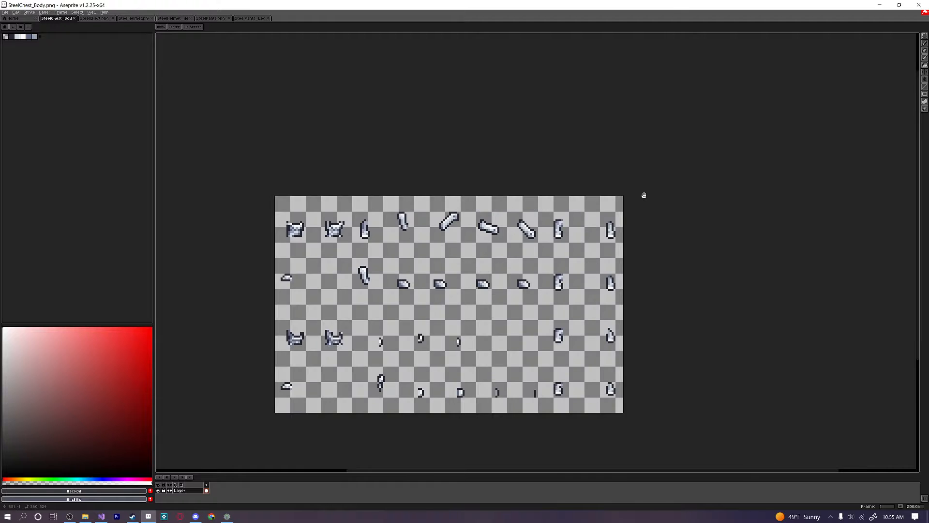
{"action": "mouse_move", "coordinate": [715, 344]}
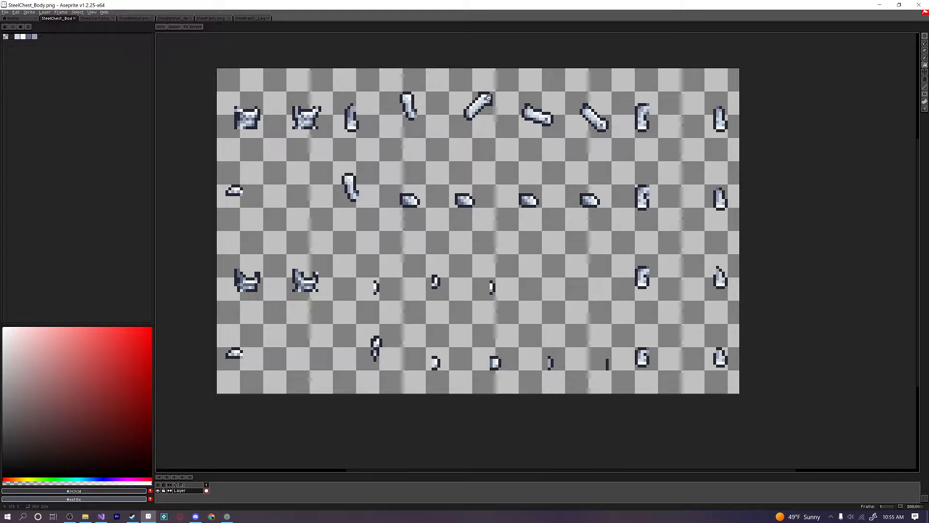
{"action": "mouse_move", "coordinate": [433, 195]}
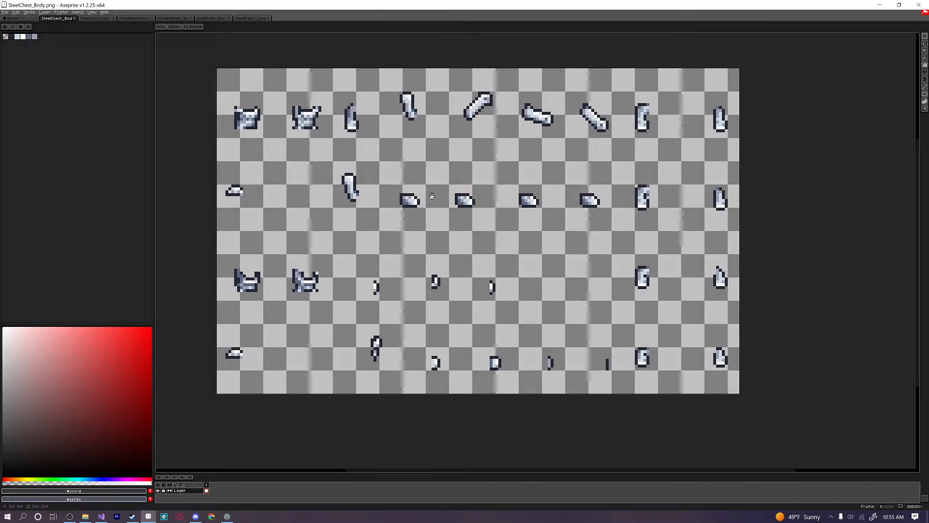
{"action": "mouse_move", "coordinate": [299, 280]}
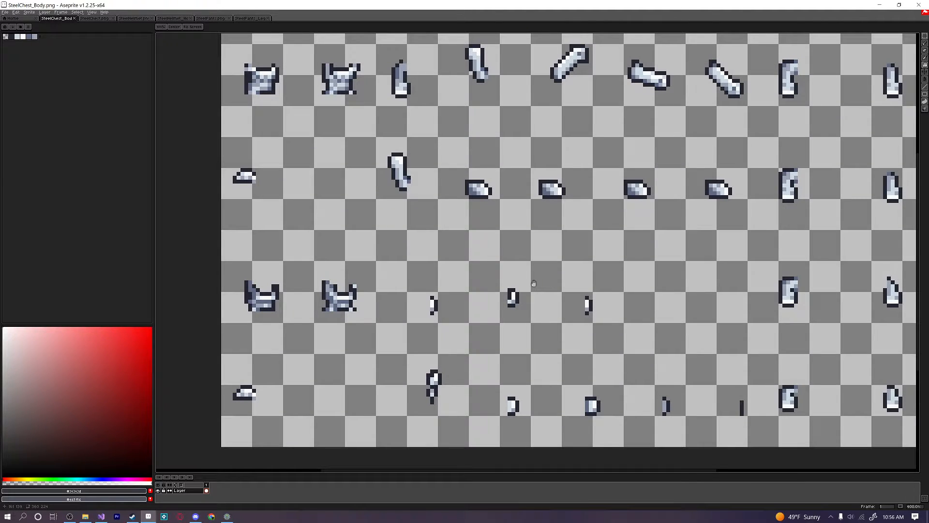
{"action": "scroll", "scroll_direction": "down", "scroll_amount": 3}
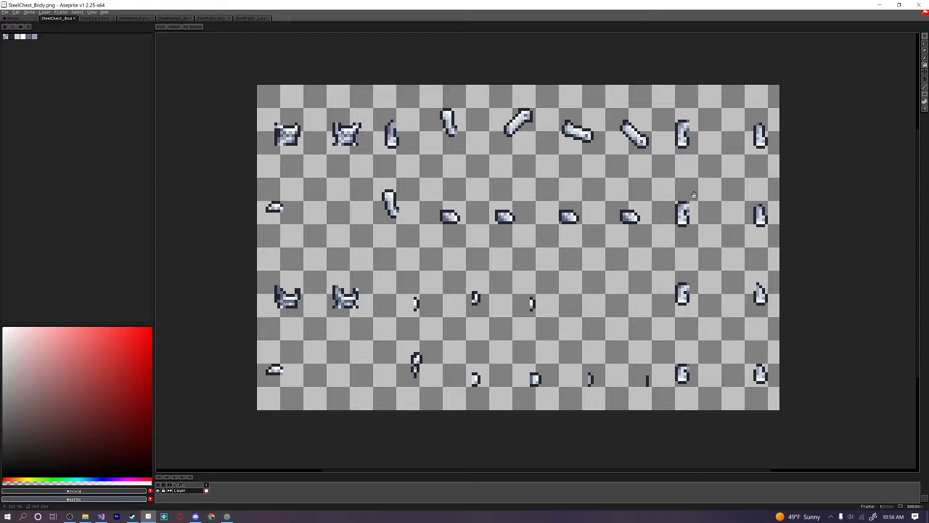
{"action": "mouse_move", "coordinate": [567, 253]}
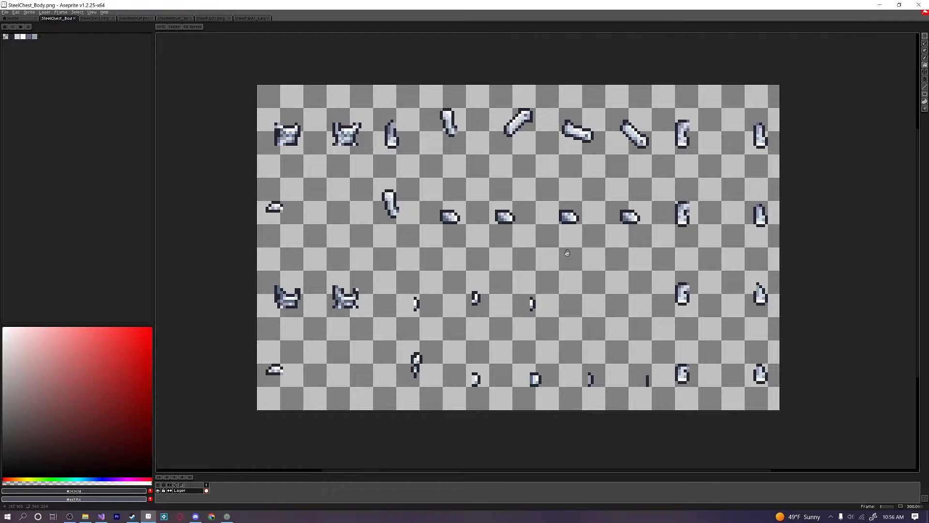
{"action": "scroll", "scroll_direction": "down", "scroll_amount": 3}
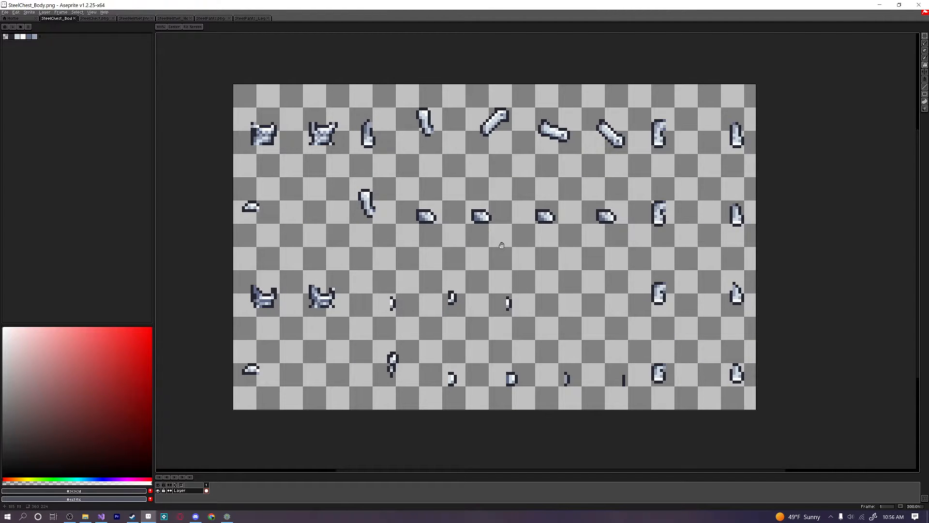
{"action": "left_click", "coordinate": [94, 19]}
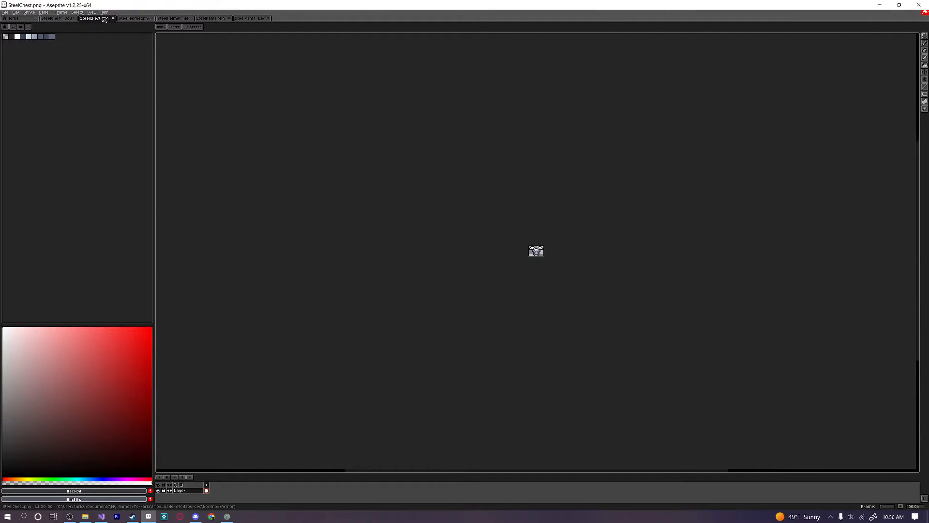
{"action": "left_click", "coordinate": [137, 18]}
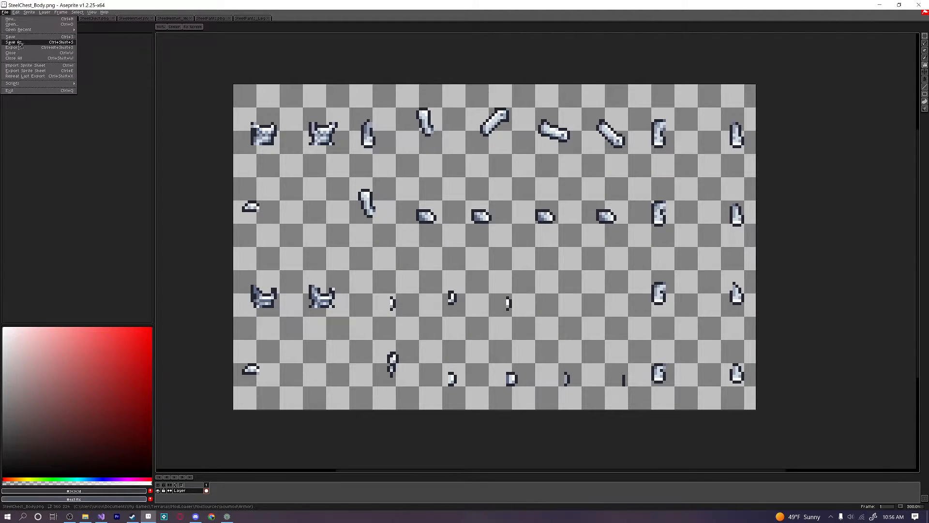
Save the SteelChest_Body sheet into the mod project's Armor folder.
{"action": "left_click", "coordinate": [12, 30]}
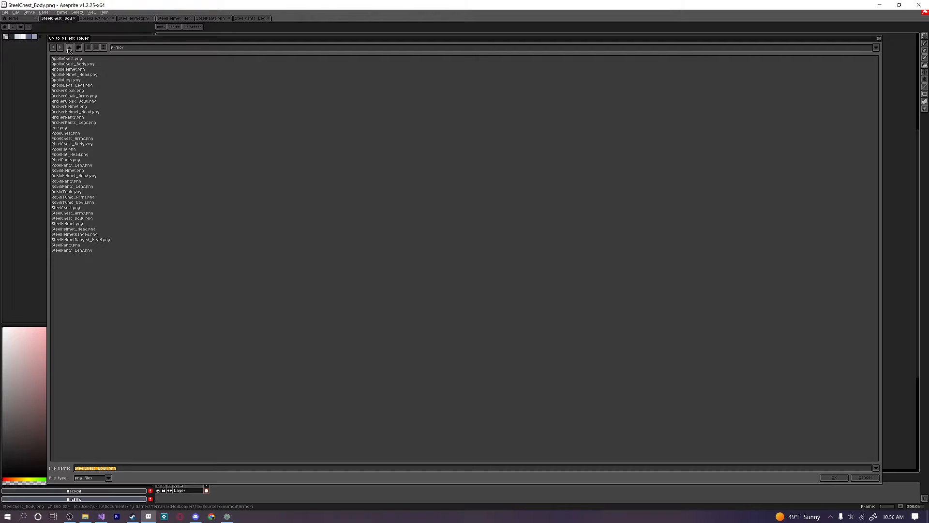
{"action": "left_click", "coordinate": [68, 48]}
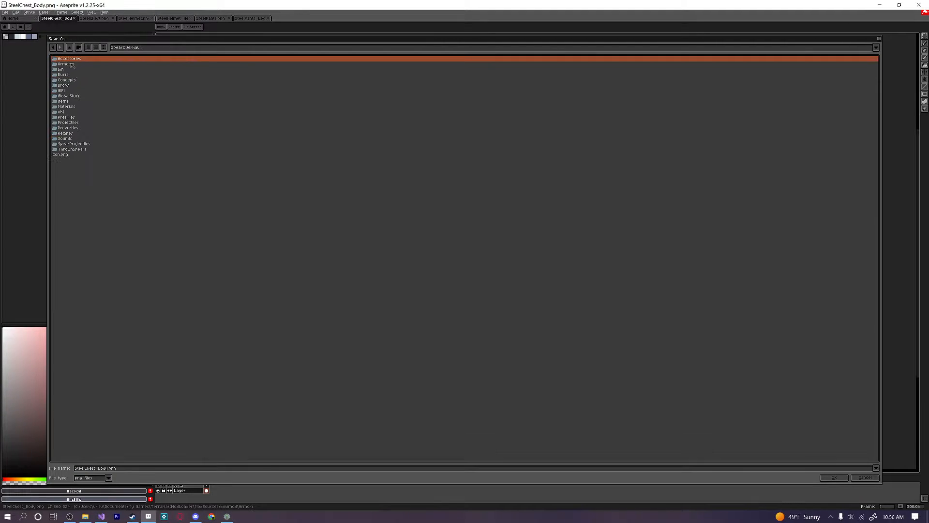
{"action": "double_click", "coordinate": [67, 65]}
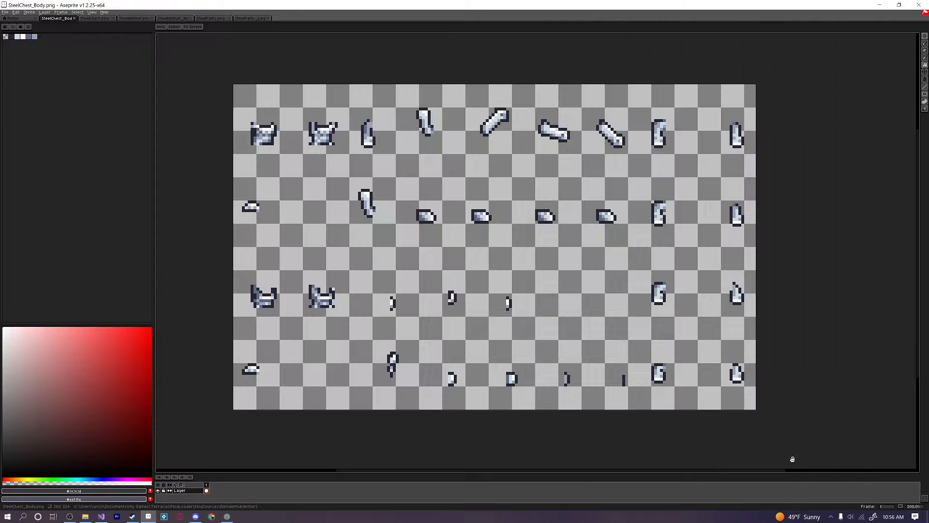
Save the SteelChest sprite into the RiptideMod project folder.
{"action": "left_click", "coordinate": [4, 12]}
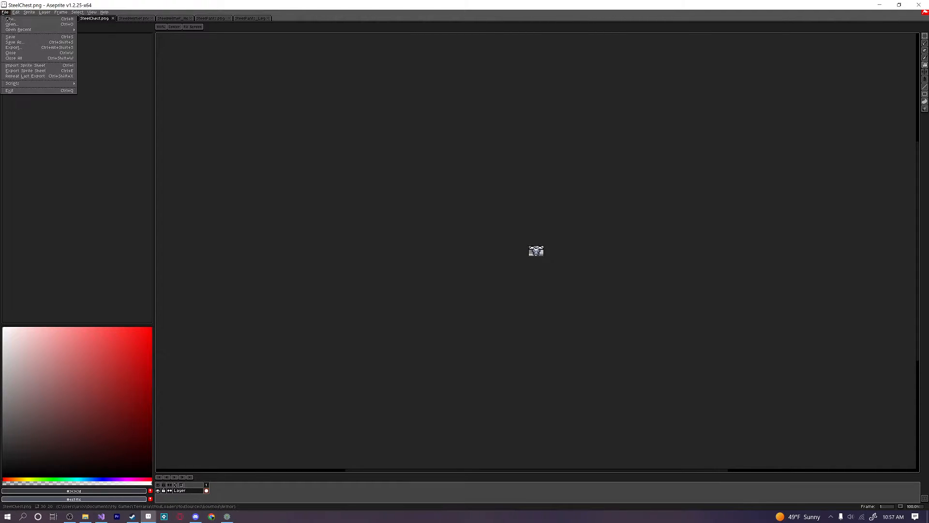
{"action": "left_click", "coordinate": [10, 42]}
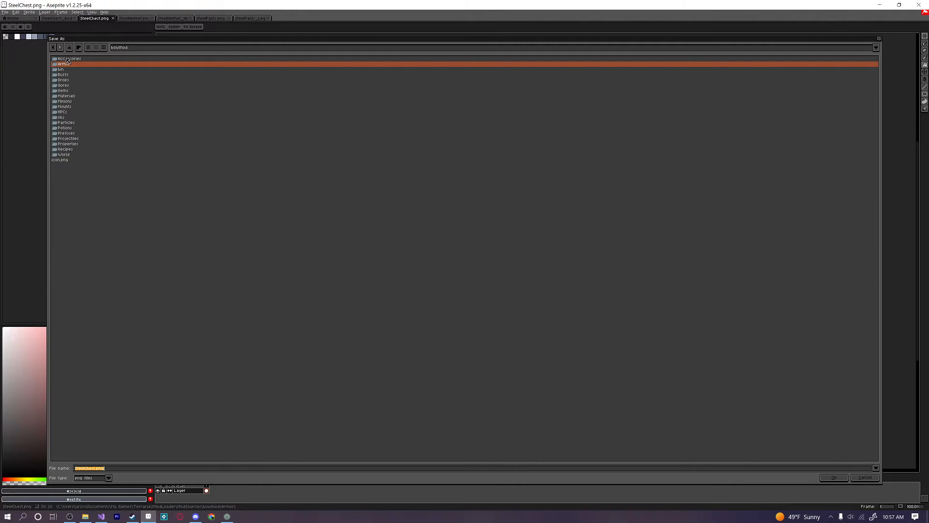
{"action": "left_click", "coordinate": [71, 49]}
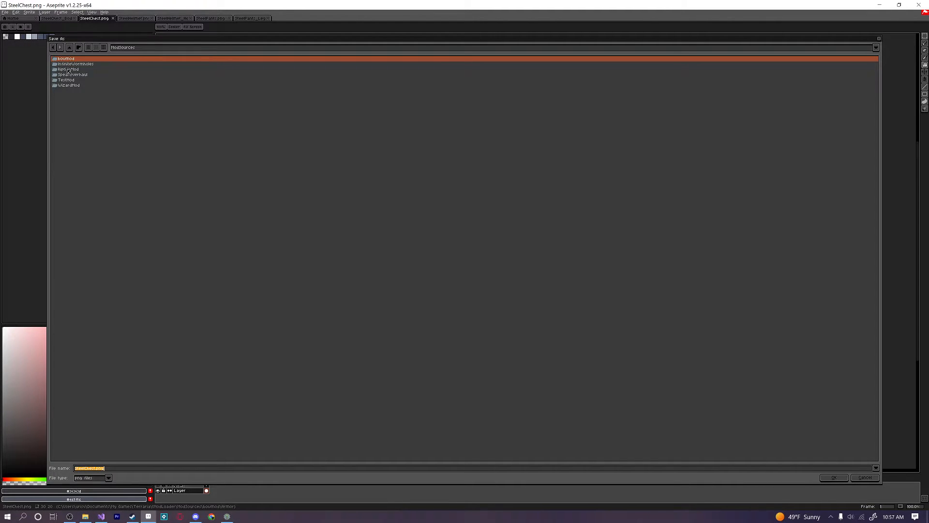
{"action": "double_click", "coordinate": [63, 58]}
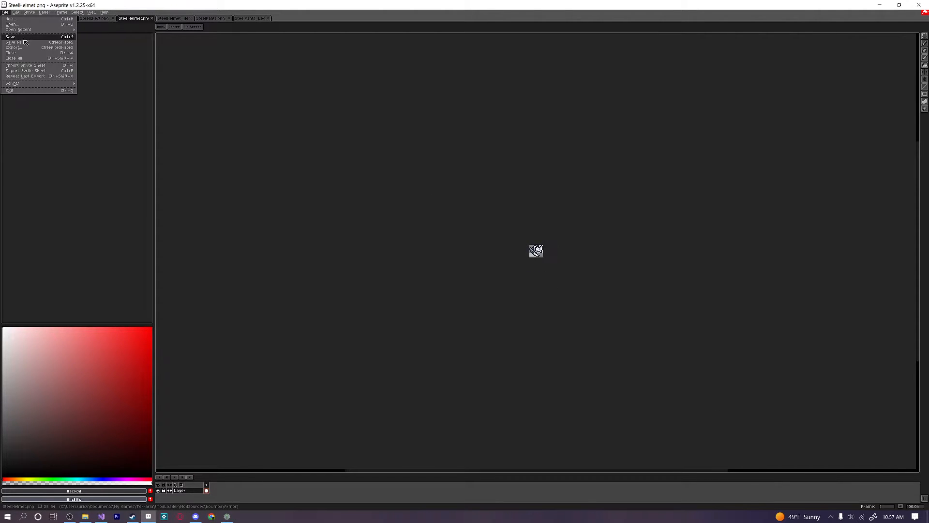
Start saving the SteelHelmet sprite, browsing from ModSources into the RiptideMod folder.
{"action": "left_click", "coordinate": [9, 35]}
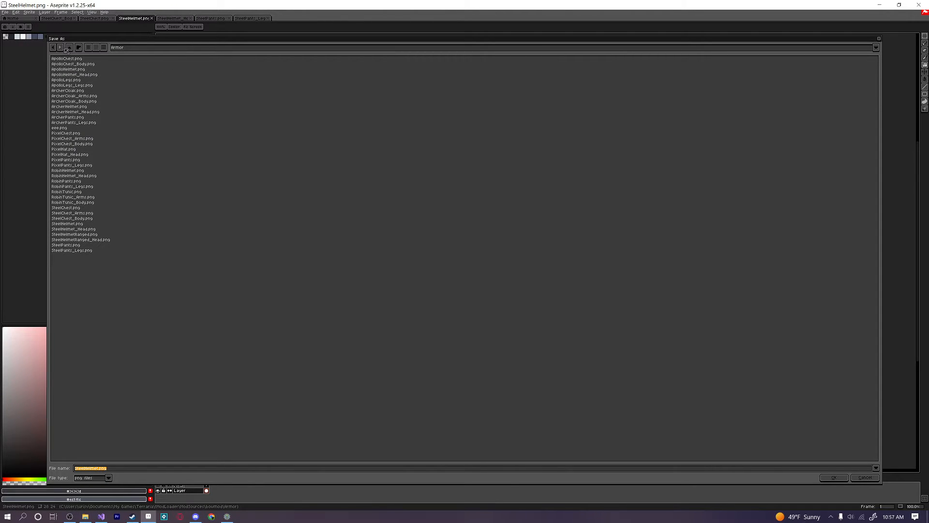
{"action": "mouse_move", "coordinate": [59, 48]}
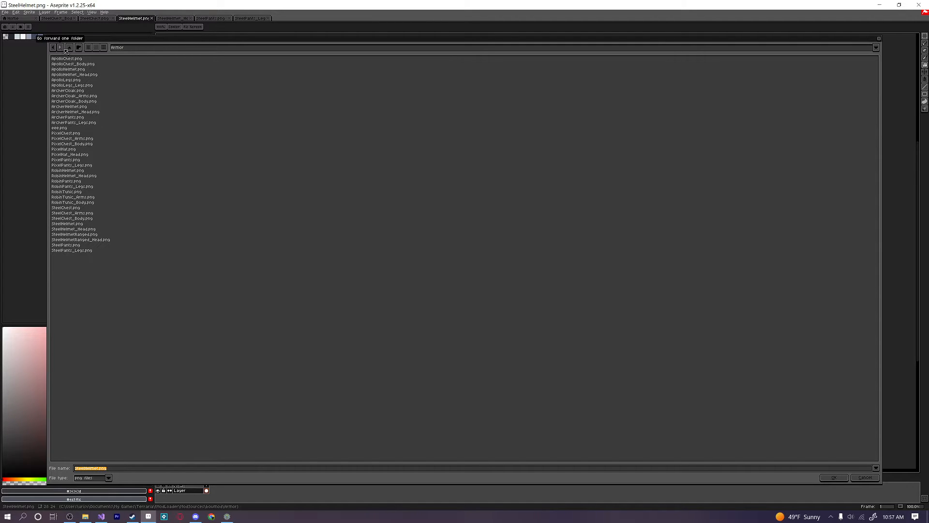
{"action": "left_click", "coordinate": [70, 48]}
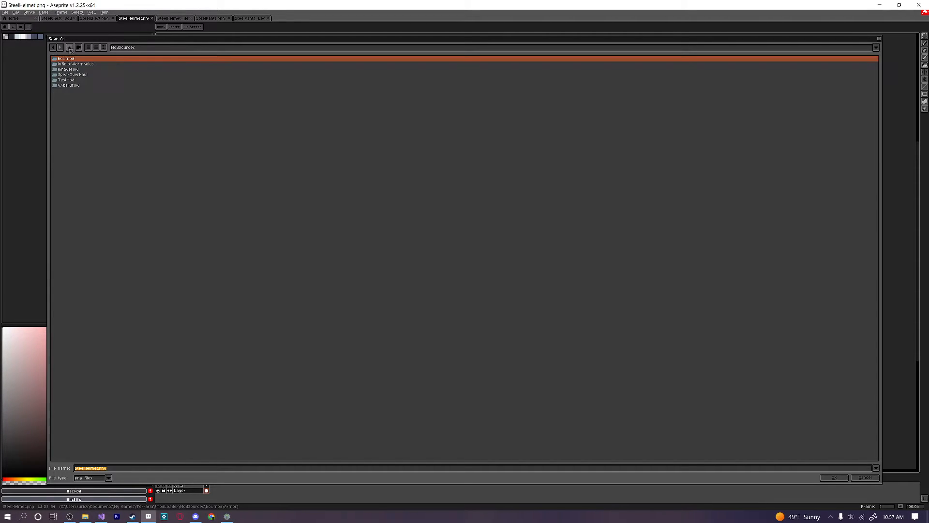
{"action": "left_click", "coordinate": [67, 71]}
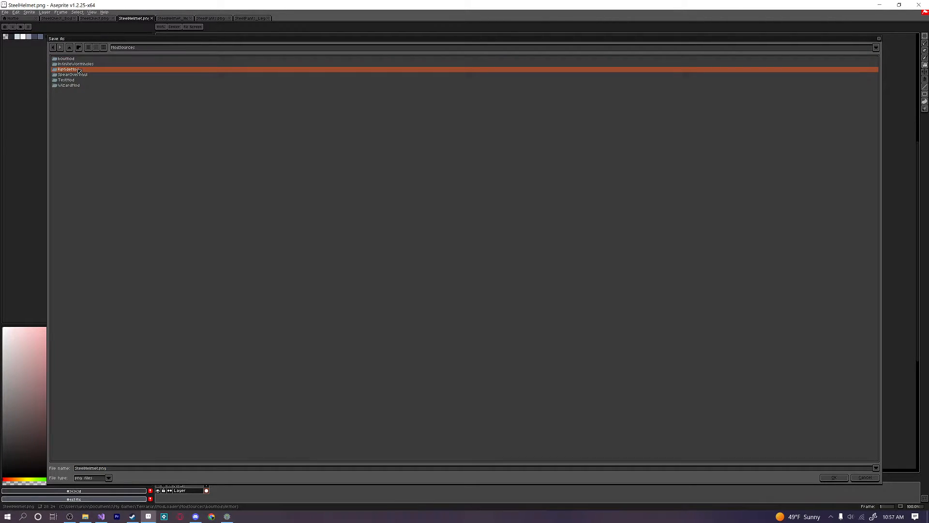
{"action": "double_click", "coordinate": [66, 68]}
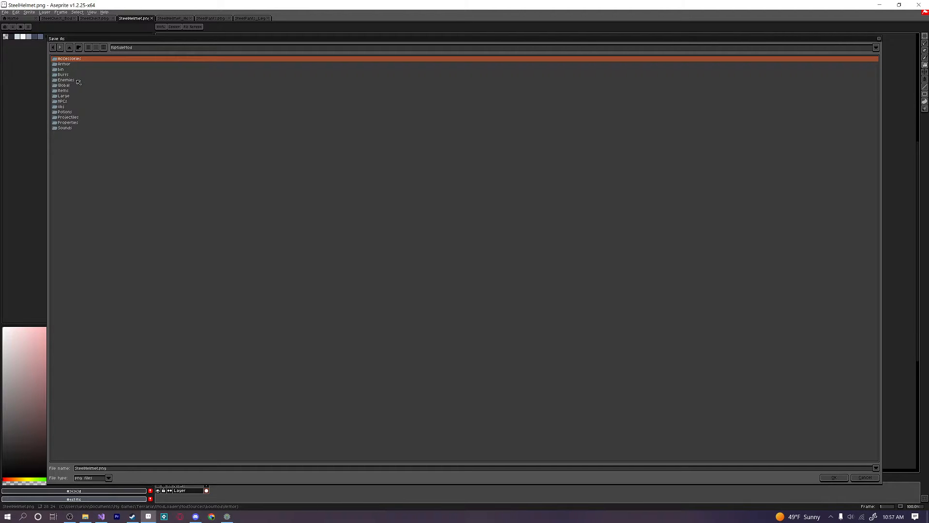
{"action": "mouse_move", "coordinate": [71, 85]}
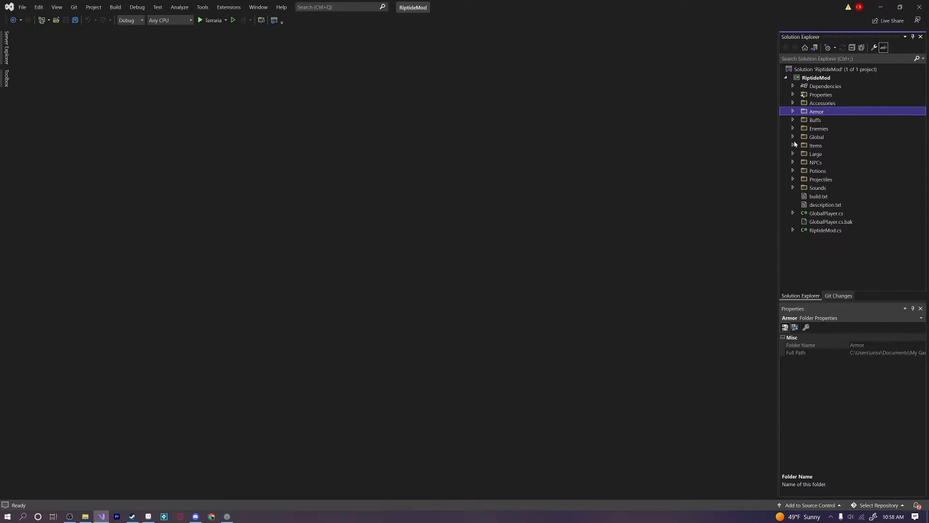
Expand the Armor folder and inspect the Steel chest, pants and helmet png files.
{"action": "left_click", "coordinate": [793, 111]}
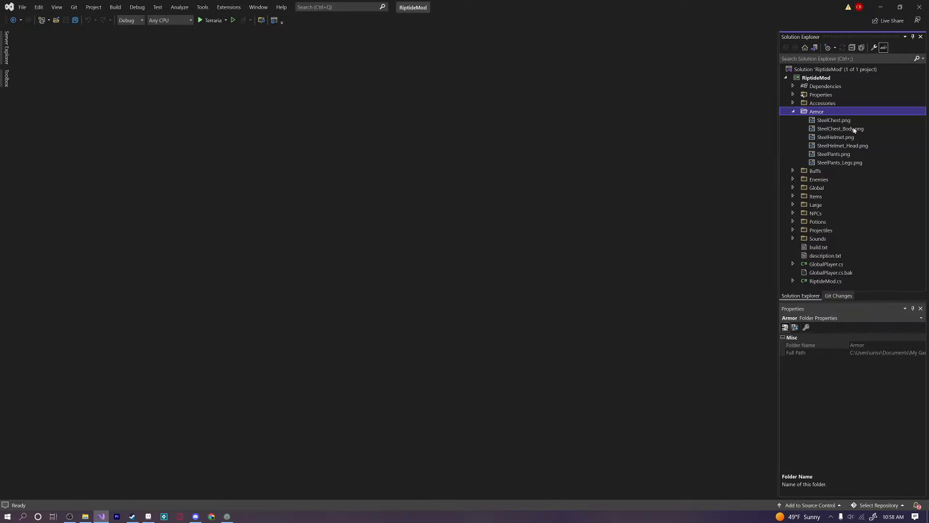
{"action": "left_click", "coordinate": [840, 128]}
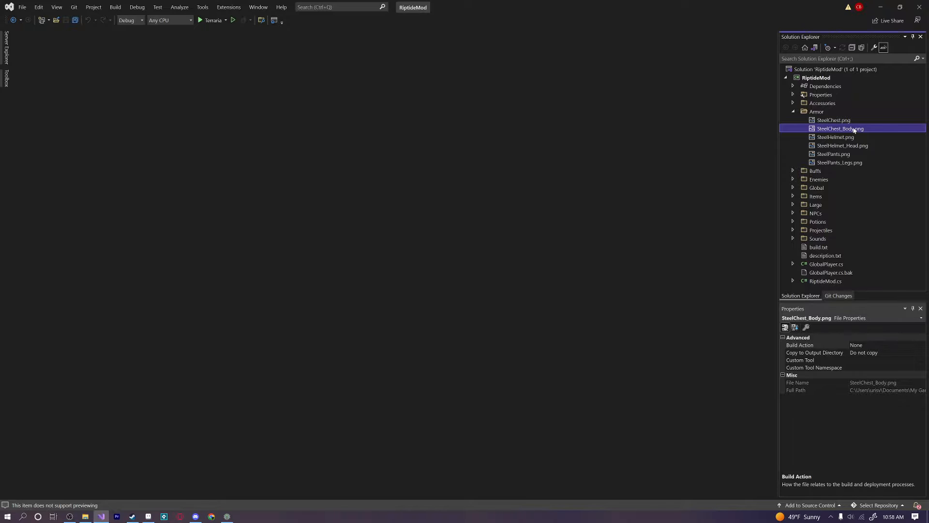
{"action": "mouse_move", "coordinate": [854, 124]}
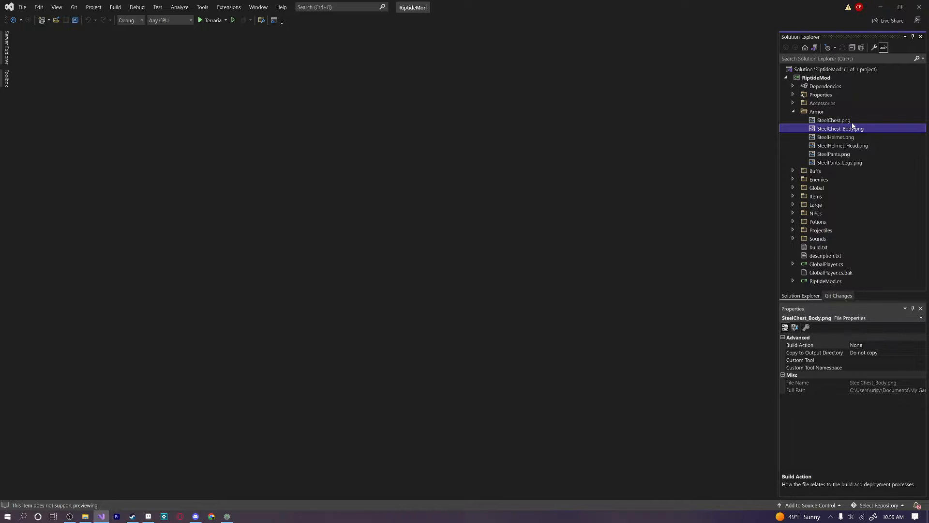
{"action": "left_click", "coordinate": [833, 119]}
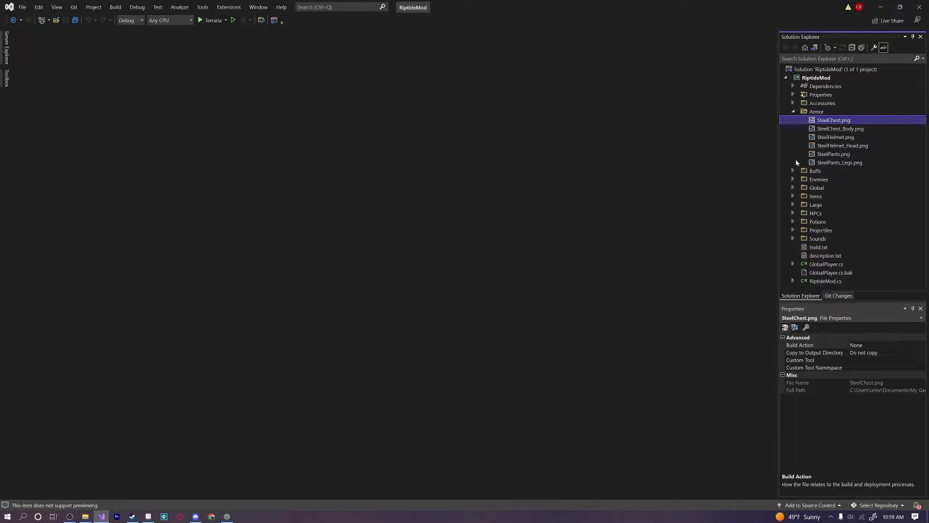
{"action": "left_click", "coordinate": [834, 154]}
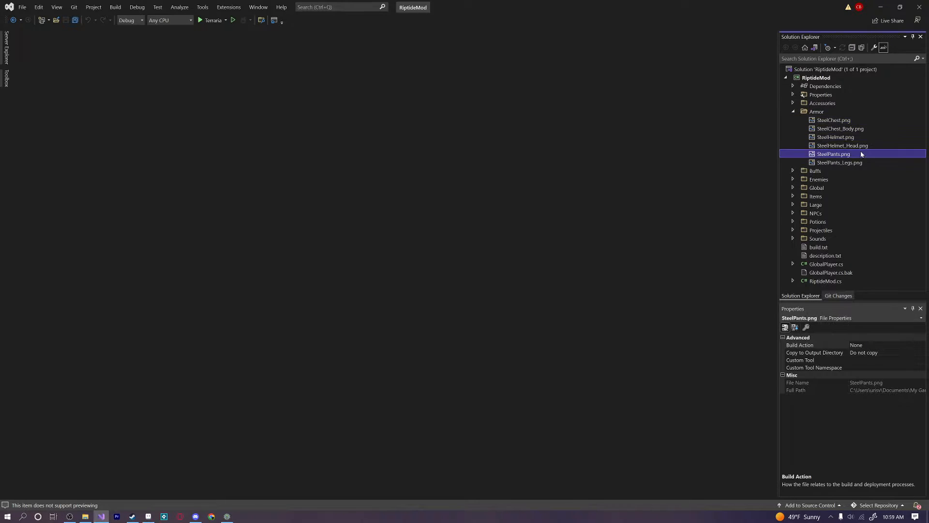
{"action": "left_click", "coordinate": [842, 145]}
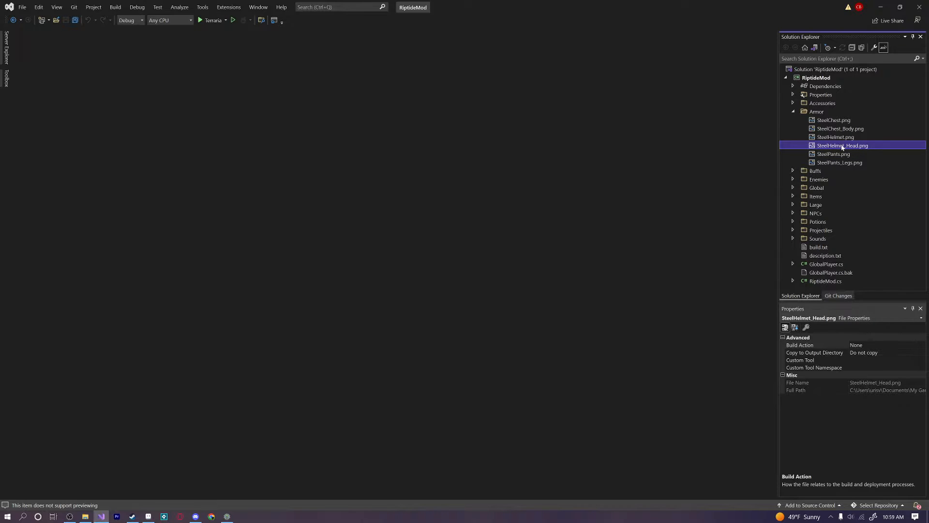
{"action": "left_click", "coordinate": [840, 162]}
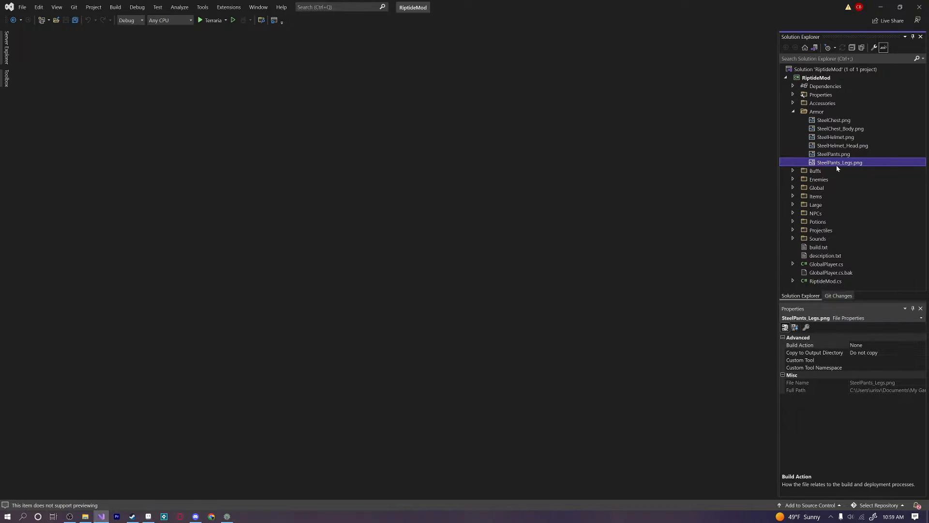
Bring up the context actions for the Armor folder to add a new item.
{"action": "left_click", "coordinate": [816, 111]}
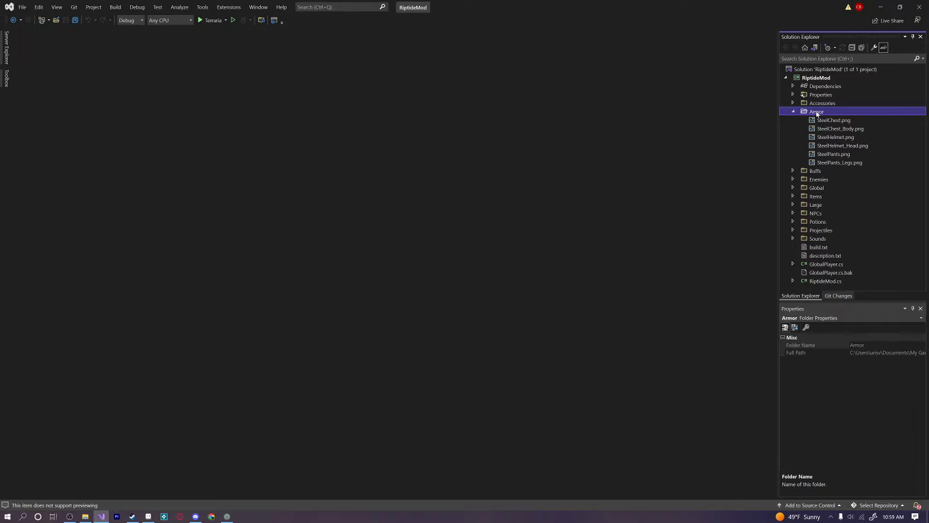
{"action": "right_click", "coordinate": [817, 110]}
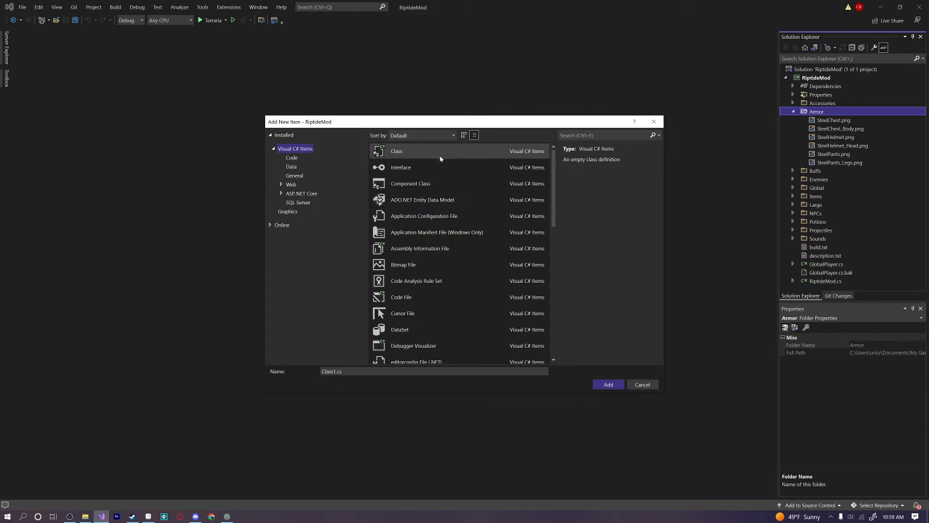
Create Class1.cs in Armor with Terraria.ID and Terraria.ModLoader usings and a braced RiptideMod.Armor namespace.
{"action": "left_click", "coordinate": [608, 384]}
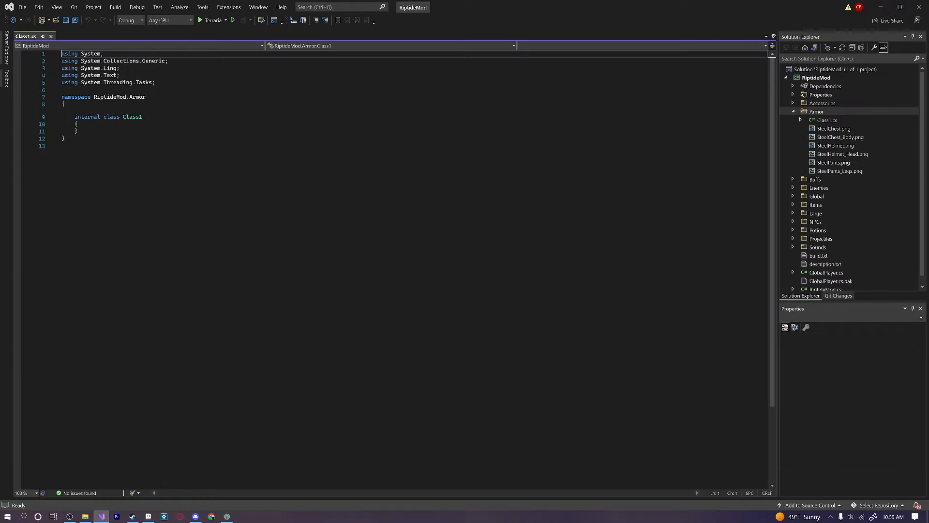
{"action": "left_click_drag", "start_coordinate": [64, 105], "coordinate": [77, 131]}
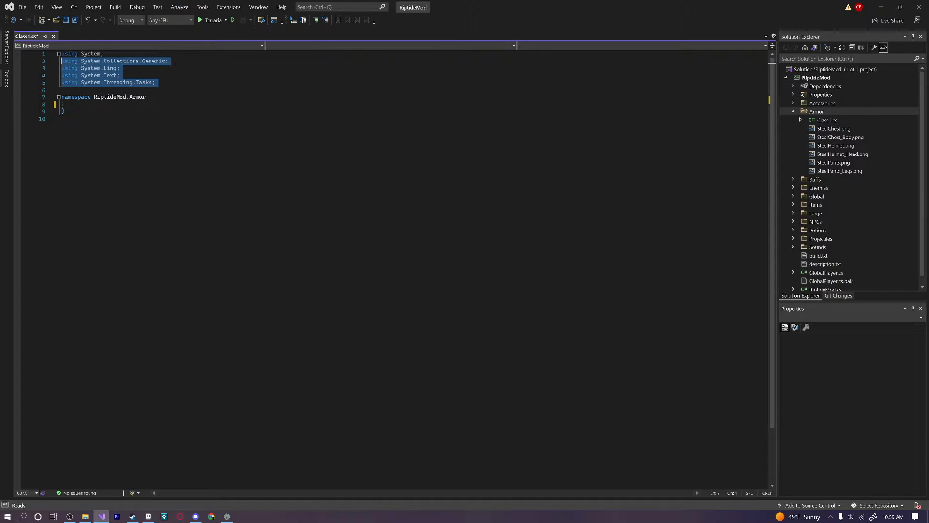
{"action": "type", "text": "using Terraria;"}
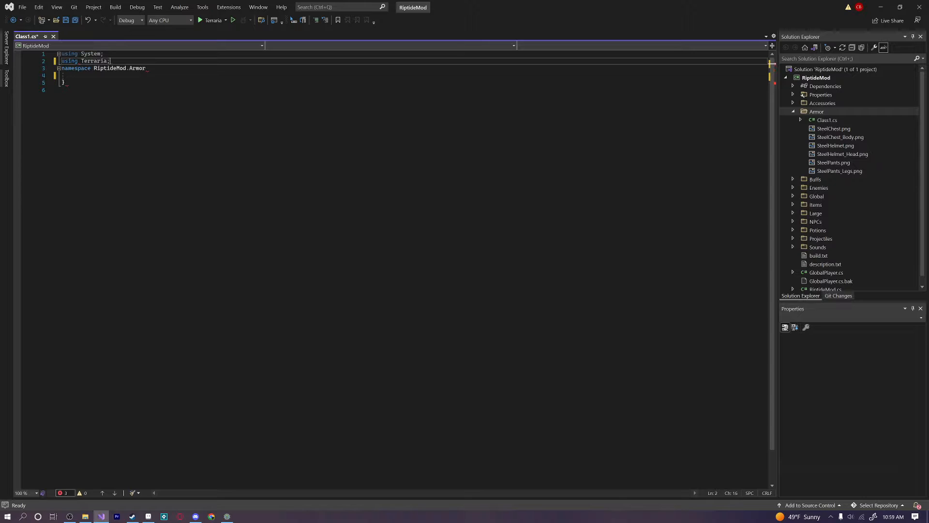
{"action": "type", "text": "using Terraria"}
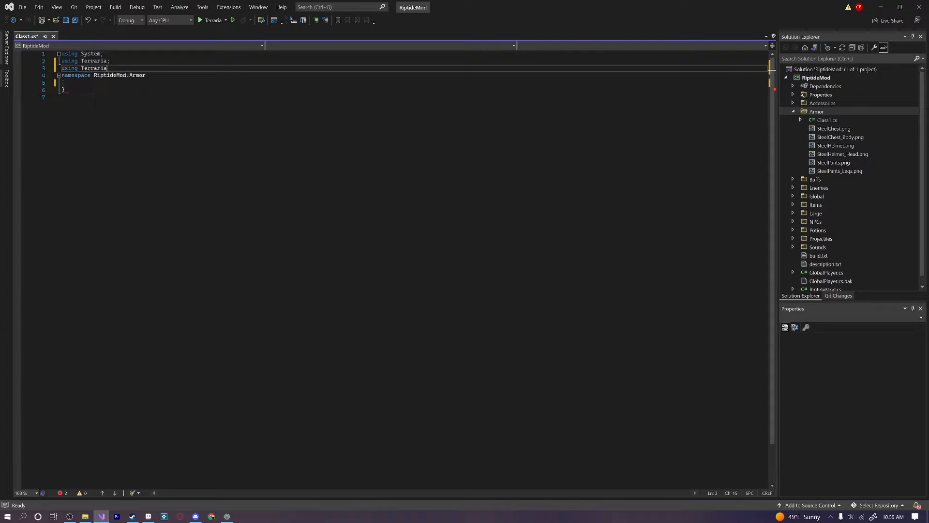
{"action": "type", "text": ".ID;"}
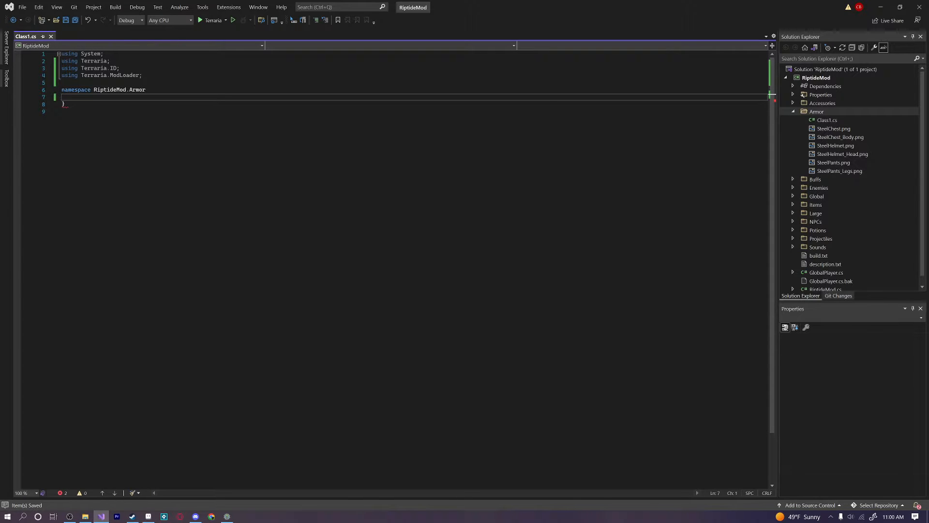
{"action": "type", "text": "{"}
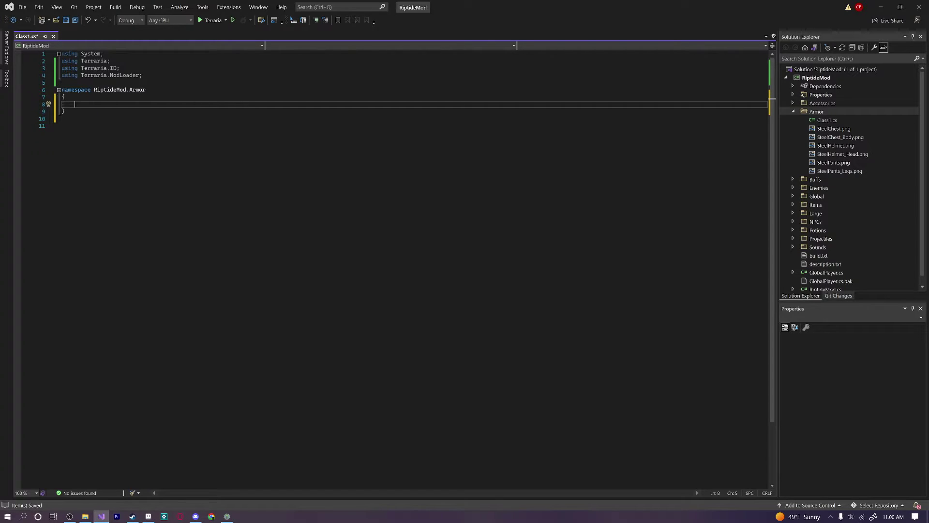
Declare 'public class SteelHelmet : ModItem' with an empty body.
{"action": "type", "text": "public clas"}
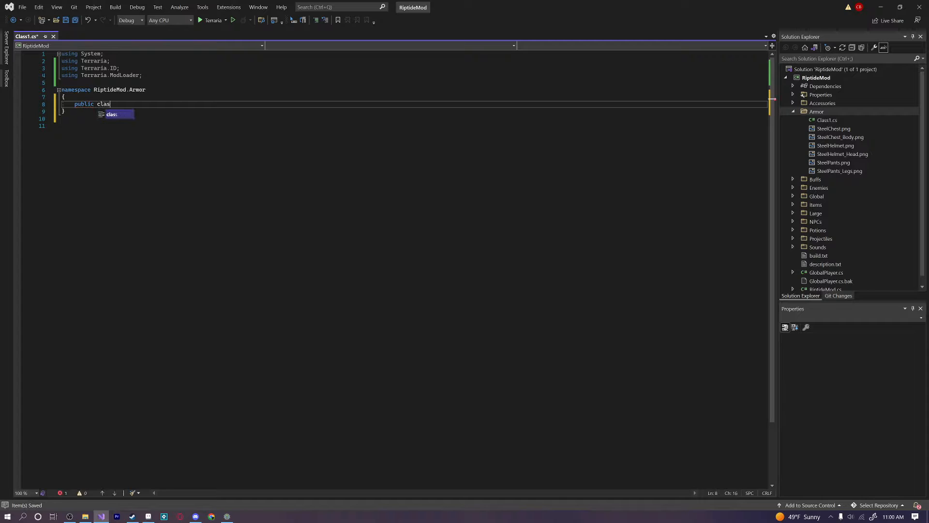
{"action": "key", "text": "Tab"}
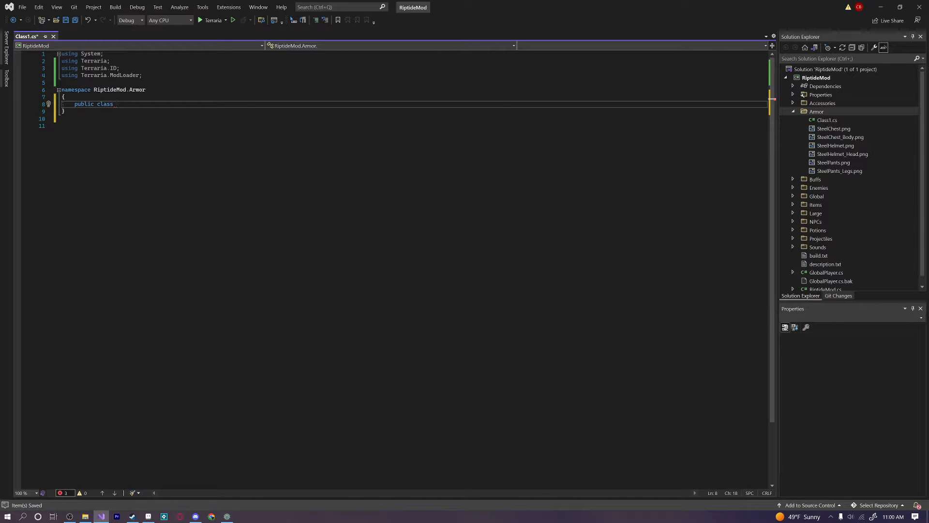
{"action": "type", "text": "SteelH"}
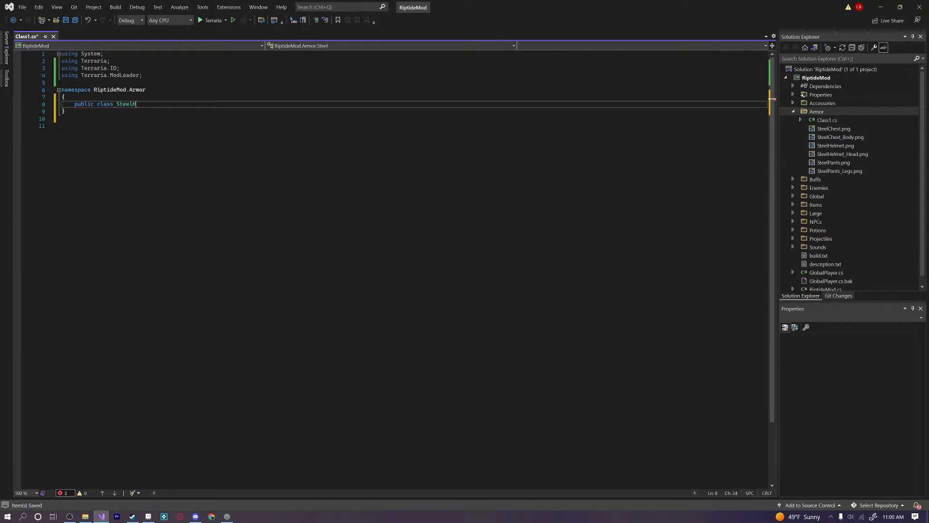
{"action": "type", "text": "Helmet : ModItem"}
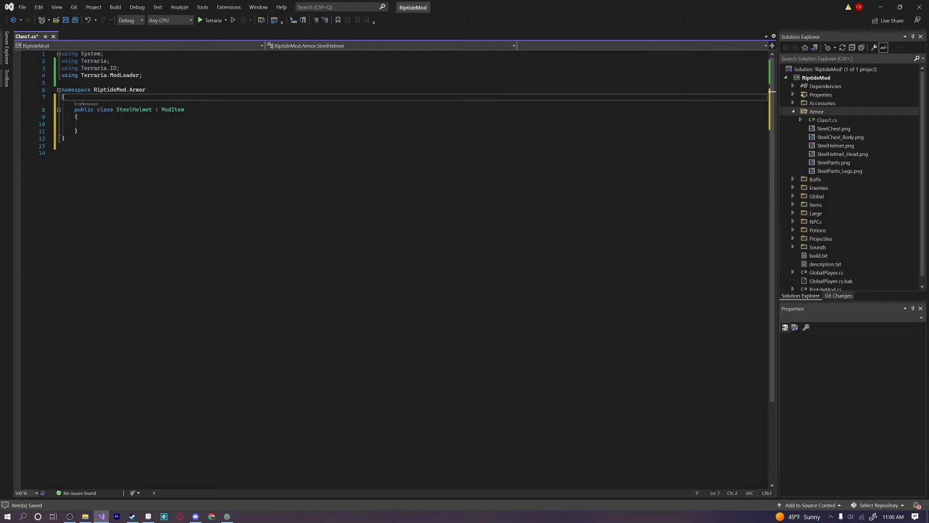
Rename Class1.cs to SteelHelmet.cs in Solution Explorer, confirming the warning.
{"action": "left_click", "coordinate": [827, 120]}
{"action": "type", "text": "SteelH"}
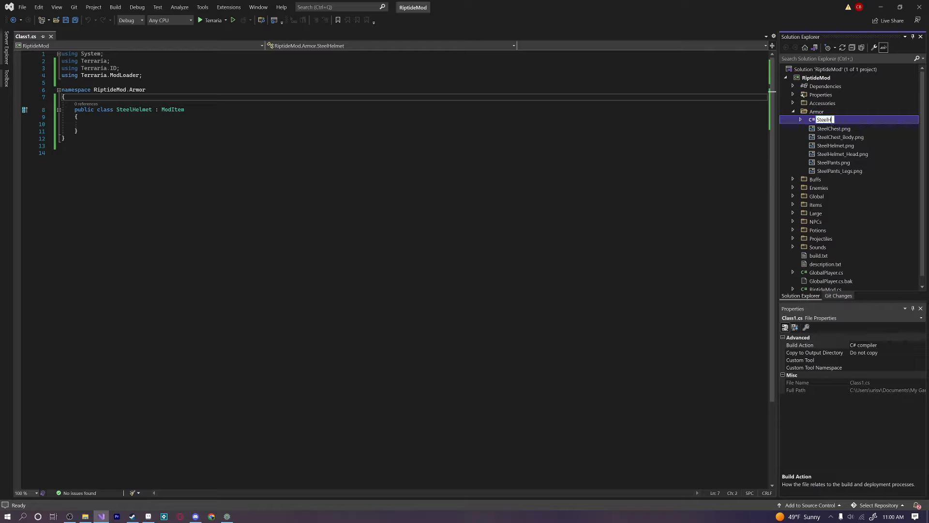
{"action": "key", "text": "Enter"}
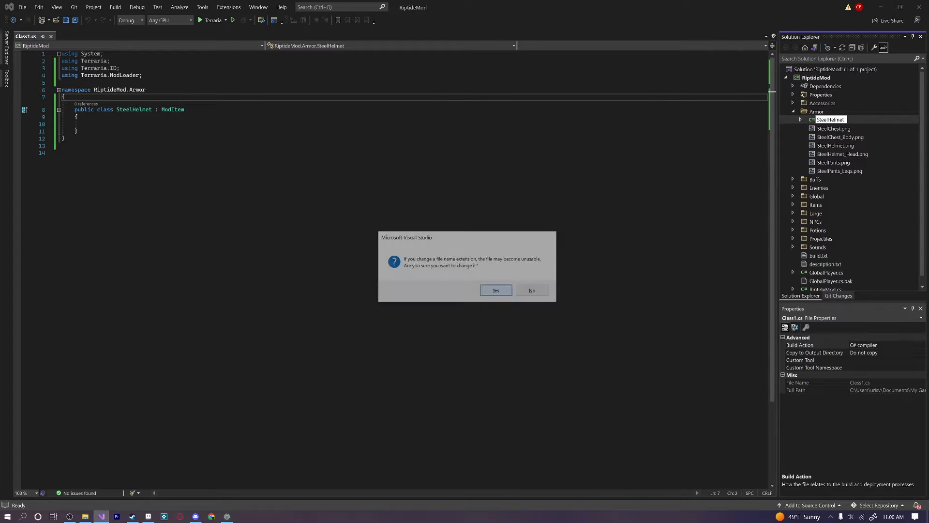
{"action": "left_click", "coordinate": [495, 290]}
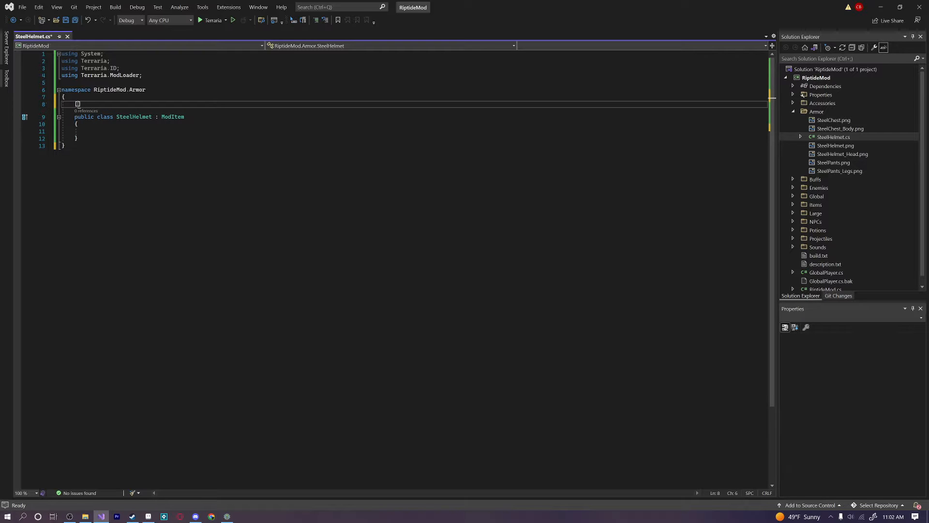
Add [AutoloadEquip(EquipType.Head)] above SteelHelmet and an empty UpdateEquip(Player player) override.
{"action": "type", "text": "[AutoloadEquip"}
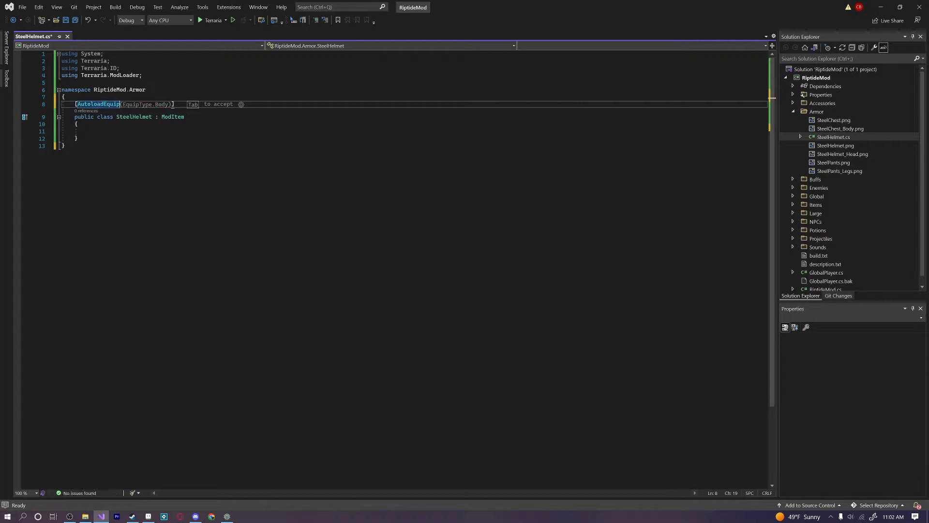
{"action": "key", "text": "Tab"}
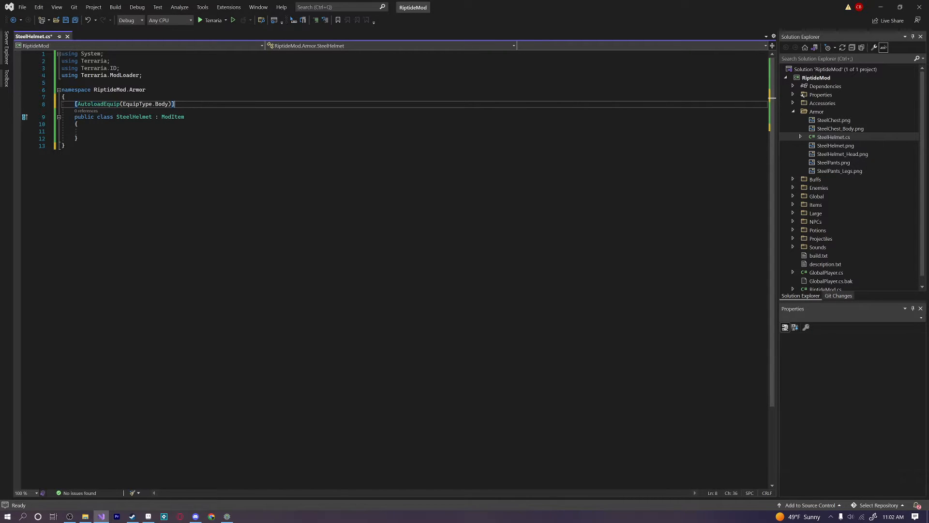
{"action": "type", "text": "Hea"}
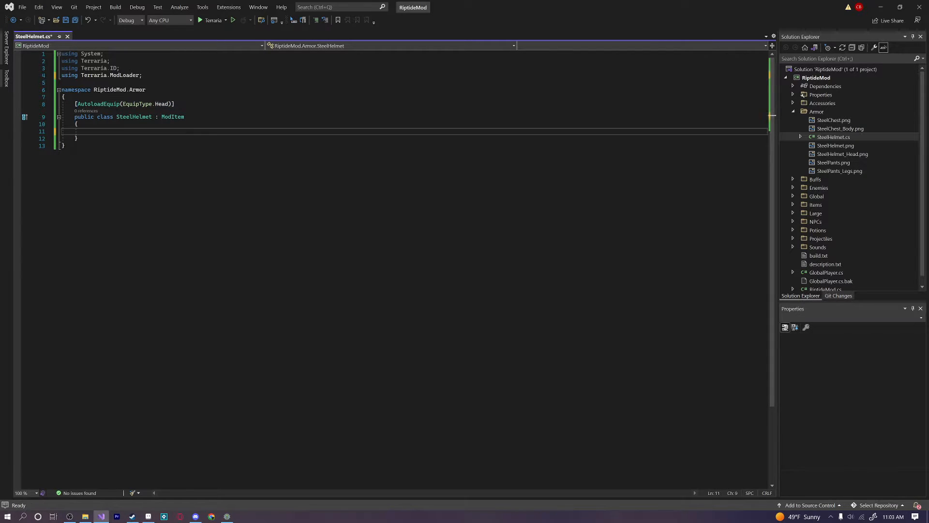
{"action": "type", "text": "public o"}
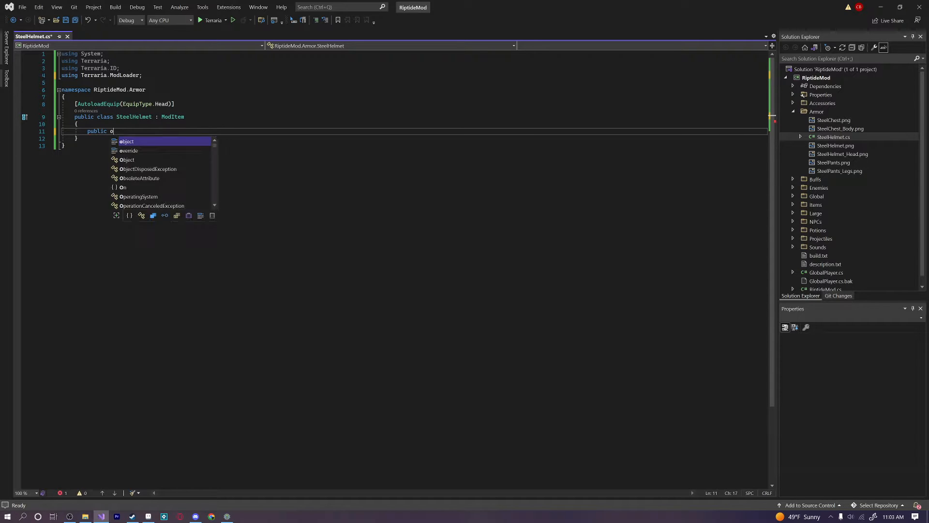
{"action": "type", "text": "override void"}
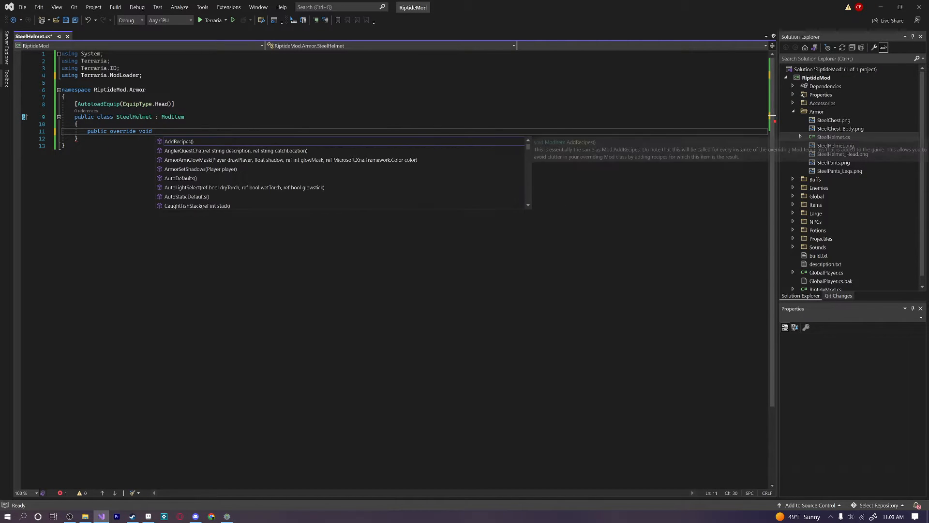
{"action": "type", "text": "UpdateEquip(Player player"}
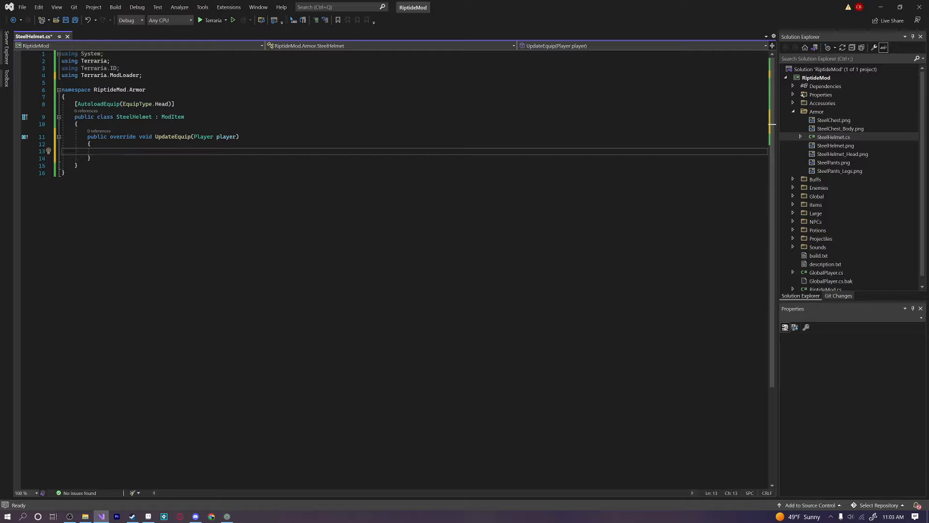
{"action": "left_click", "coordinate": [40, 8]}
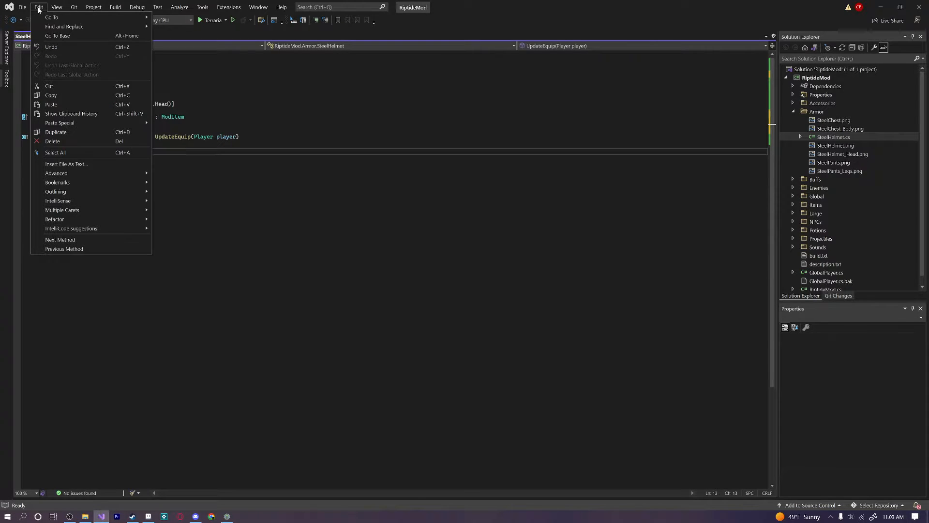
{"action": "left_click", "coordinate": [202, 7]}
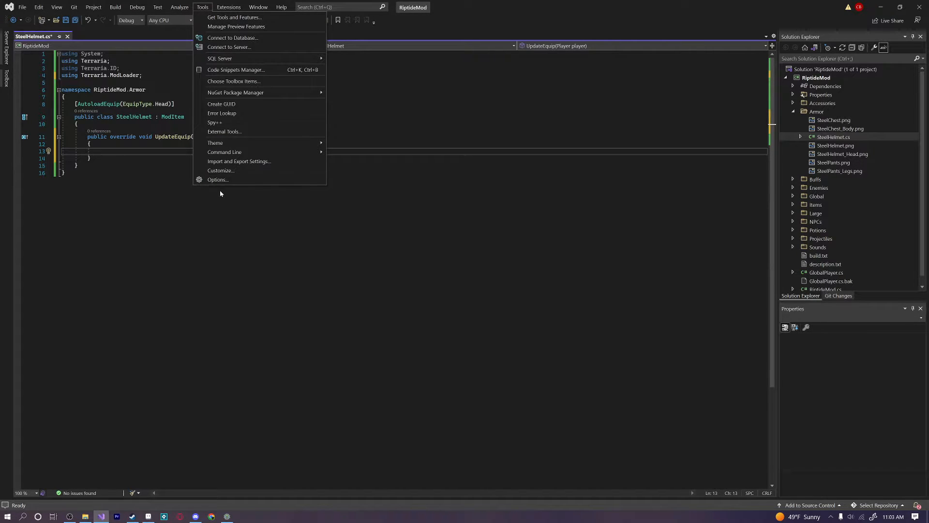
{"action": "left_click", "coordinate": [218, 180]}
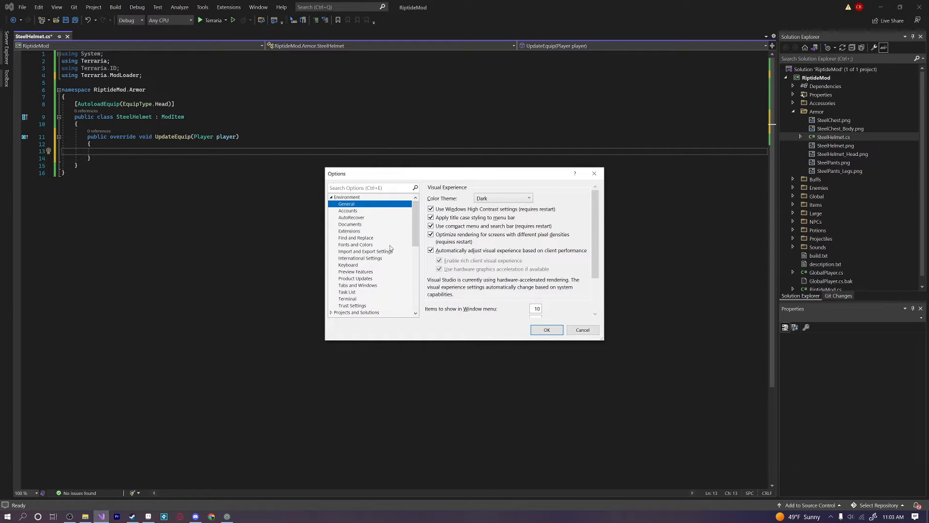
{"action": "mouse_move", "coordinate": [403, 232]}
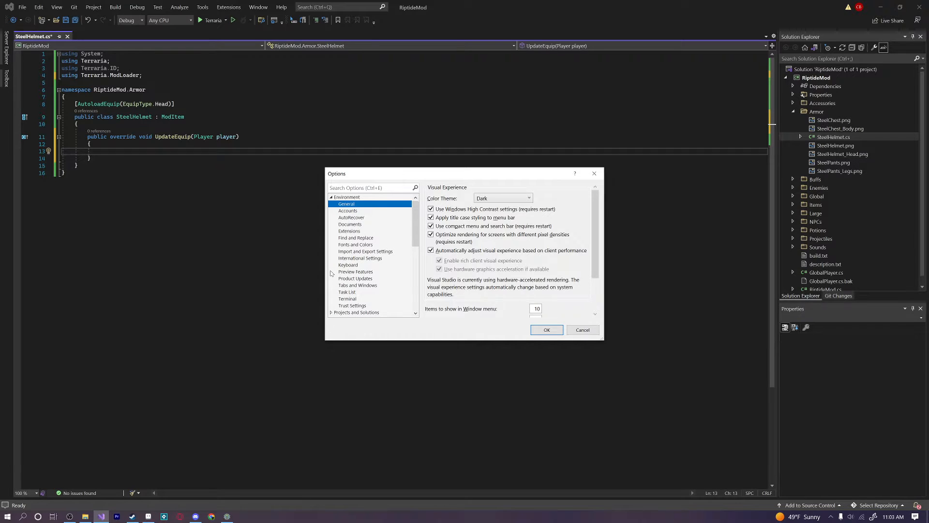
{"action": "scroll", "scroll_direction": "down", "scroll_amount": 3}
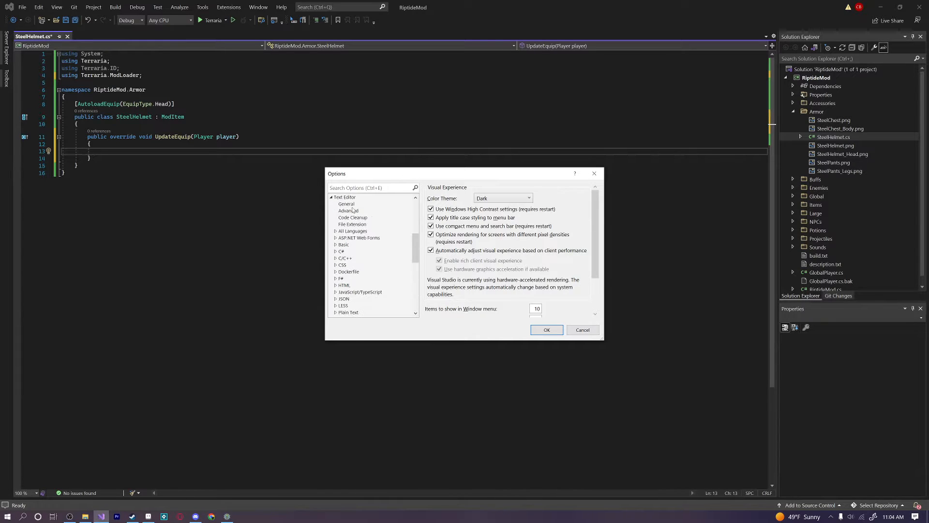
{"action": "left_click", "coordinate": [347, 203]}
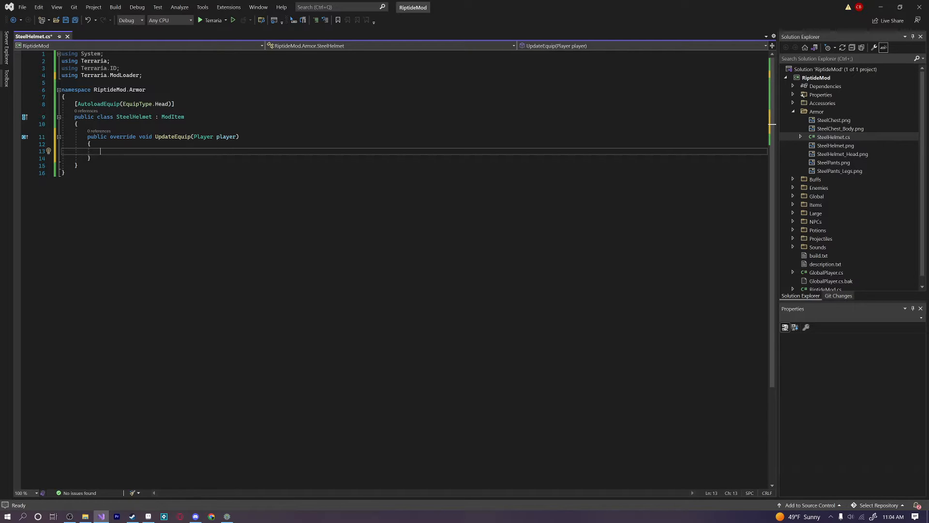
Write 'player.GetDamage(DamageClass.Melee) += 0.05f;' inside UpdateEquip.
{"action": "type", "text": "player.Get"}
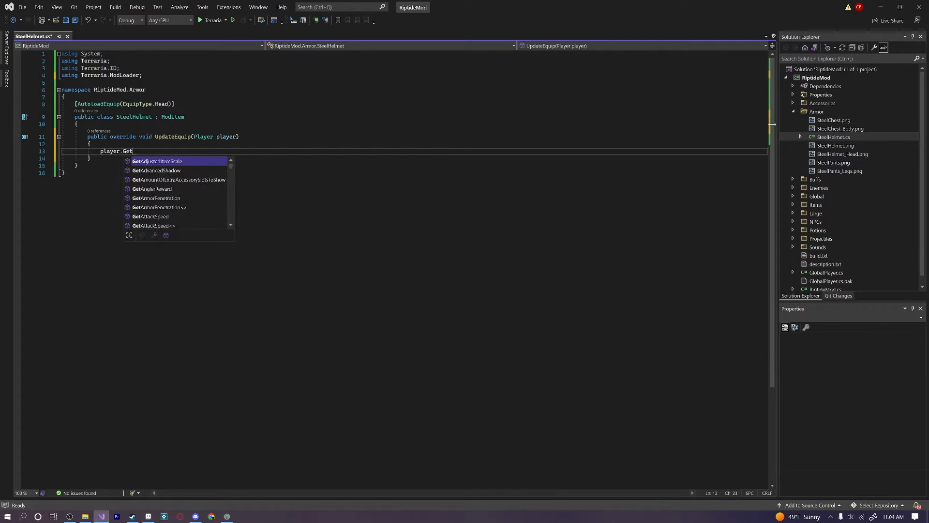
{"action": "type", "text": "Damage(player,"}
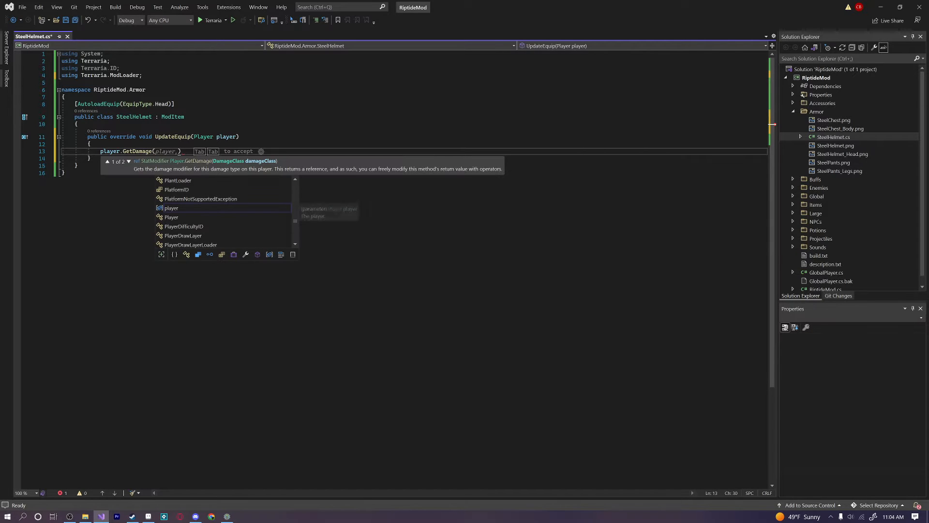
{"action": "type", "text": "DamageTy"}
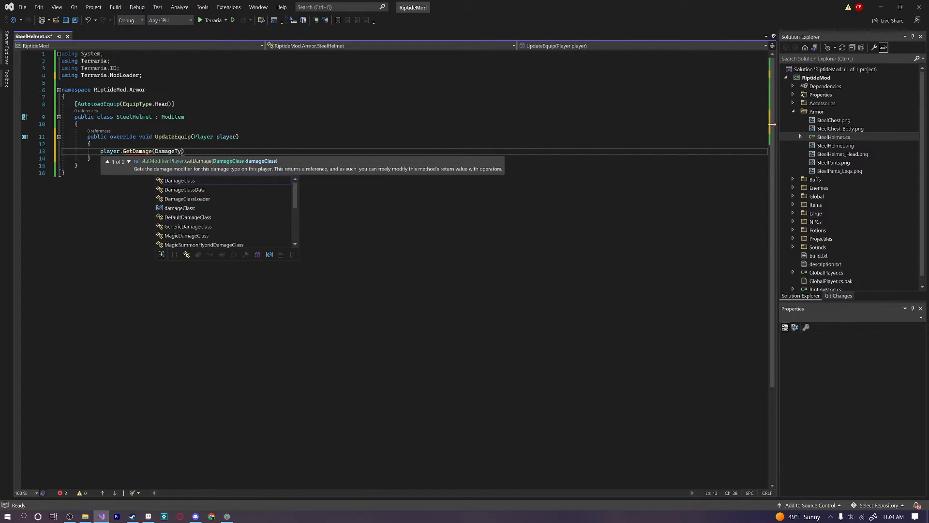
{"action": "type", "text": "DamageClass."}
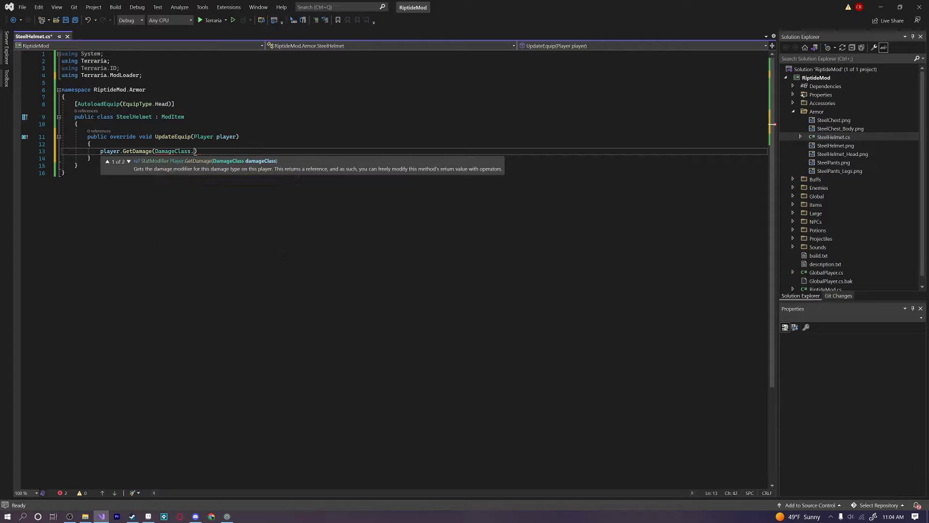
{"action": "type", "text": "Melee)"}
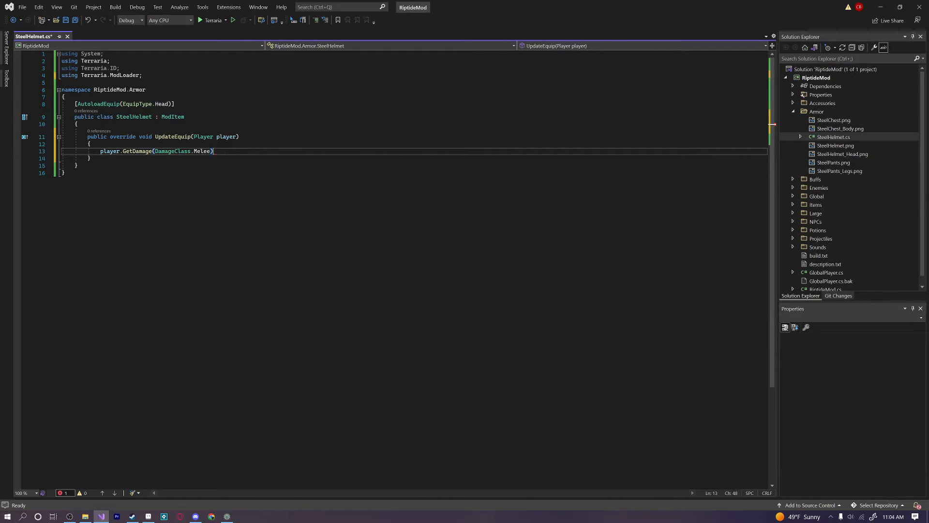
{"action": "type", "text": "+= 0.05f;"}
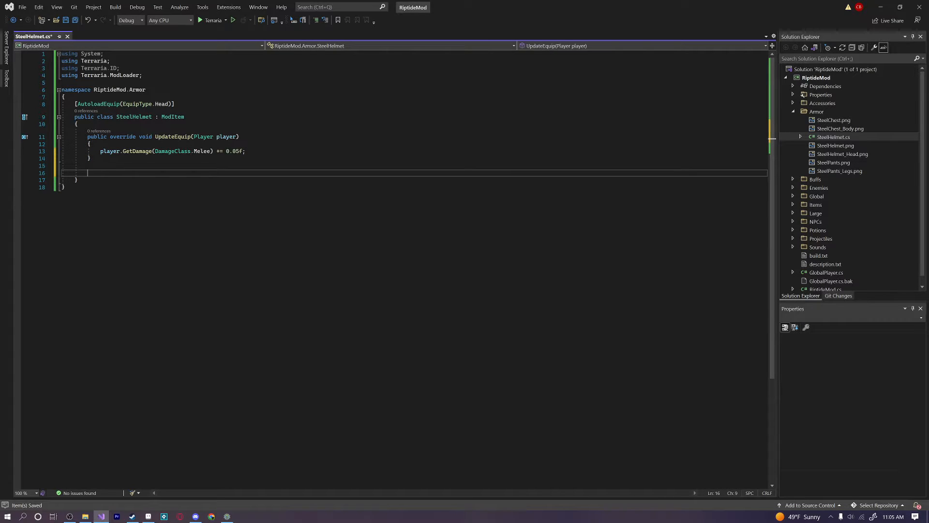
Add an AddRecipes override creating a recipe with ItemID.IronBar, 15 as ingredient.
{"action": "type", "text": "public override void AddRecipes("}
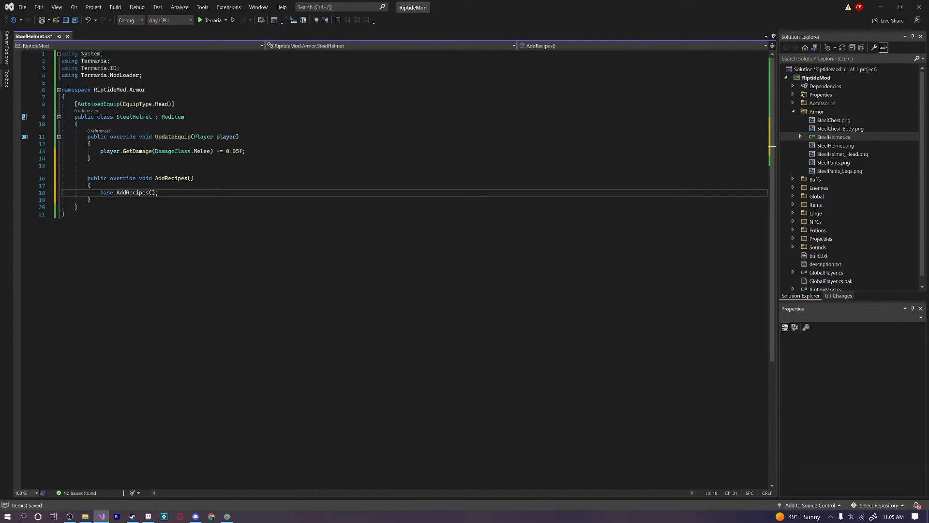
{"action": "type", "text": "Recipe recipe ="}
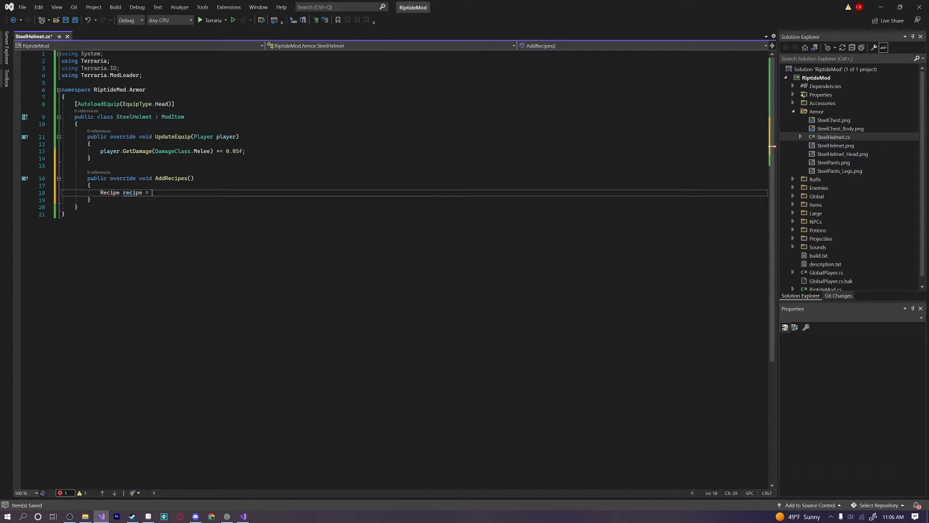
{"action": "type", "text": "NewRecipe();"}
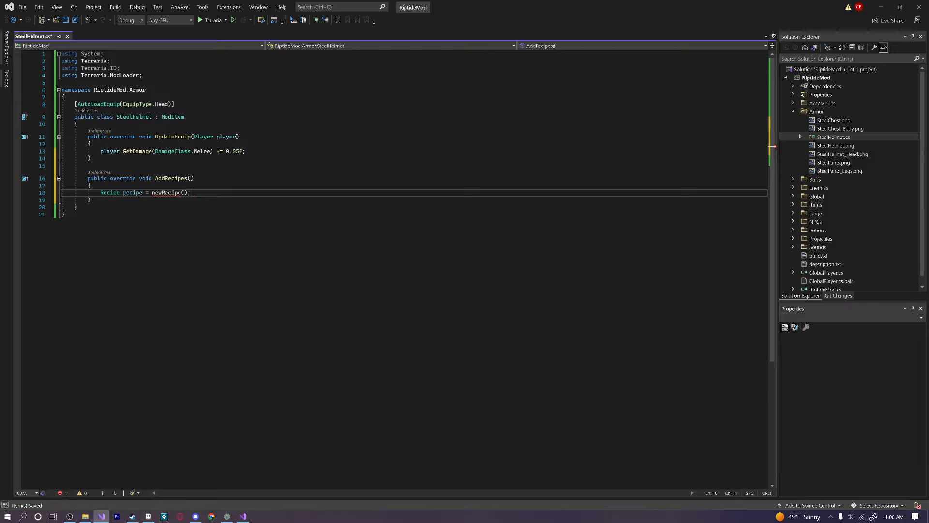
{"action": "type", "text": "C"}
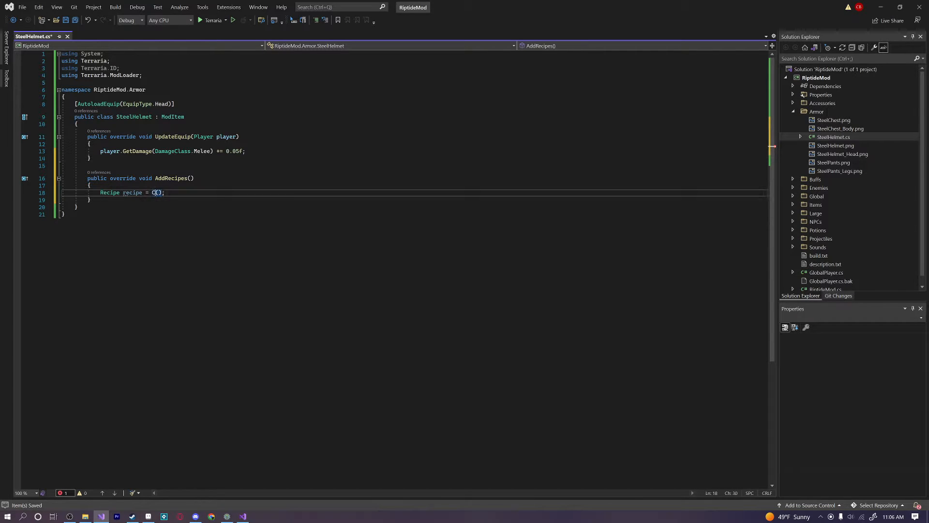
{"action": "type", "text": "reateRecipe"}
{"action": "type", "text": "recipe.AddIngredient("}
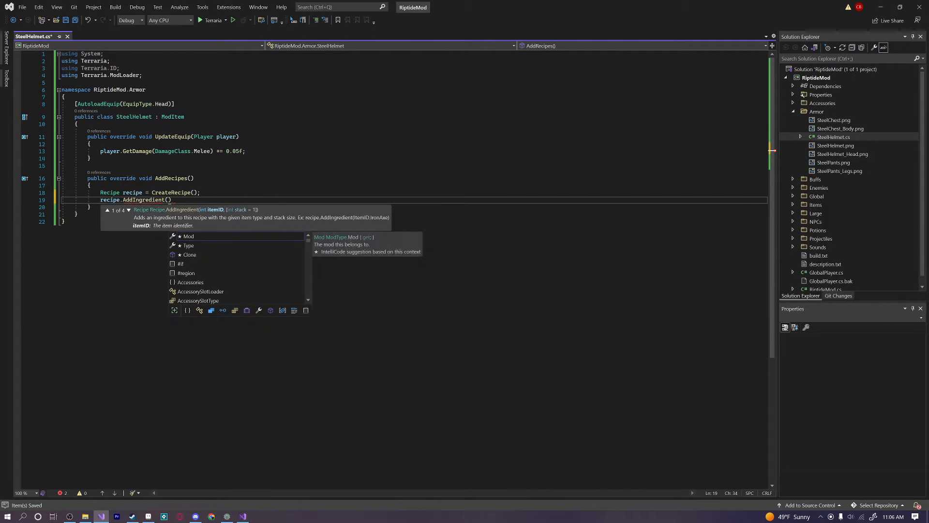
{"action": "type", "text": "ItemID."}
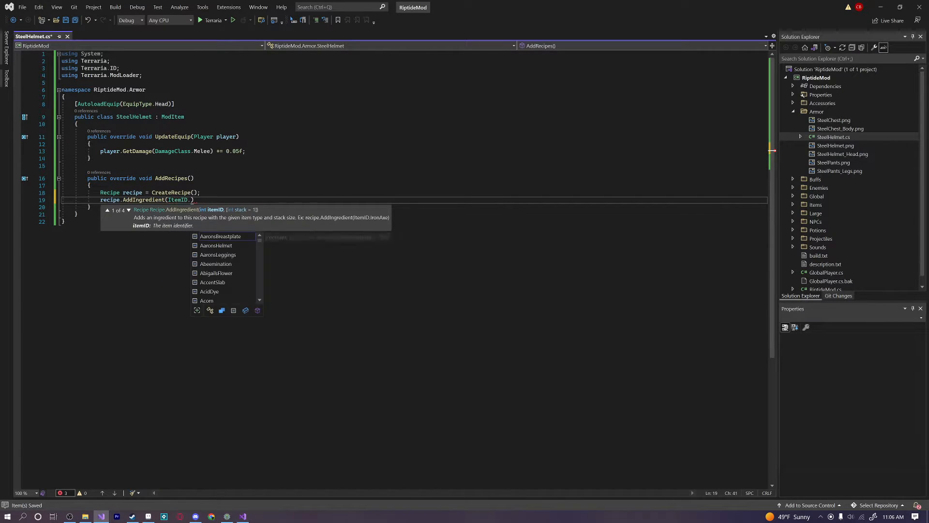
{"action": "type", "text": "IronBar,"}
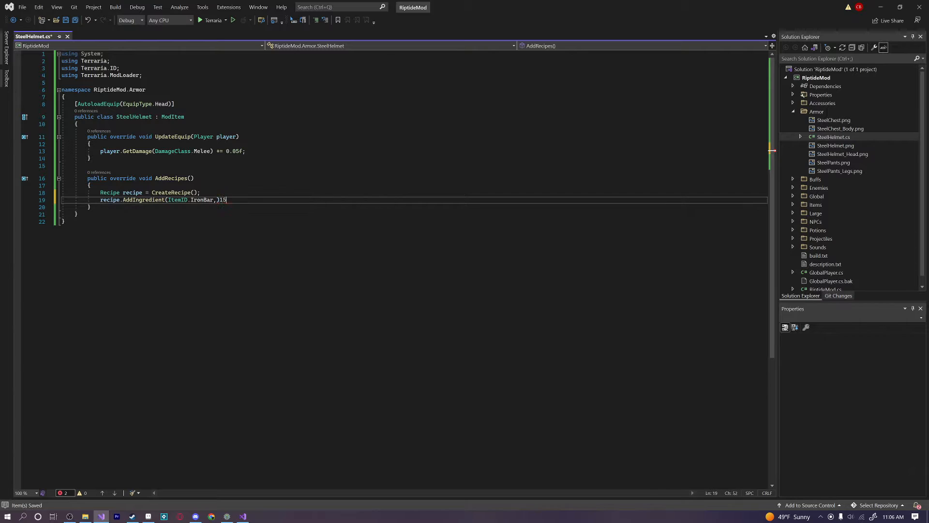
{"action": "type", "text": "15);"}
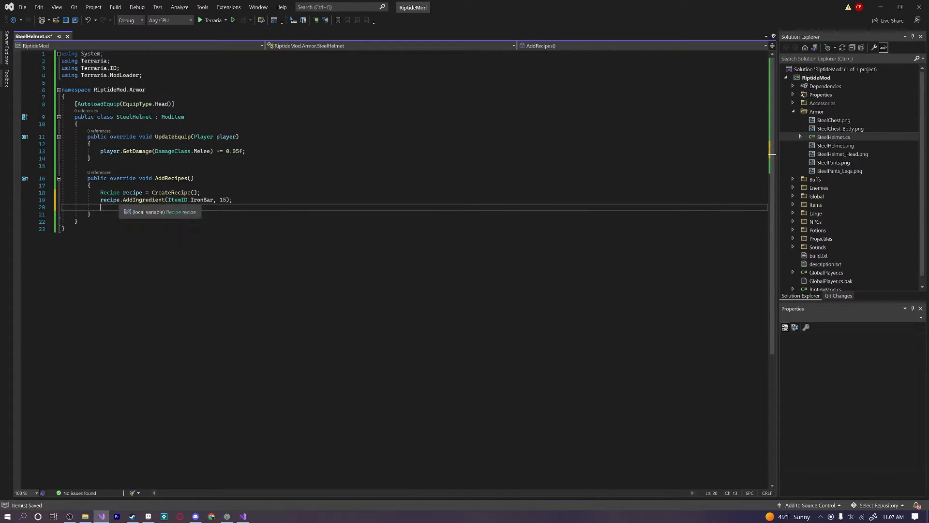
Register the recipe with recipe.Register() and place the cursor for a new method atop the class.
{"action": "type", "text": "recipe"}
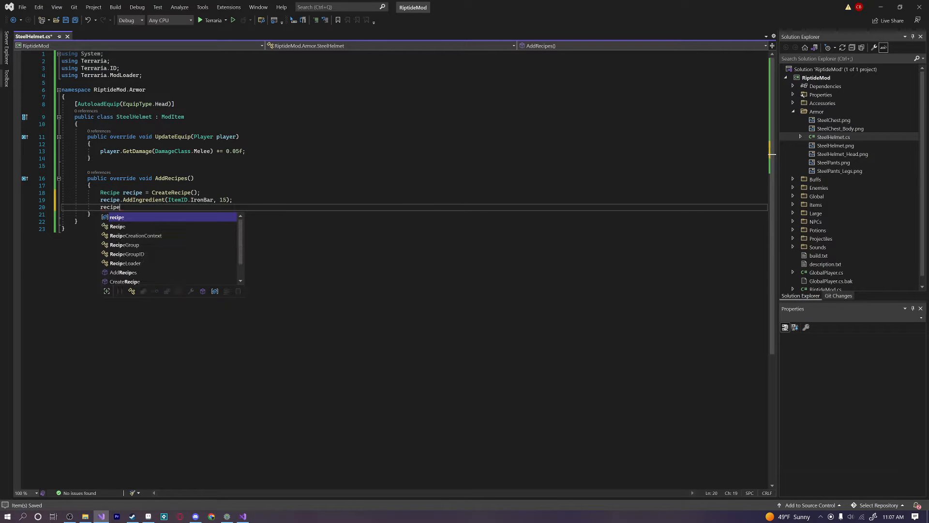
{"action": "type", "text": ".Register();"}
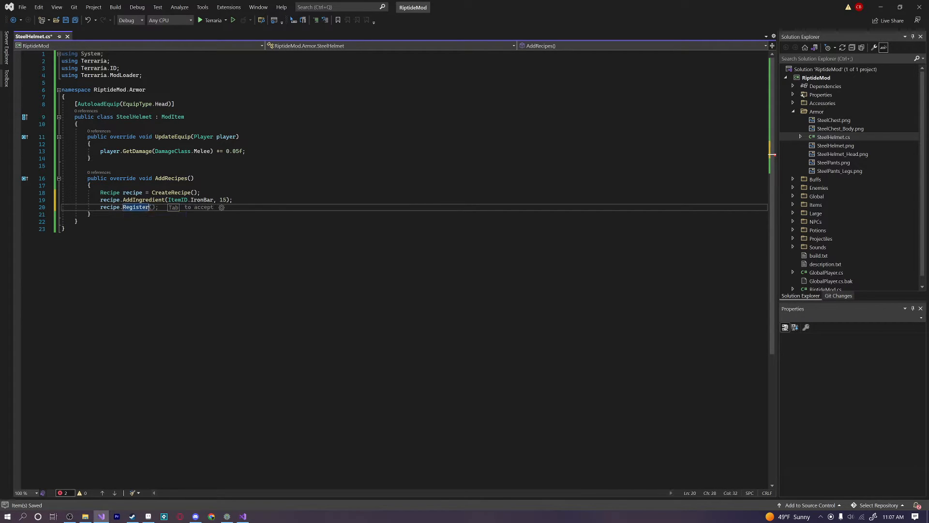
{"action": "type", "text": "Reg"}
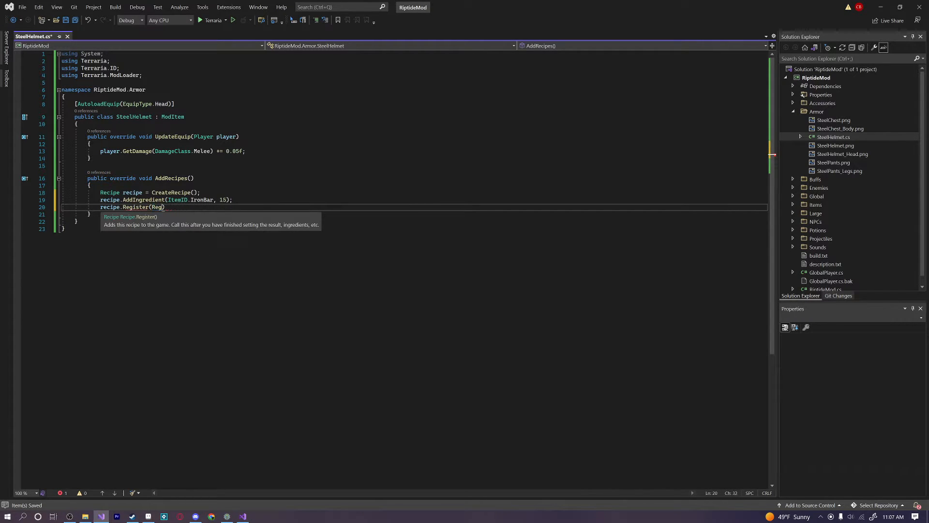
{"action": "type", "text": "this)"}
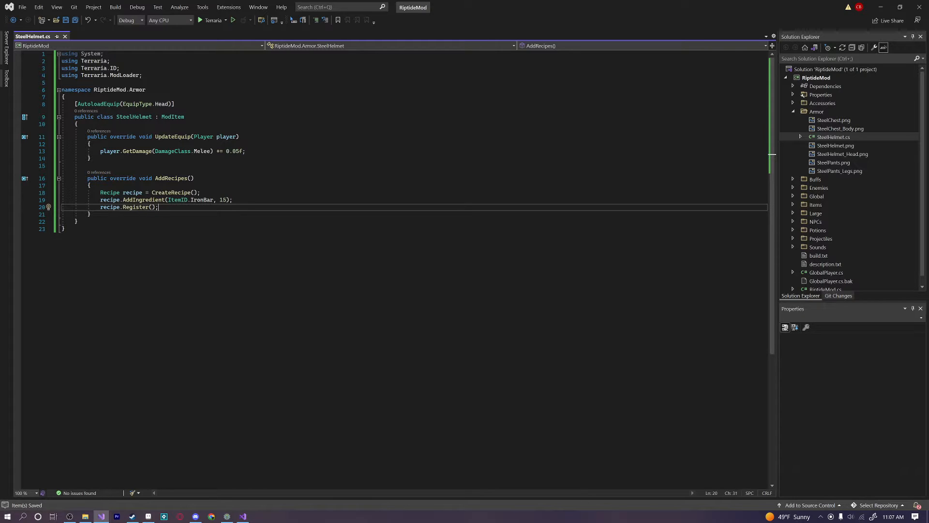
{"action": "left_click", "coordinate": [147, 199]}
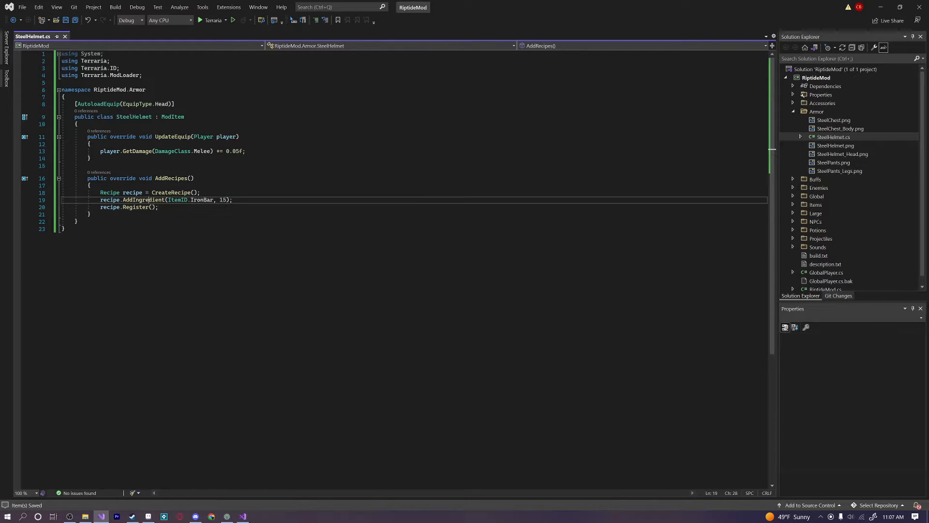
{"action": "left_click", "coordinate": [182, 191]}
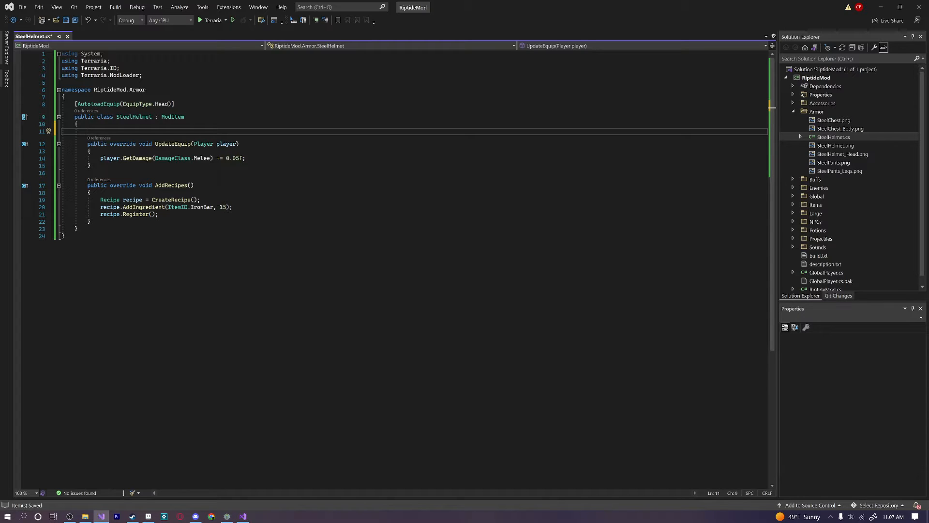
Add a SetDefaults override setting Item.defense = 4 and Item.value = 1000.
{"action": "type", "text": "public"}
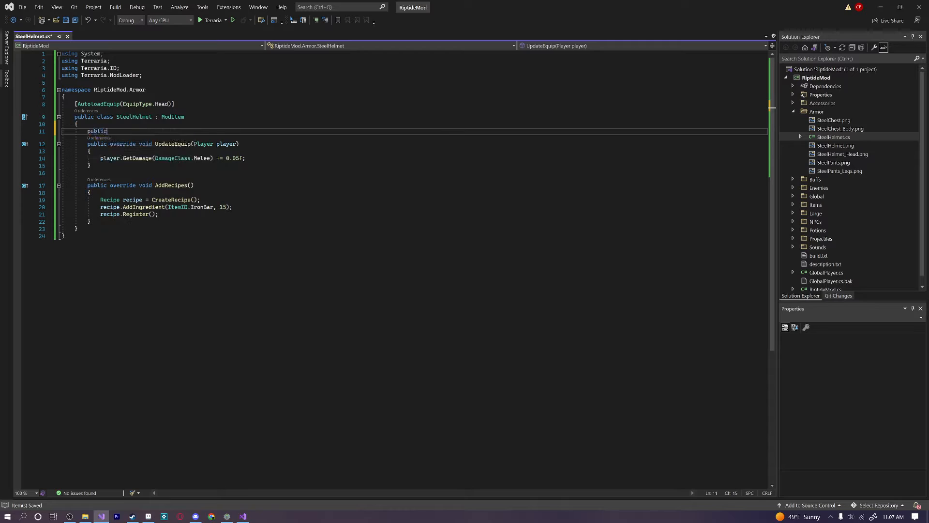
{"action": "type", "text": "override void SetDefaults("}
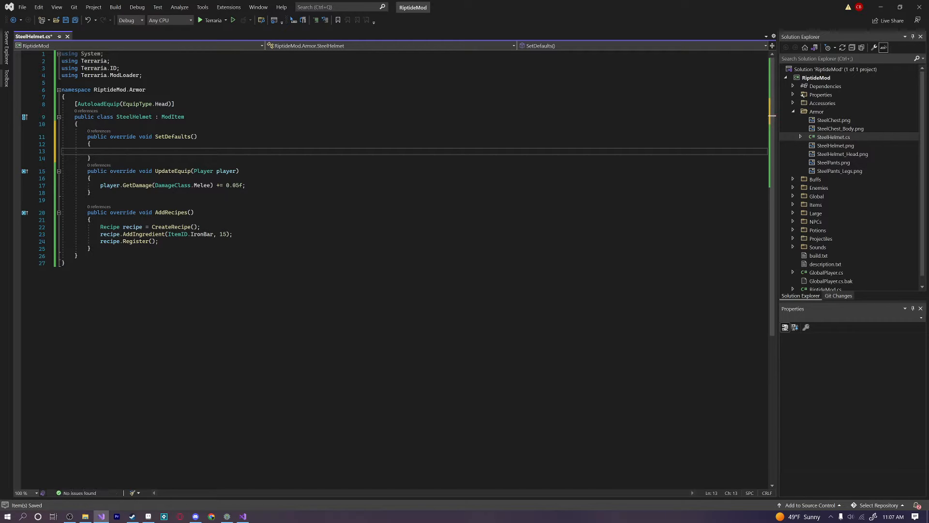
{"action": "type", "text": "Item.defense = 4;"}
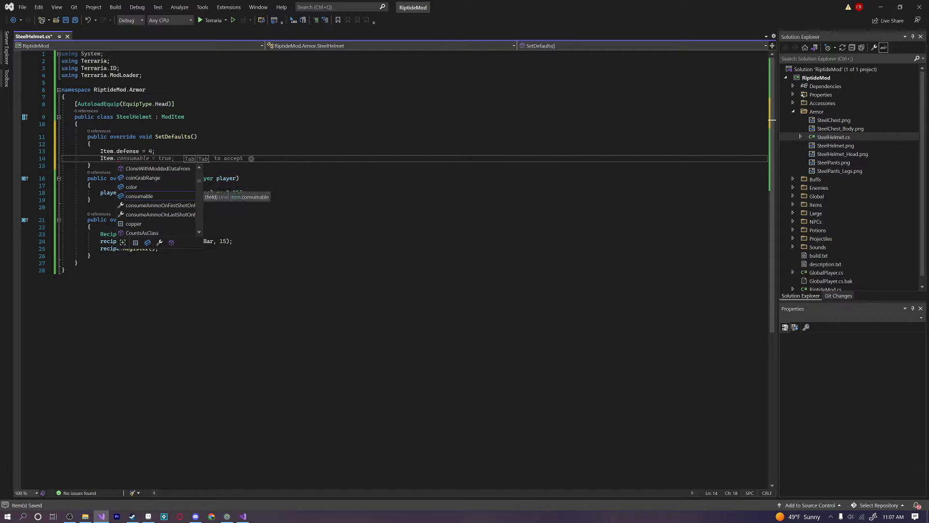
{"action": "type", "text": "value = 1000;"}
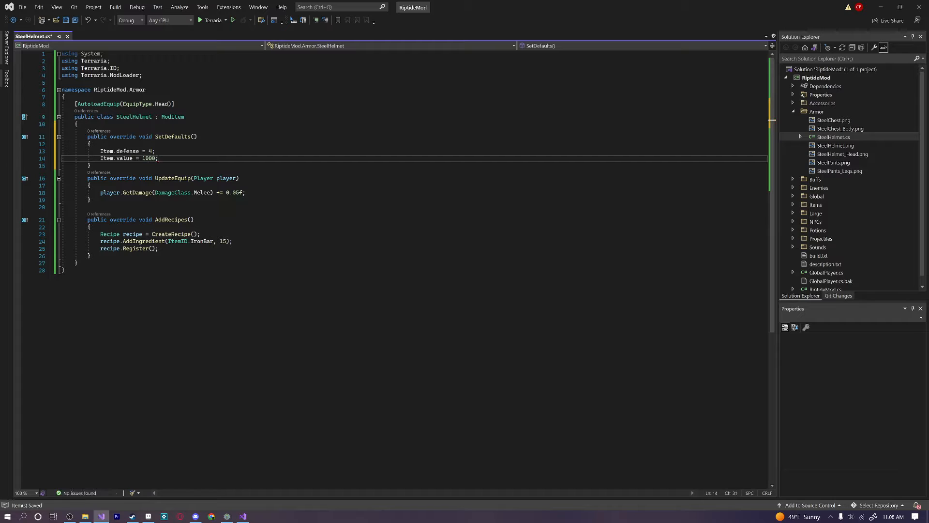
{"action": "type", "text": "Item.consumable = true;"}
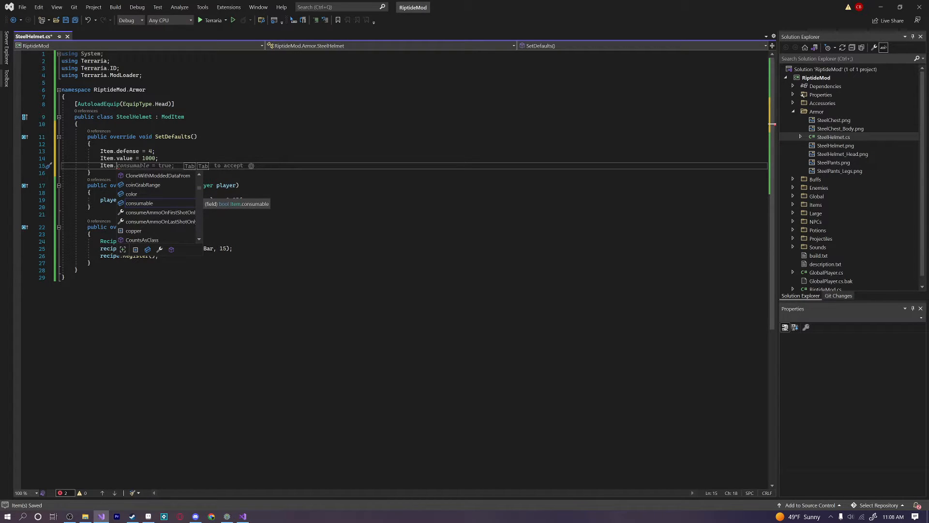
Set Item.rare to ItemRarityID.Green in SetDefaults.
{"action": "type", "text": "rare ="}
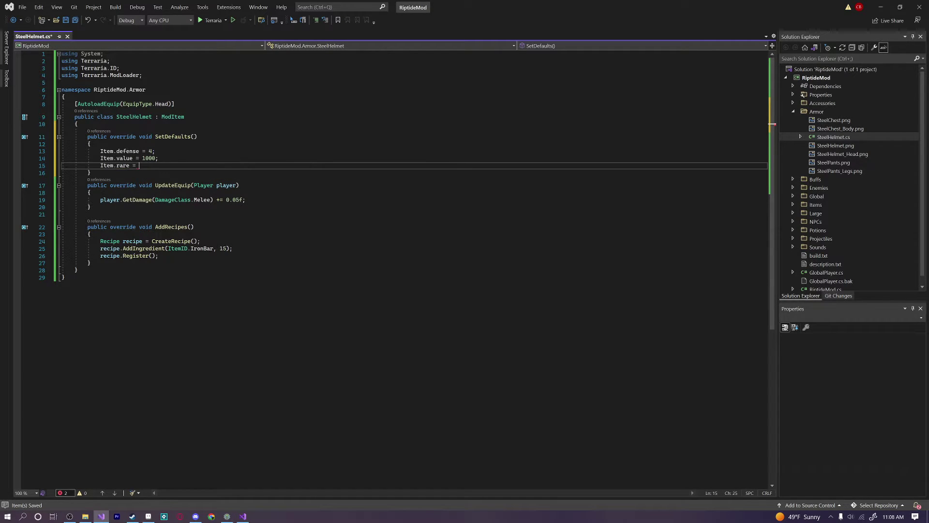
{"action": "type", "text": "1;"}
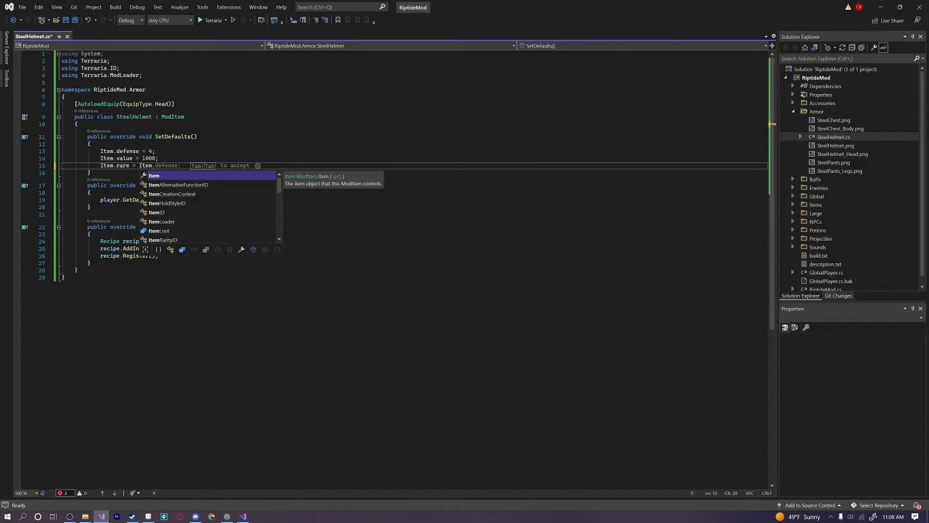
{"action": "type", "text": "ItemRarityID.Green;"}
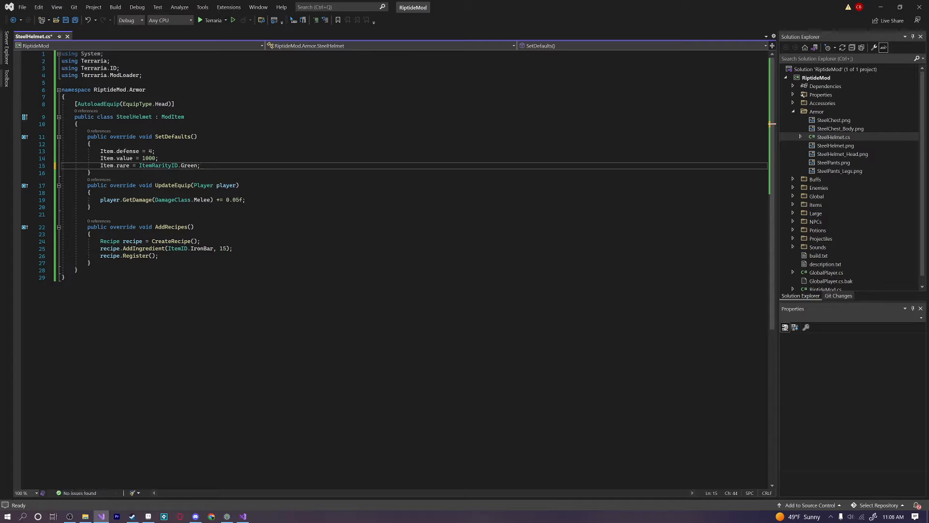
{"action": "key", "text": "Enter"}
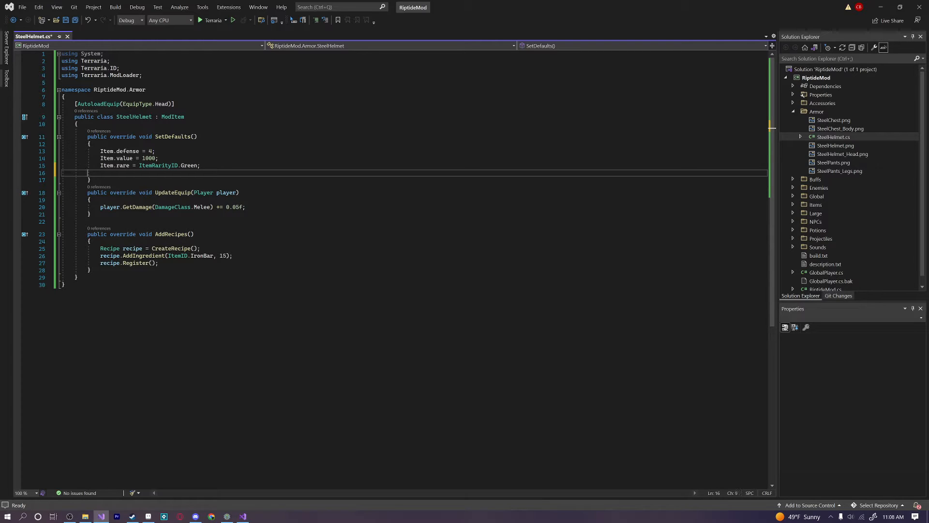
Add a SetStaticDefaults override with Tooltip.SetDefault("5% increased melee damage").
{"action": "type", "text": "Item."}
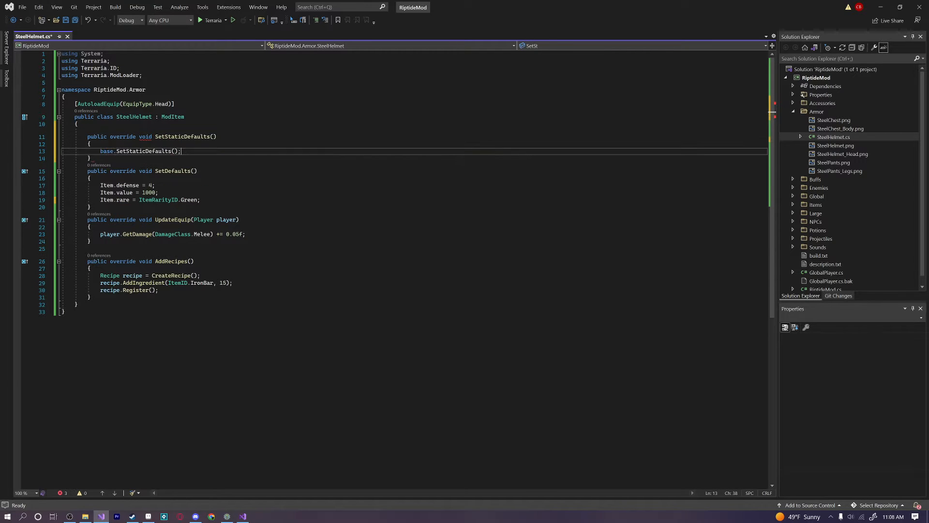
{"action": "type", "text": "Toolti"}
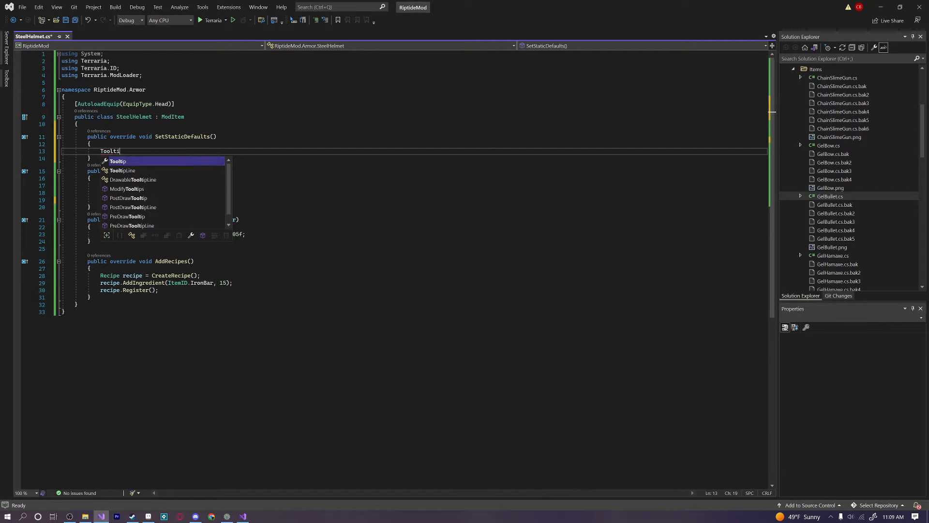
{"action": "type", "text": ".SetDefault"}
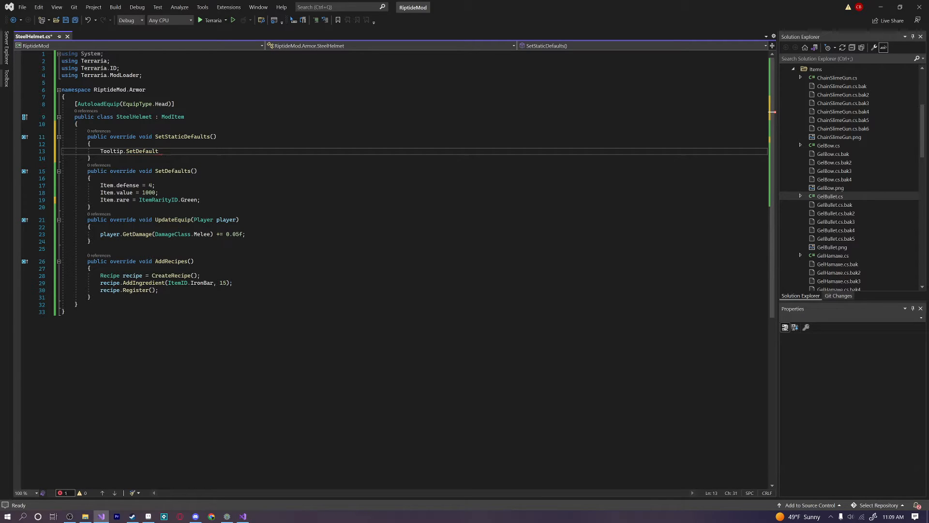
{"action": "type", "text": "(\"\")"}
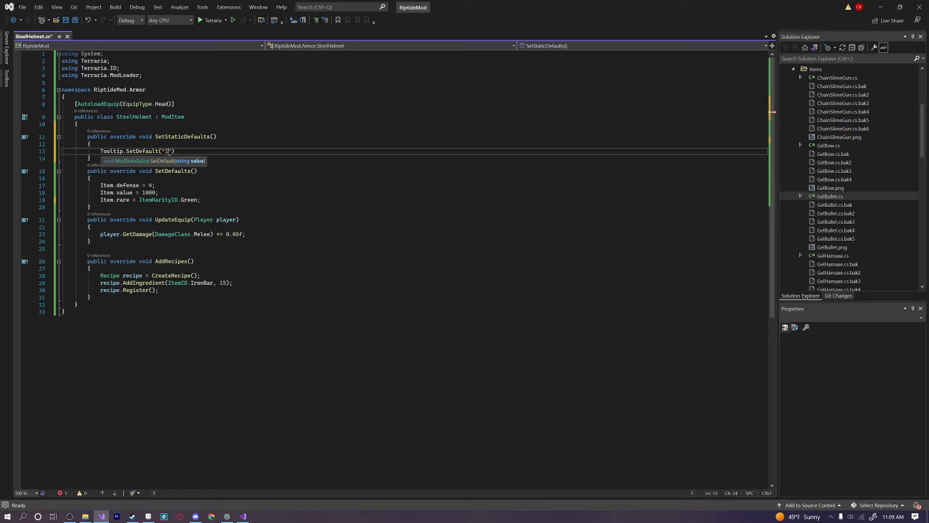
{"action": "key", "text": "Backspace"}
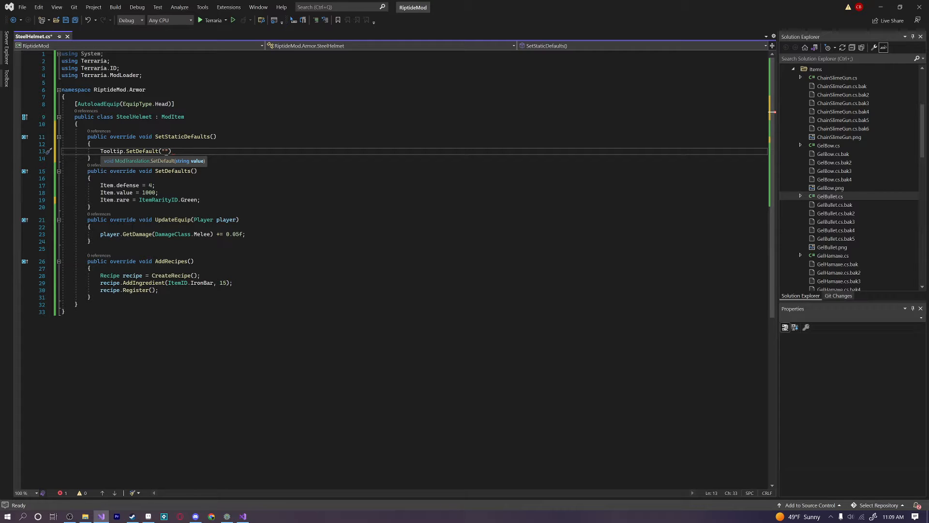
{"action": "type", "text": "St"}
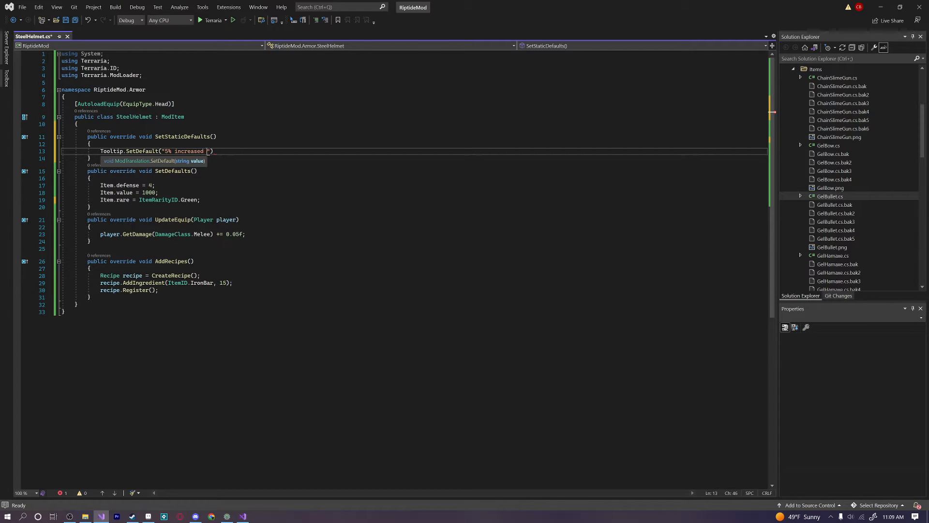
{"action": "type", "text": "melee damage"}
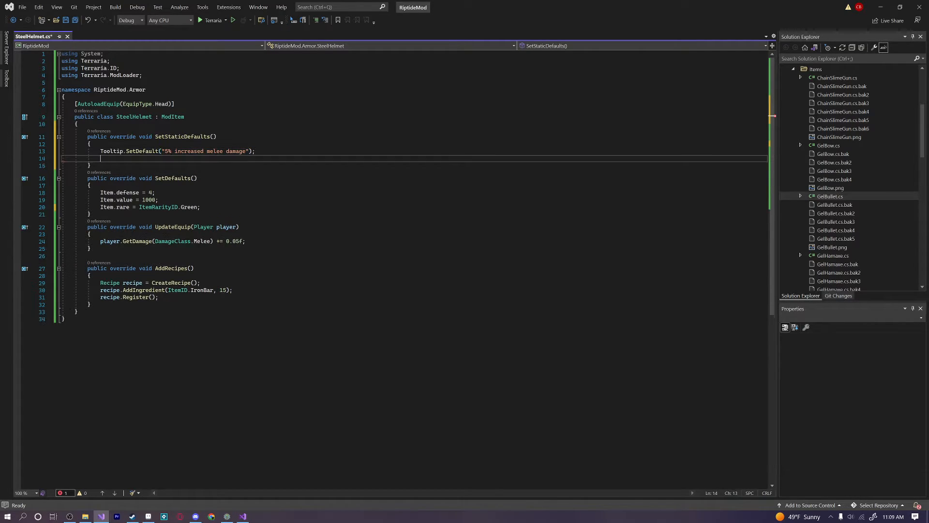
Add DisplayName.SetDefault("Steel Helmet") and save the file.
{"action": "type", "text": "DisplayName.SetDefault(\""}
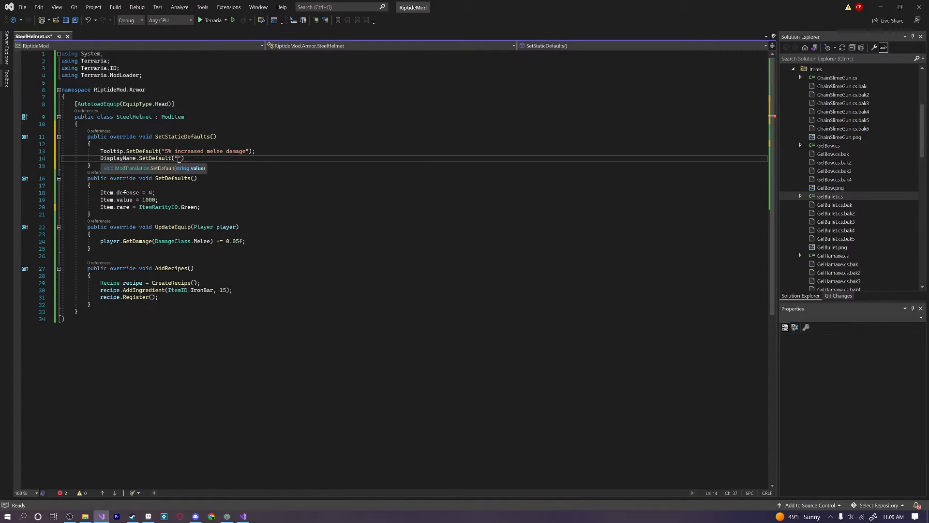
{"action": "type", "text": "Steel Helmet"}
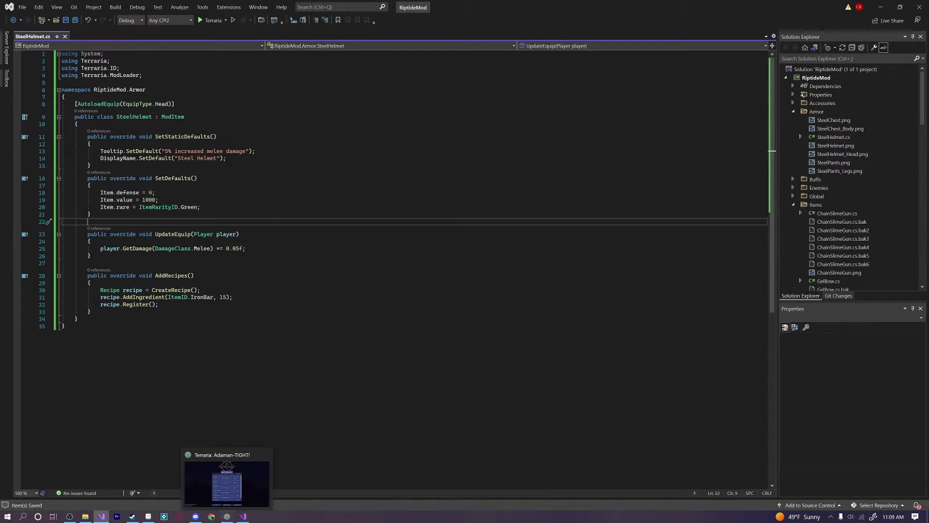
Build + Reload RiptideMod from tModLoader's Mod Sources.
{"action": "left_click", "coordinate": [226, 483]}
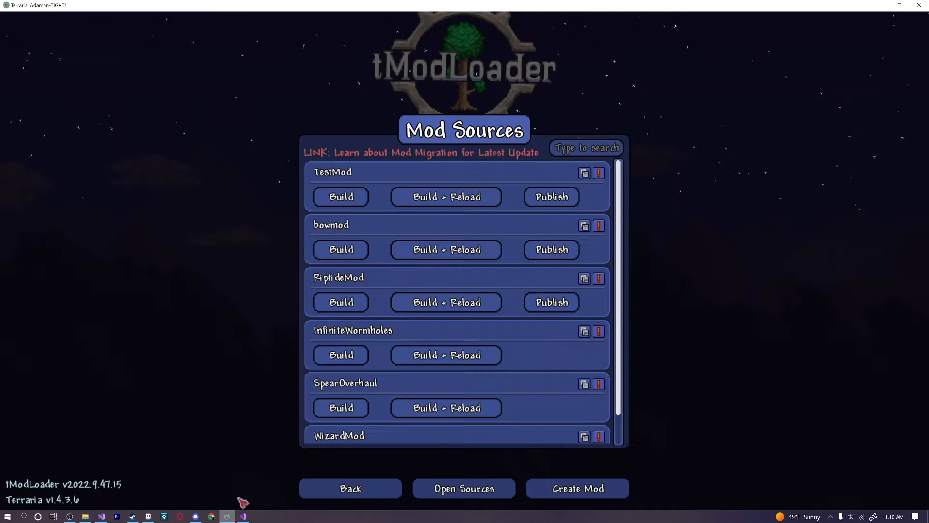
{"action": "left_click", "coordinate": [341, 302]}
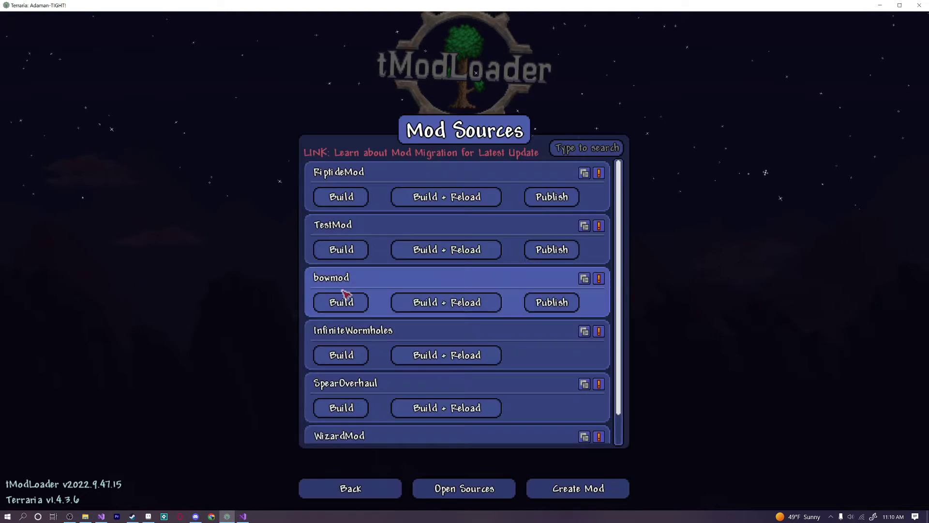
{"action": "mouse_move", "coordinate": [439, 203]}
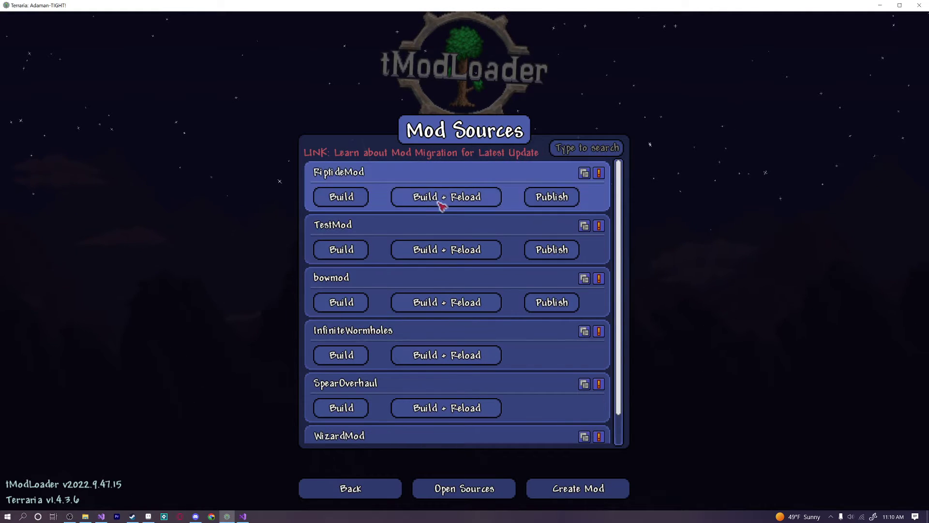
{"action": "left_click", "coordinate": [445, 196]}
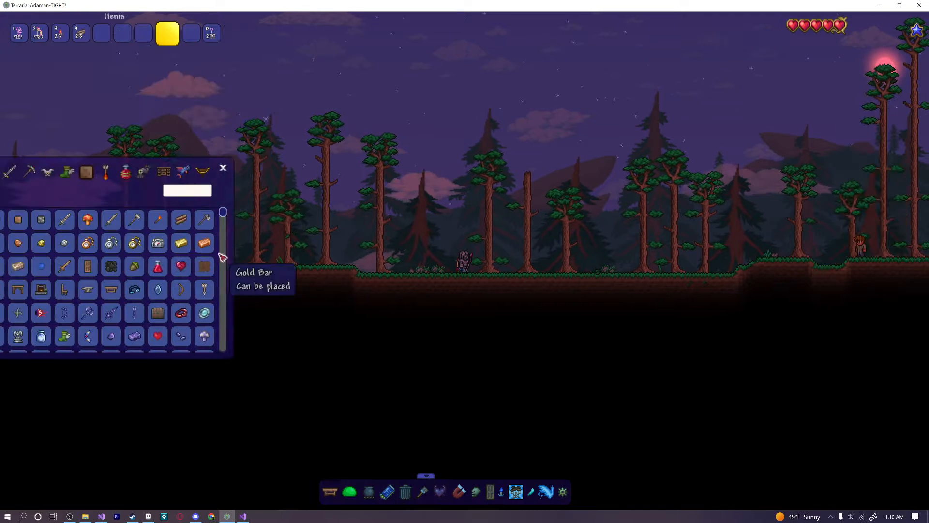
Filter the item browser by 'steel', inspect the Steel Helmet, then walk around the world.
{"action": "type", "text": "steel"}
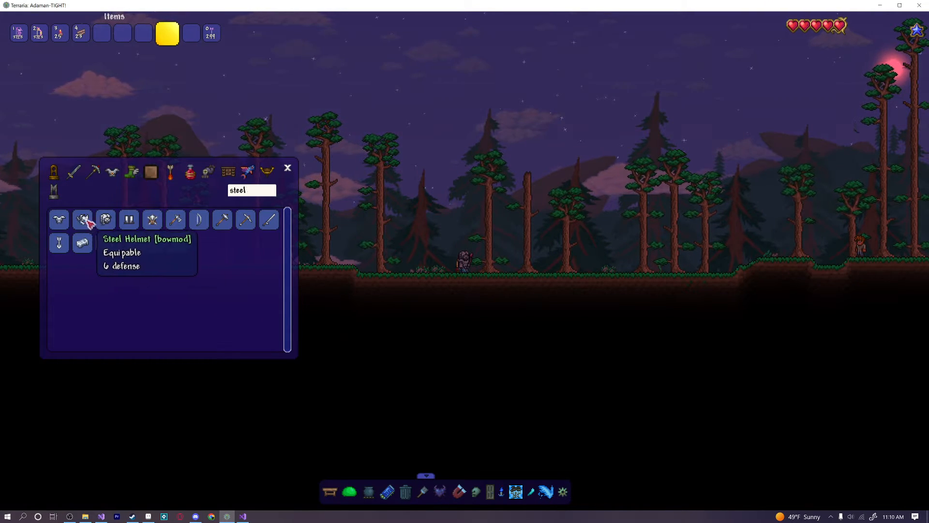
{"action": "mouse_move", "coordinate": [84, 220]}
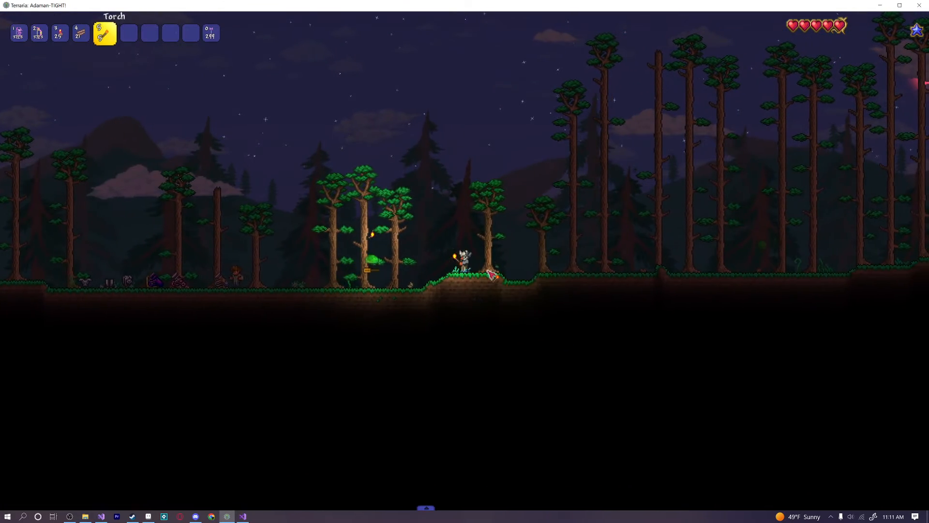
{"action": "key", "text": "d"}
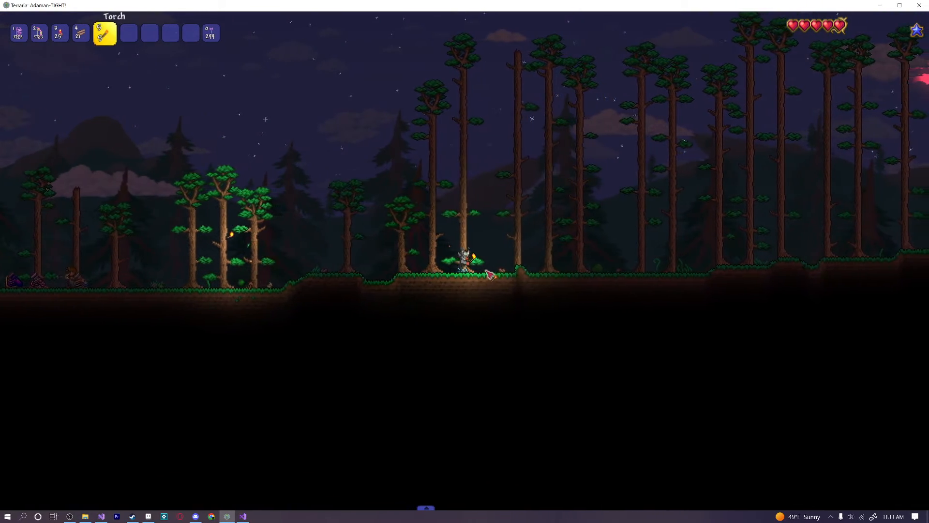
{"action": "key", "text": "Esc"}
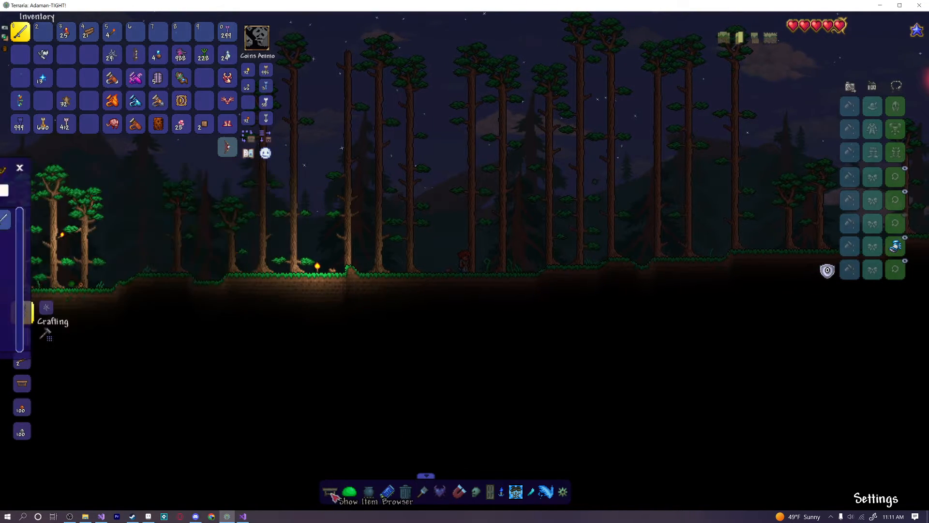
Reopen the item browser and filter it by 'meo'.
{"action": "left_click", "coordinate": [331, 493]}
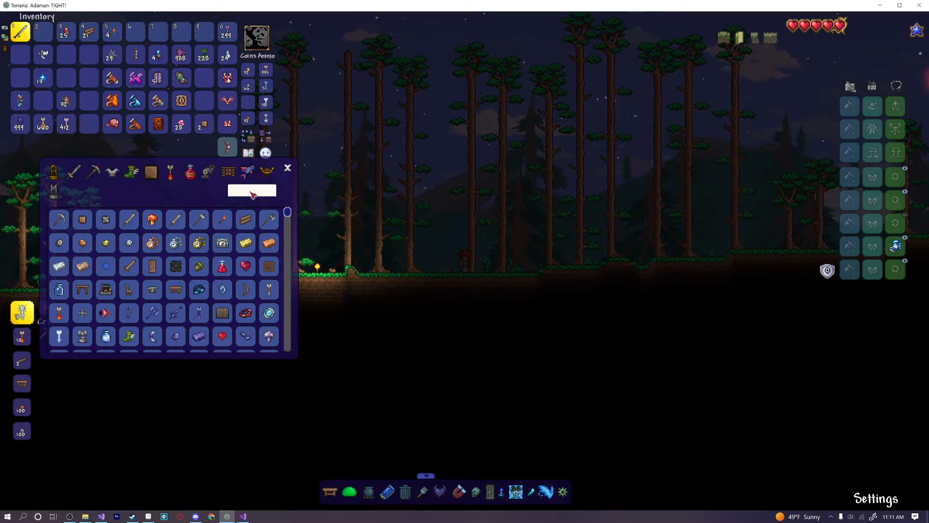
{"action": "type", "text": "meo"}
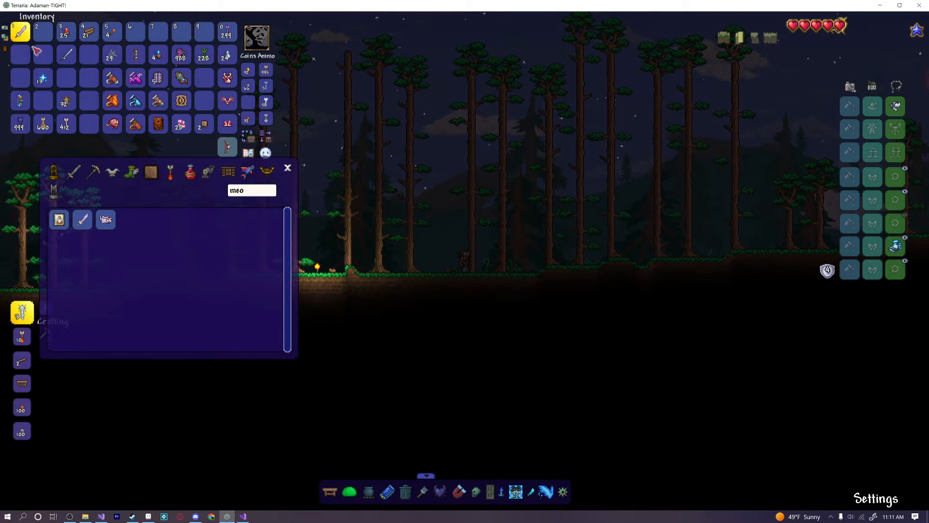
{"action": "mouse_move", "coordinate": [22, 32]}
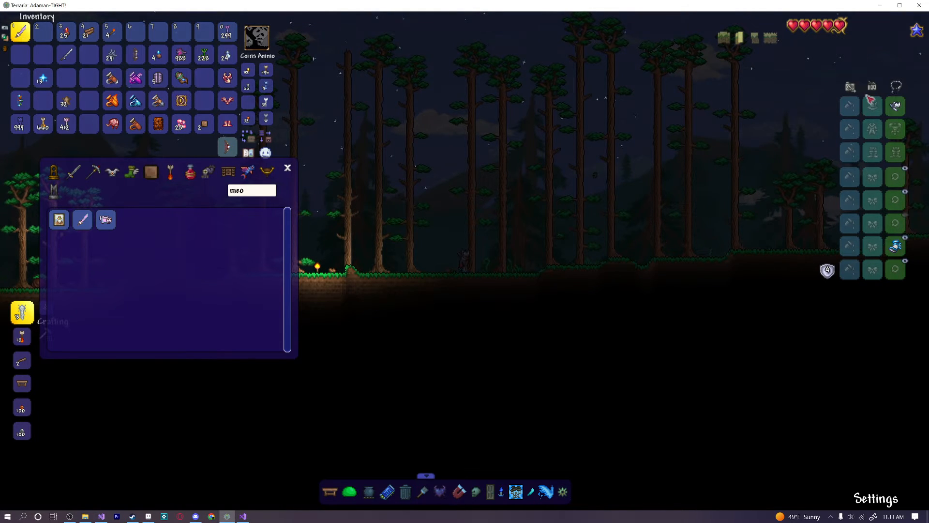
{"action": "mouse_move", "coordinate": [35, 30]}
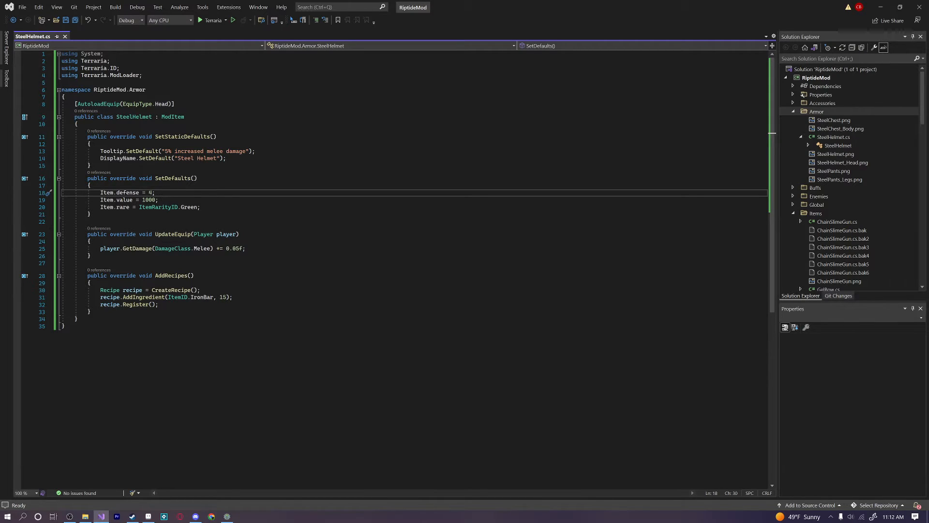
Navigate to RiptideMod's Armor folder, create SteelChest.cs and SteelLeggings.cs copies, and open SteelChest.cs.
{"action": "right_click", "coordinate": [816, 112]}
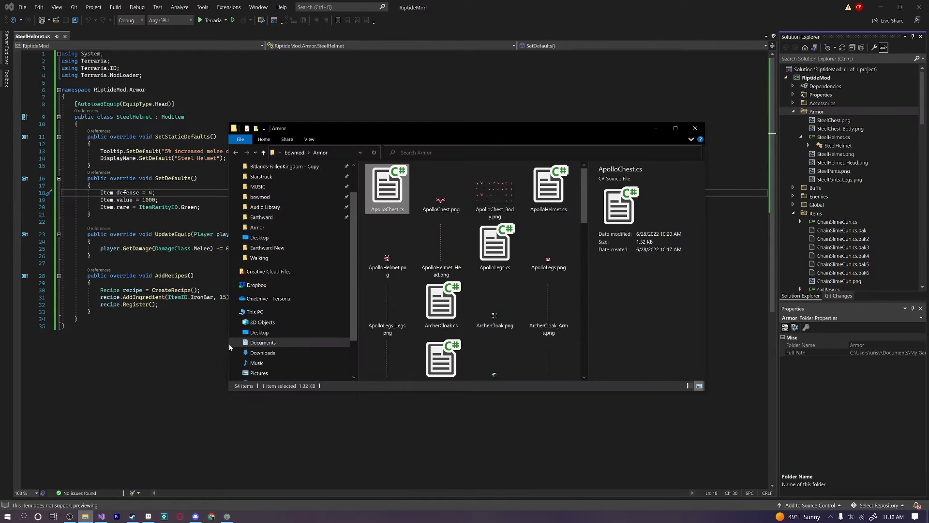
{"action": "left_click", "coordinate": [263, 152]}
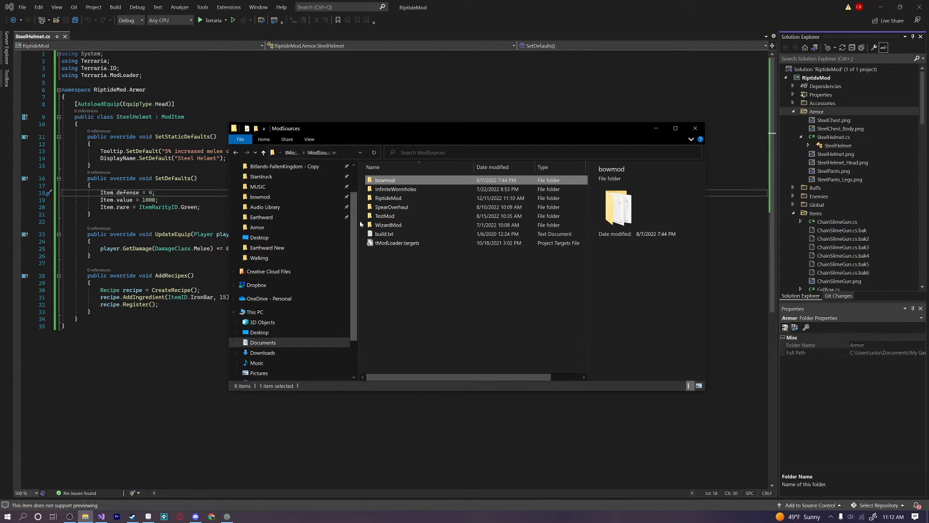
{"action": "left_click", "coordinate": [257, 226]}
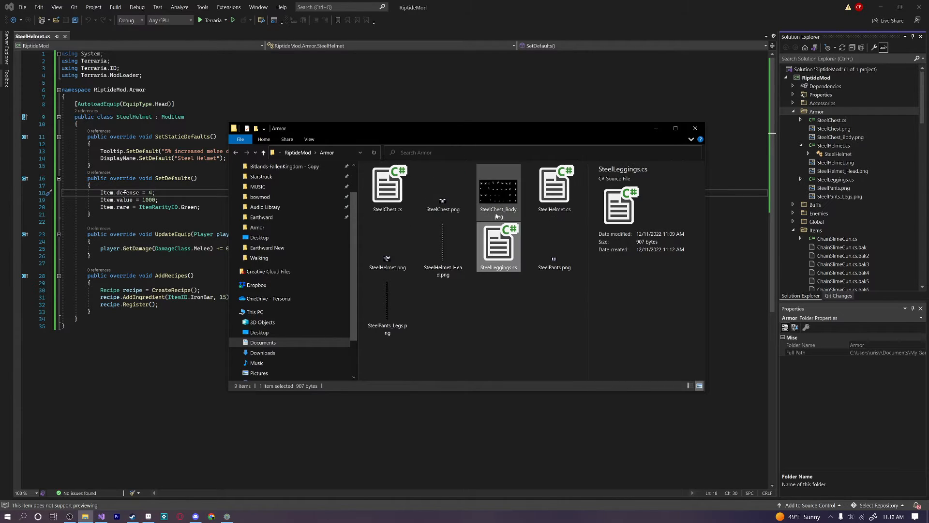
{"action": "left_click", "coordinate": [695, 127]}
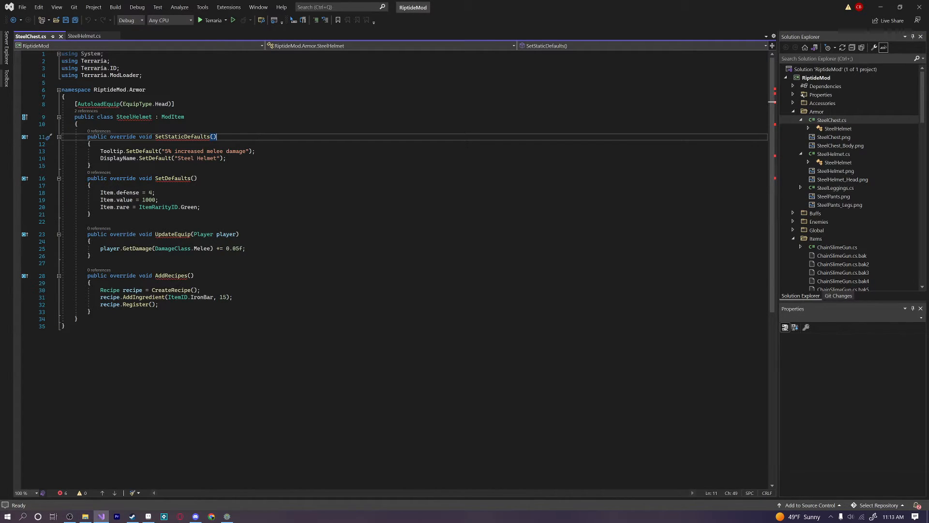
{"action": "mouse_move", "coordinate": [788, 147]}
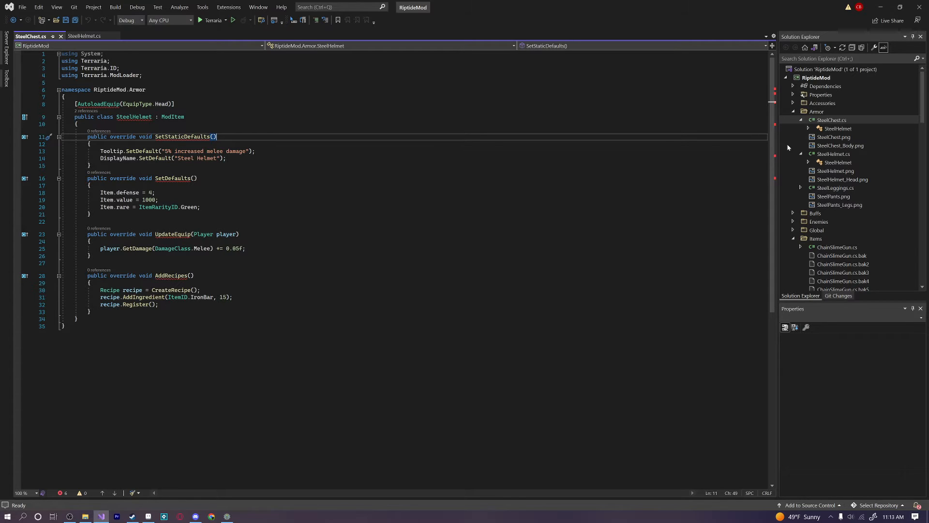
Rename the class to SteelChest with EquipType.Body and tooltip '5% increased critical strike chance'.
{"action": "left_click", "coordinate": [831, 120]}
{"action": "type", "text": "Ches"}
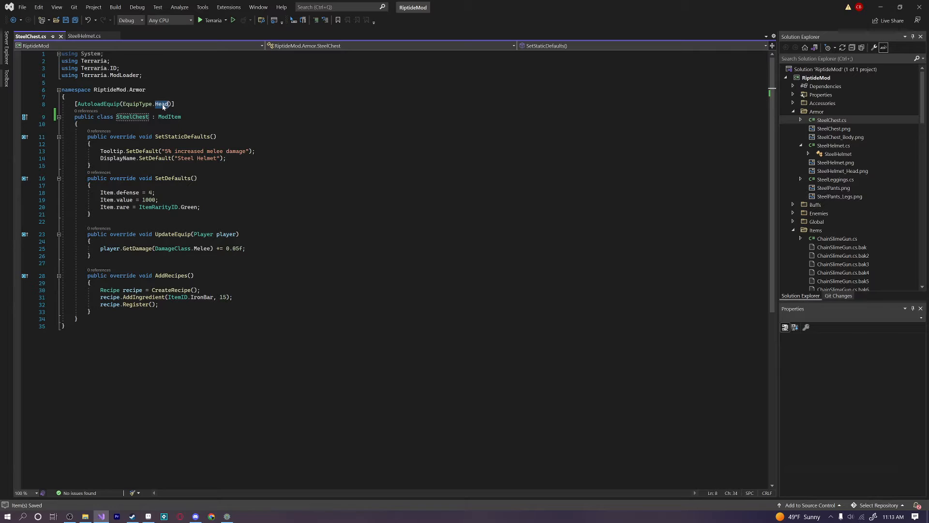
{"action": "type", "text": "Body"}
{"action": "left_click", "coordinate": [164, 157]}
{"action": "type", "text": "Breastplat"}
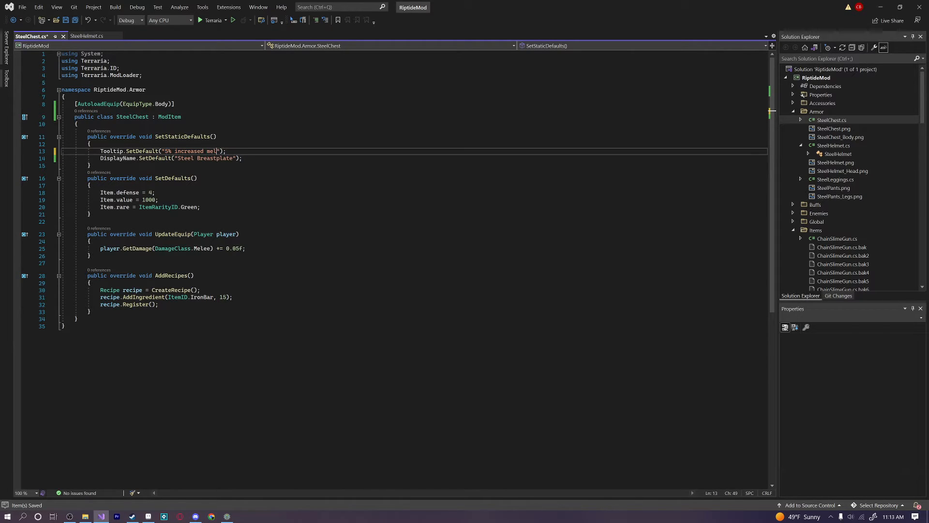
{"action": "type", "text": "critical strike"}
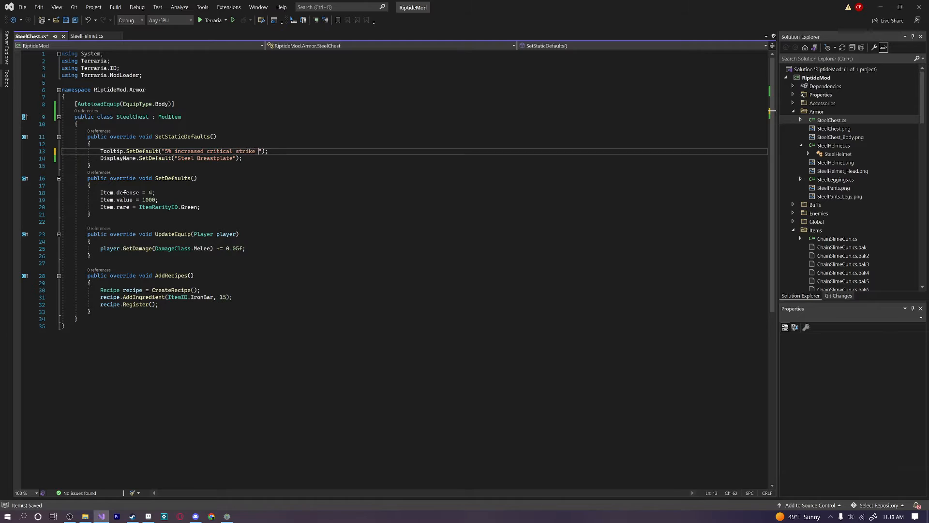
{"action": "type", "text": "chance"}
{"action": "left_click", "coordinate": [128, 191]}
{"action": "type", "text": "6"}
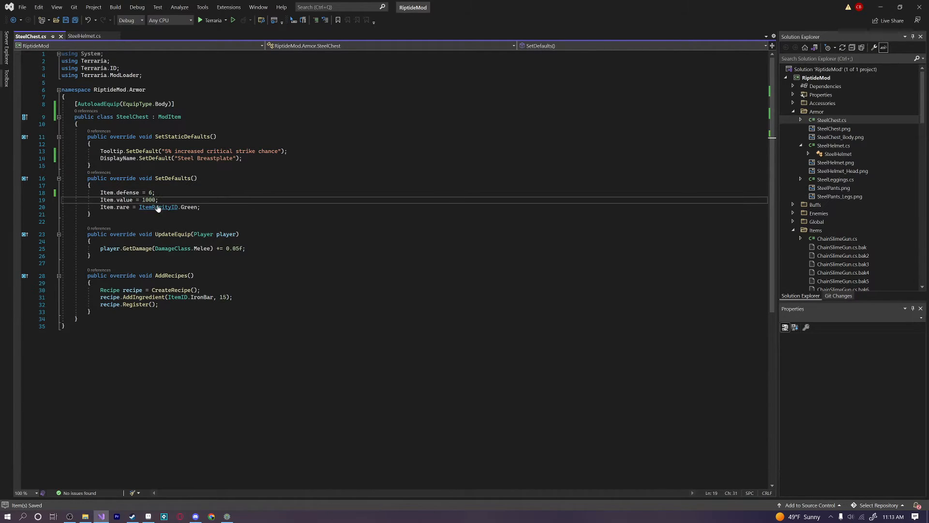
Set value 2000 and make UpdateEquip add 5 to GetCritChance(DamageClass.Generic).
{"action": "type", "text": "2000"}
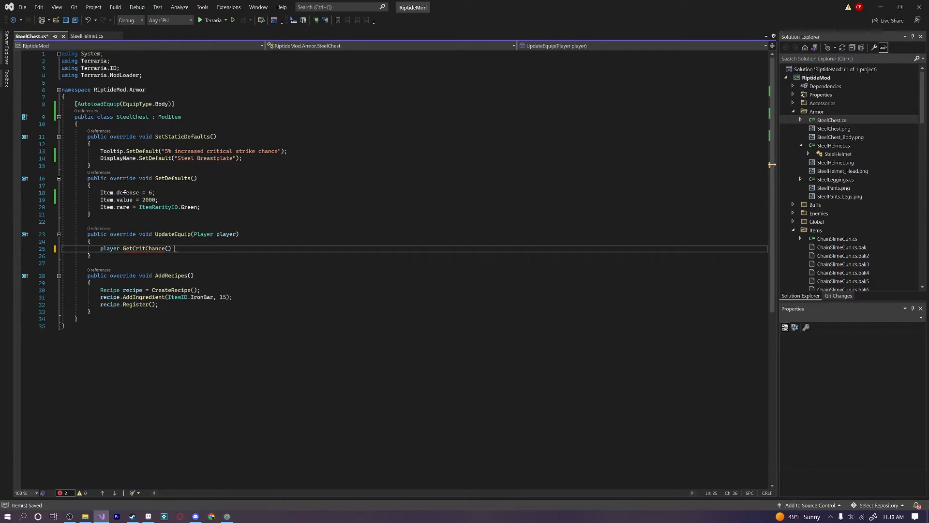
{"action": "key", "text": "Backspace"}
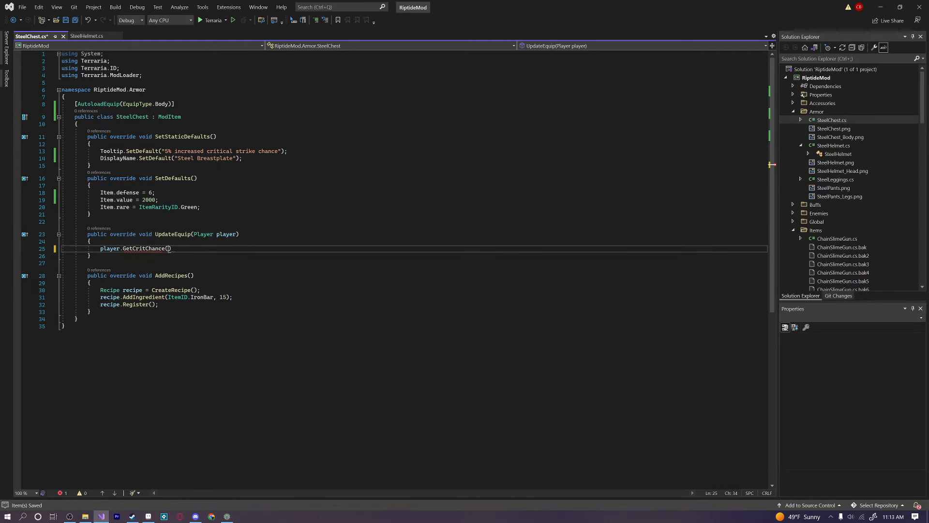
{"action": "type", "text": "+= 5;"}
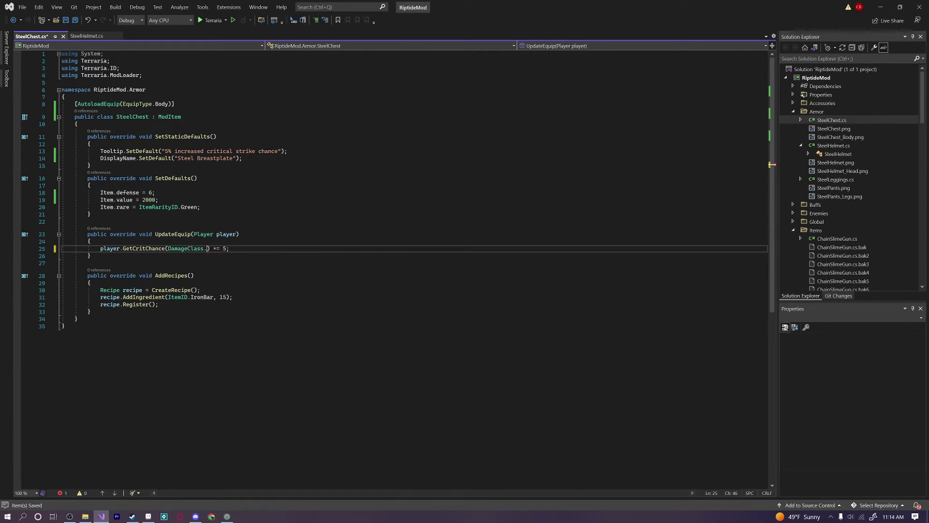
{"action": "type", "text": "Generic"}
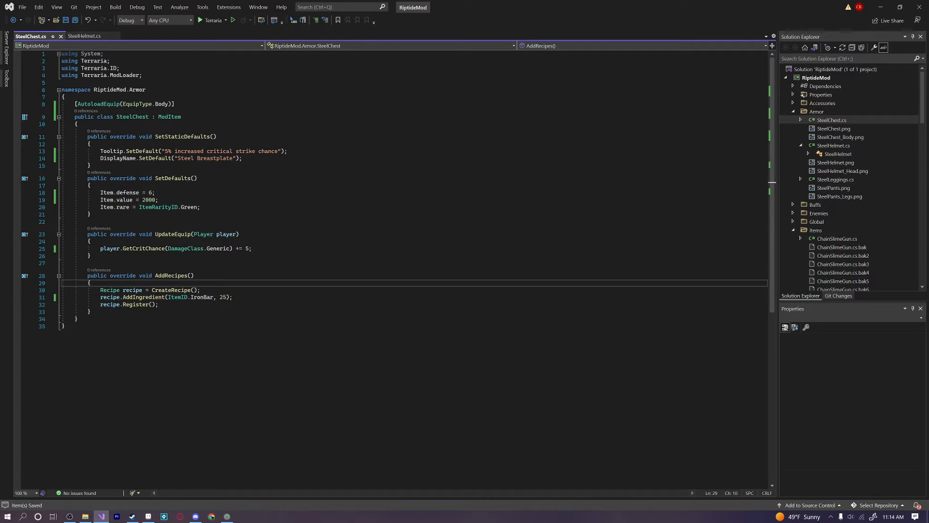
{"action": "mouse_move", "coordinate": [834, 166]}
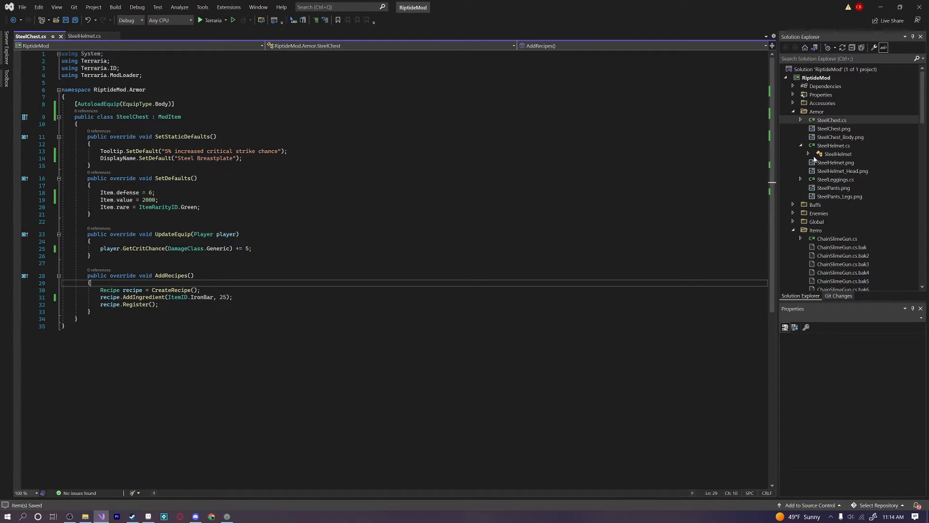
{"action": "mouse_move", "coordinate": [784, 168]}
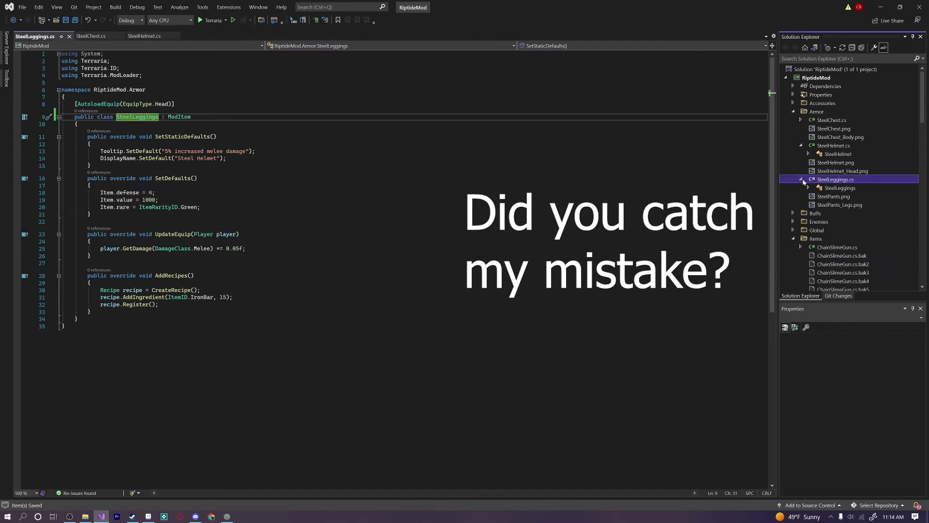
Expand SteelLeggings.cs in Solution Explorer and jump to its SetDefaults method.
{"action": "left_click", "coordinate": [800, 179]}
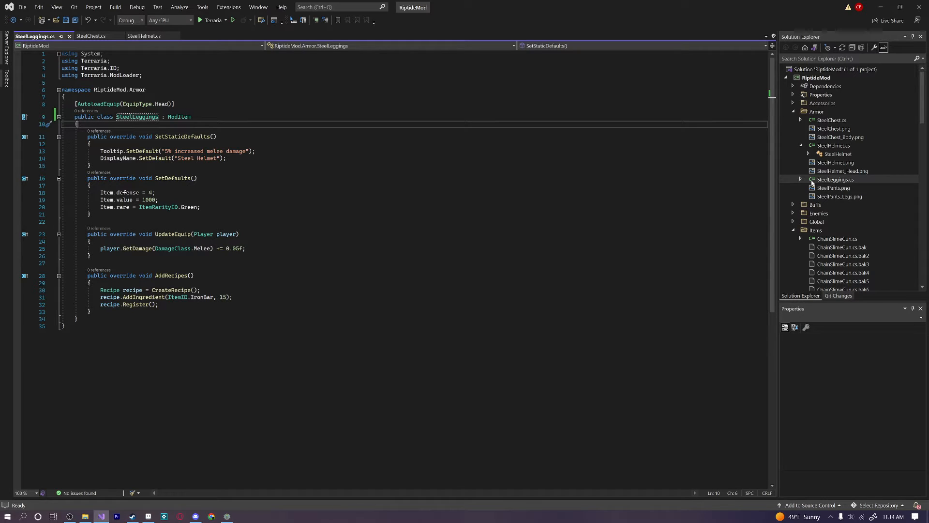
{"action": "left_click", "coordinate": [835, 179]}
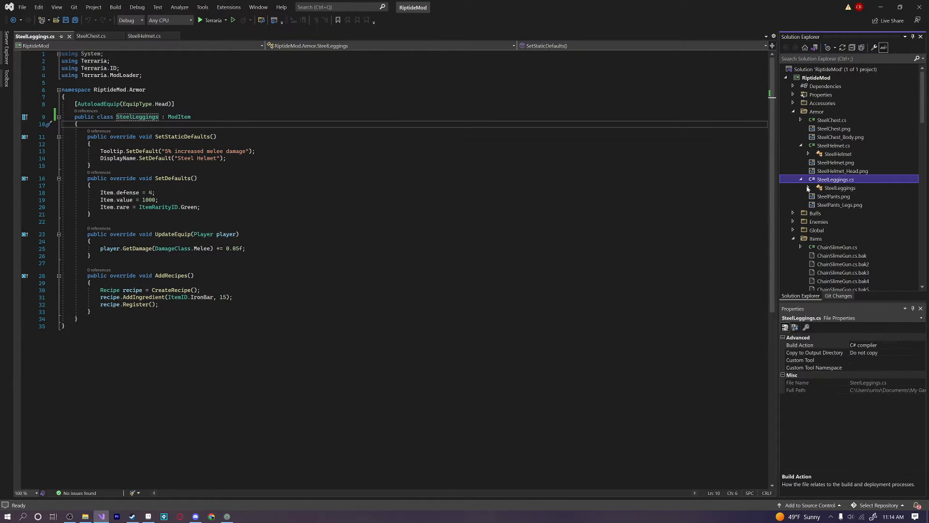
{"action": "left_click", "coordinate": [801, 179]}
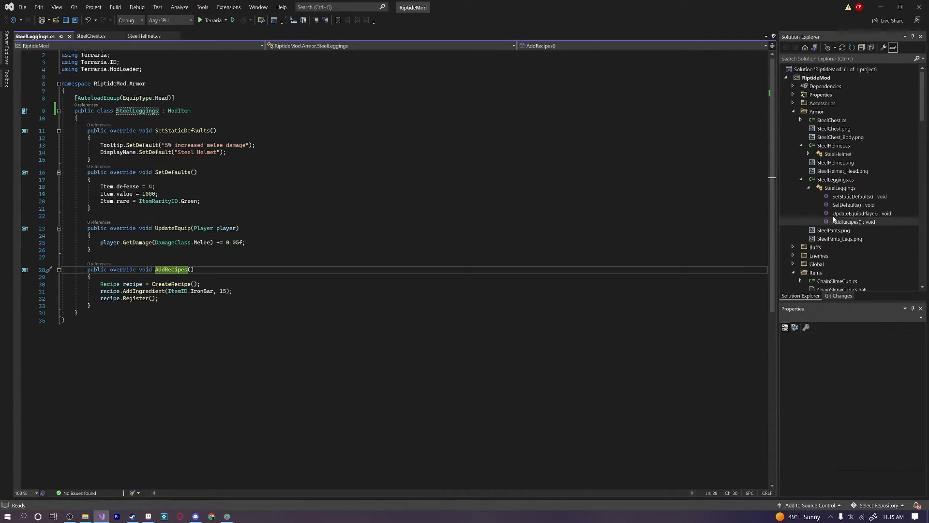
{"action": "mouse_move", "coordinate": [851, 222]}
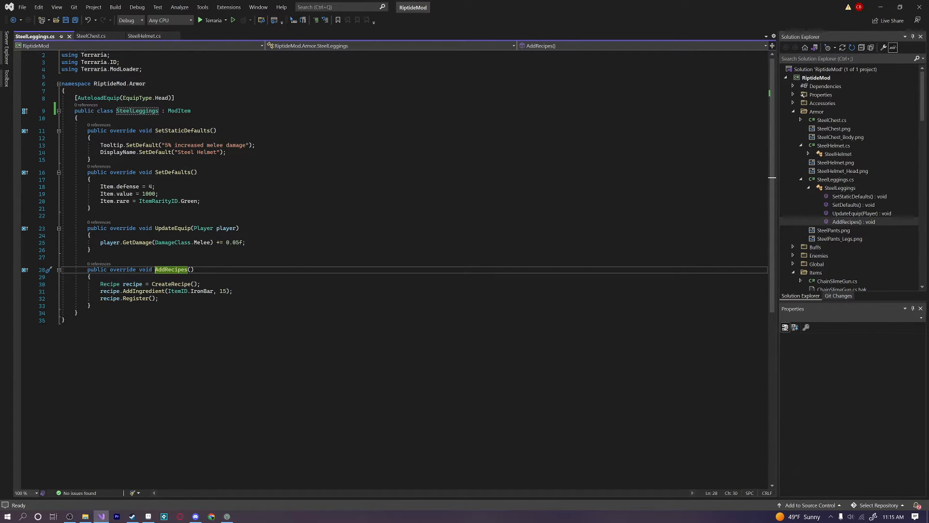
{"action": "left_click", "coordinate": [861, 213]}
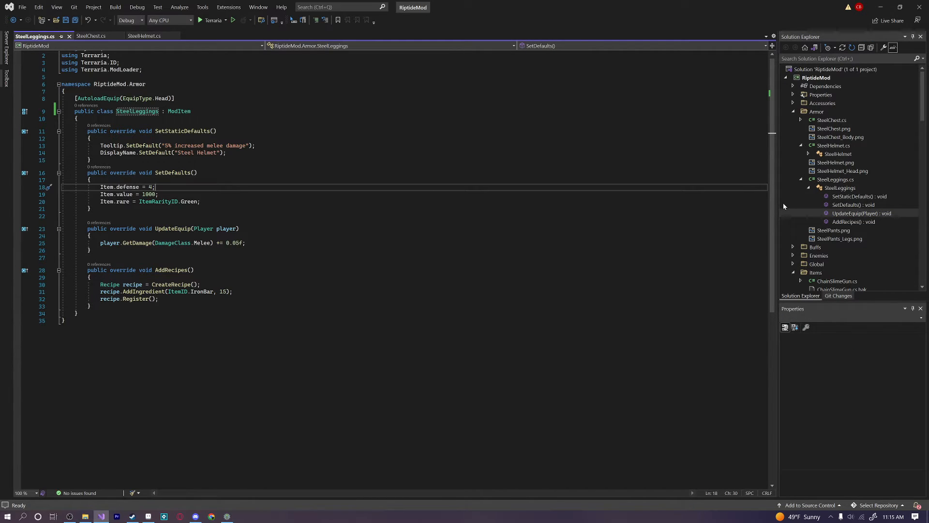
{"action": "mouse_move", "coordinate": [815, 192]}
{"action": "type", "text": "Leggings"}
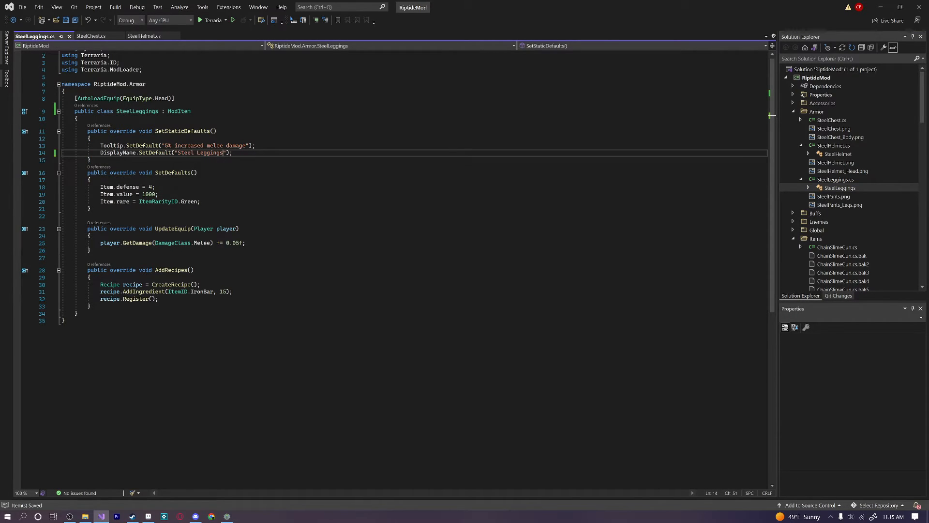
Change the tooltip to 15% increased movement speed and UpdateEquip to player.moveSpeed += 0.15f.
{"action": "double_click", "coordinate": [238, 145]}
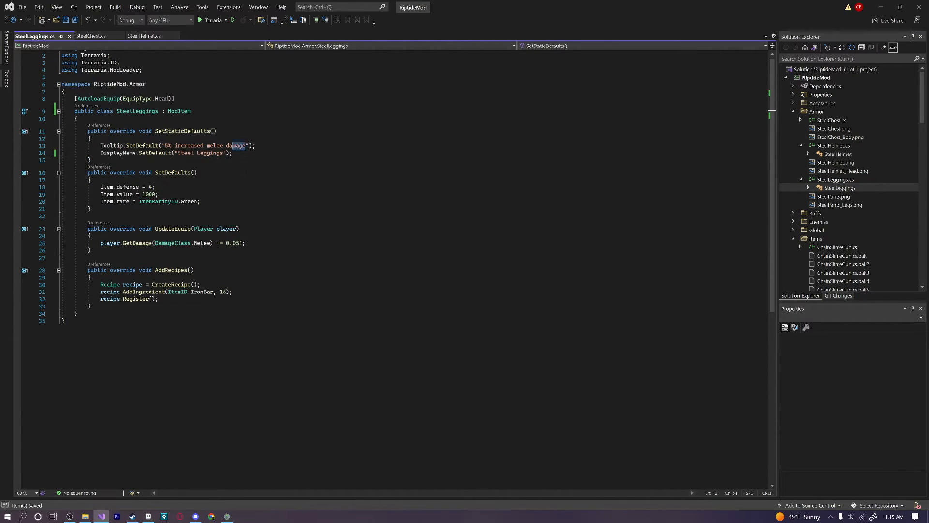
{"action": "type", "text": "15"}
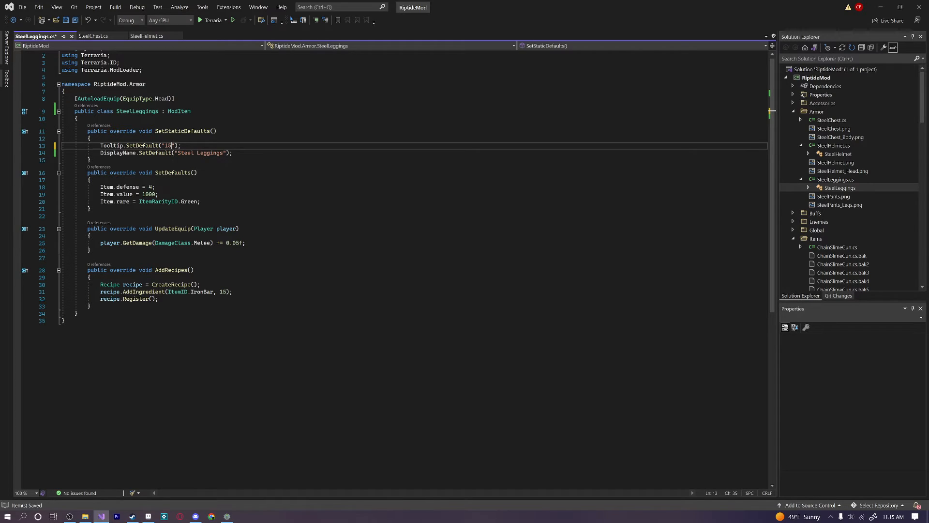
{"action": "type", "text": "% increased movement speed"}
{"action": "left_click", "coordinate": [415, 186]}
{"action": "type", "text": "5"}
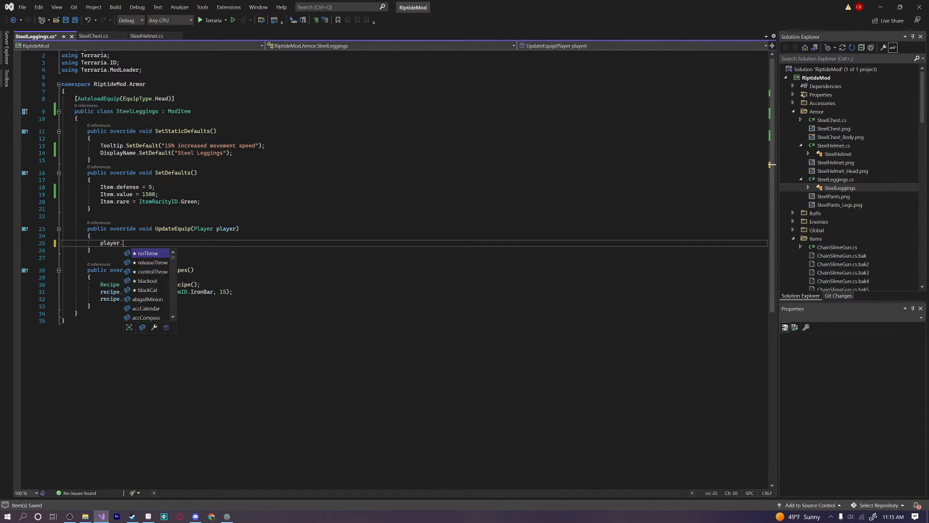
{"action": "type", "text": "moveSpeed +="}
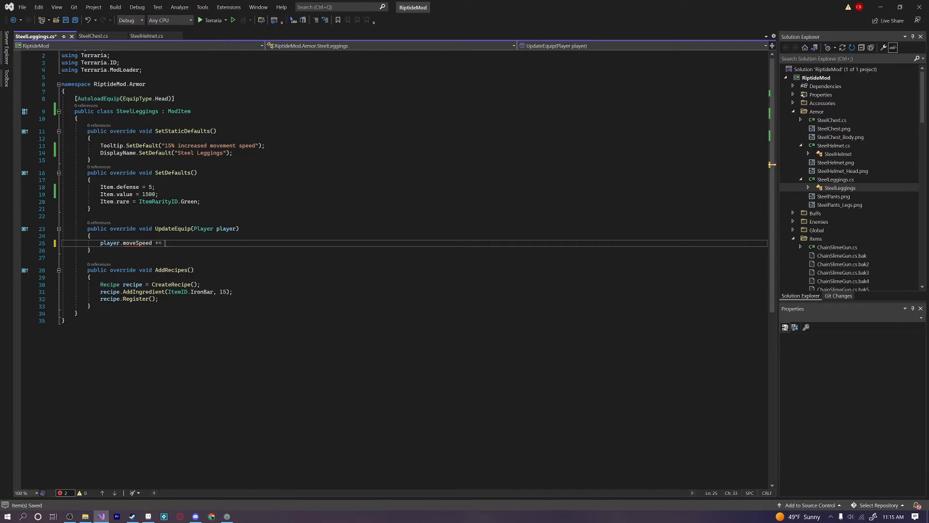
{"action": "type", "text": "0.15f;"}
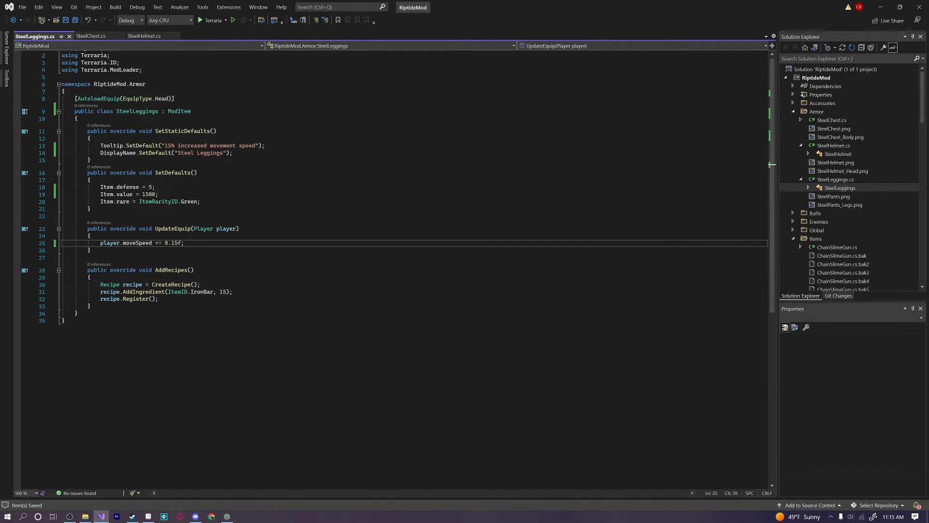
Set the recipe to 20 IronBar and the equip type to Legs.
{"action": "triple_click", "coordinate": [140, 242]}
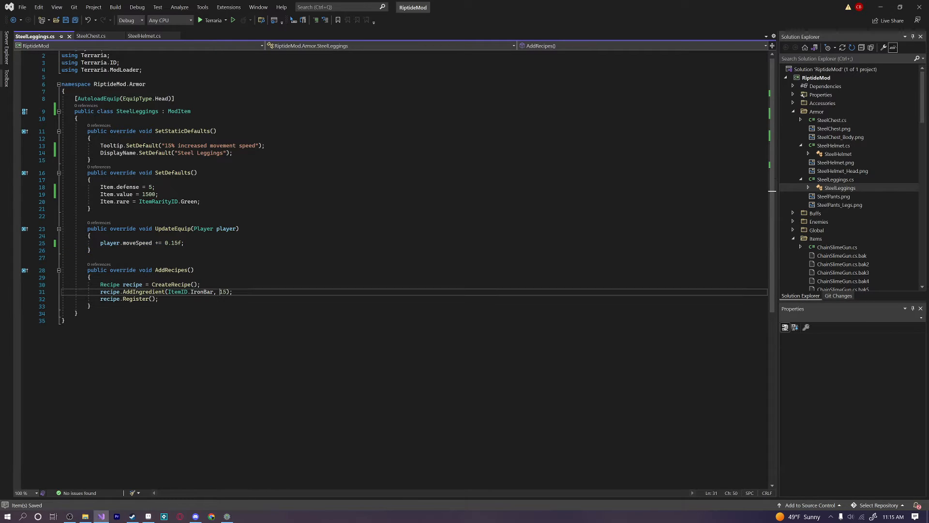
{"action": "type", "text": "20"}
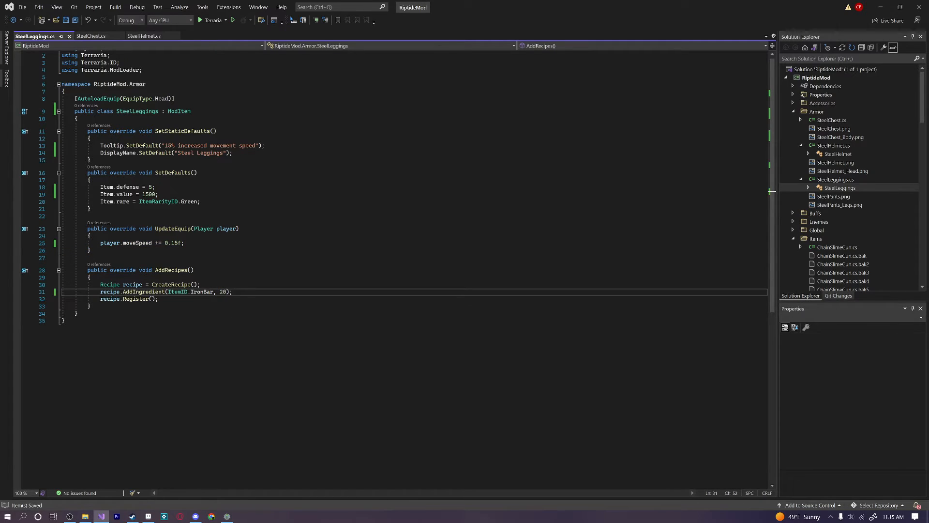
{"action": "double_click", "coordinate": [161, 99]}
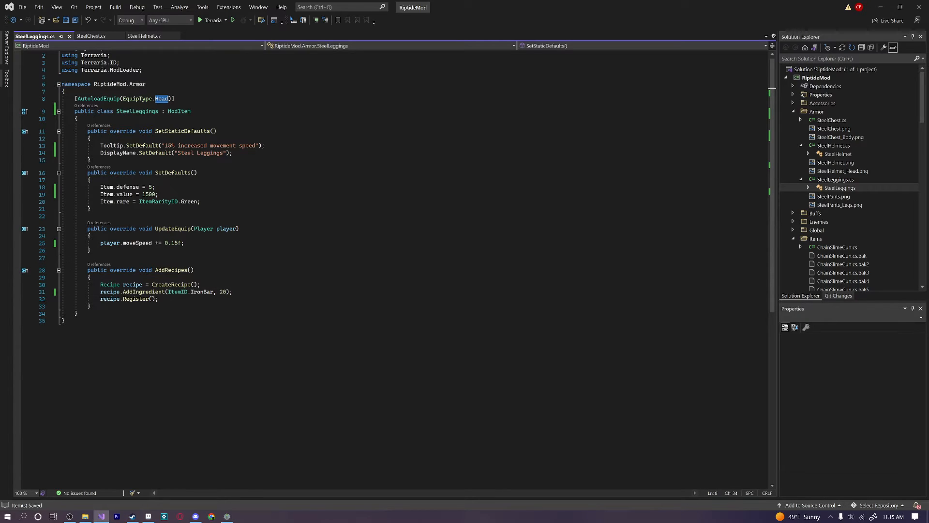
{"action": "type", "text": "Legs"}
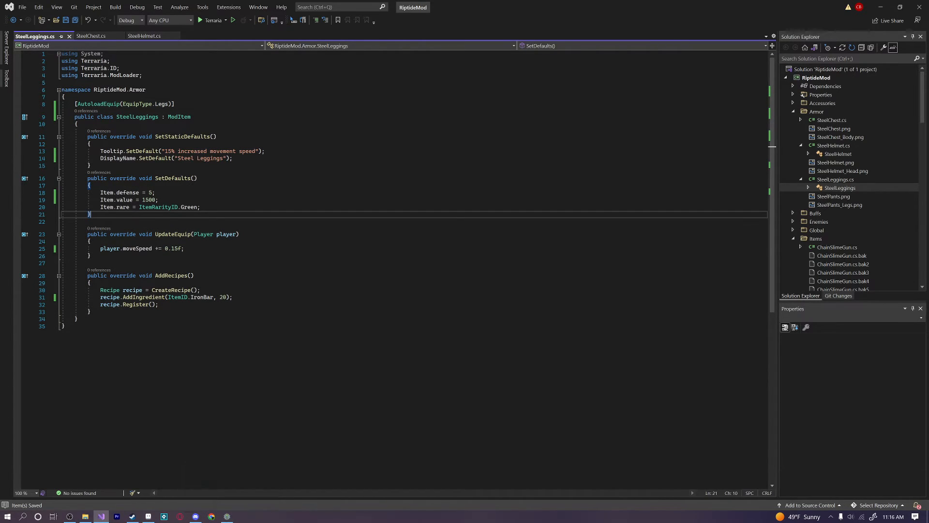
Compare against the SteelPants.png textures and rename the leggings class and file to SteelPants.
{"action": "left_click", "coordinate": [146, 35]}
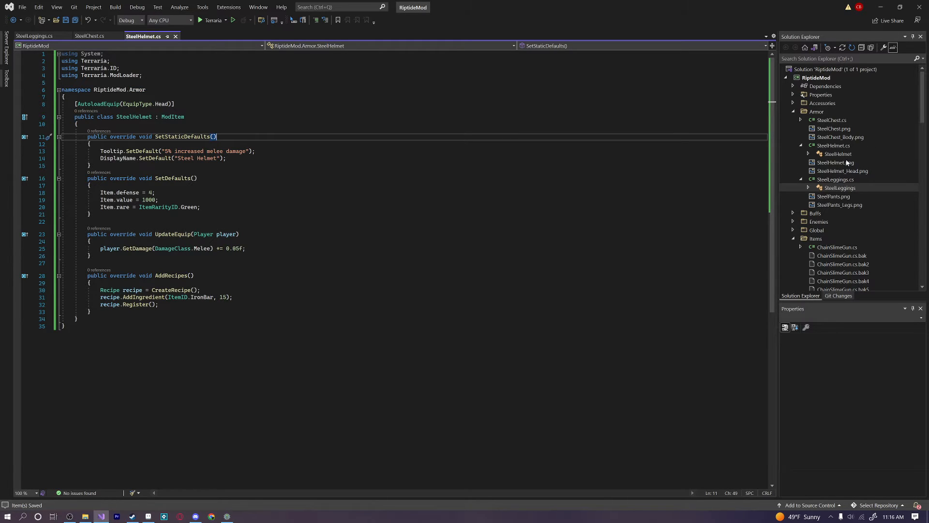
{"action": "left_click", "coordinate": [833, 195]}
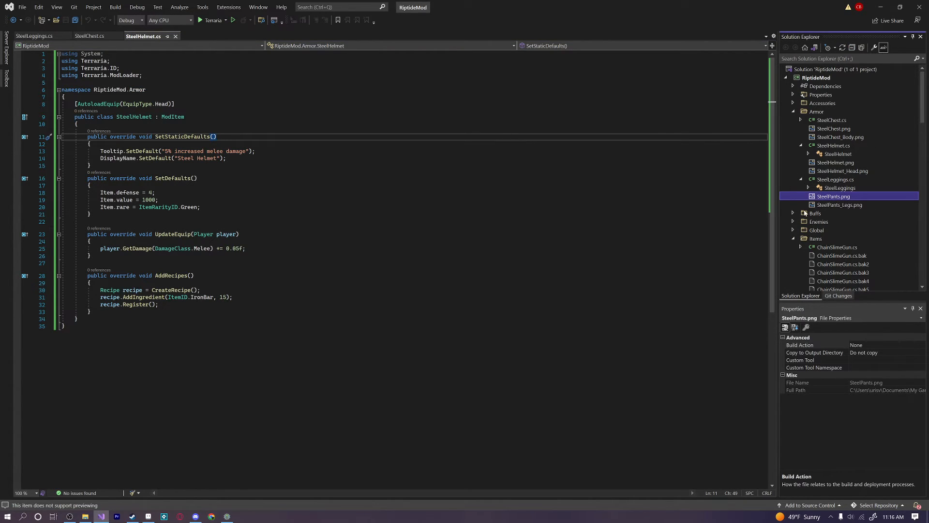
{"action": "left_click", "coordinate": [839, 204]}
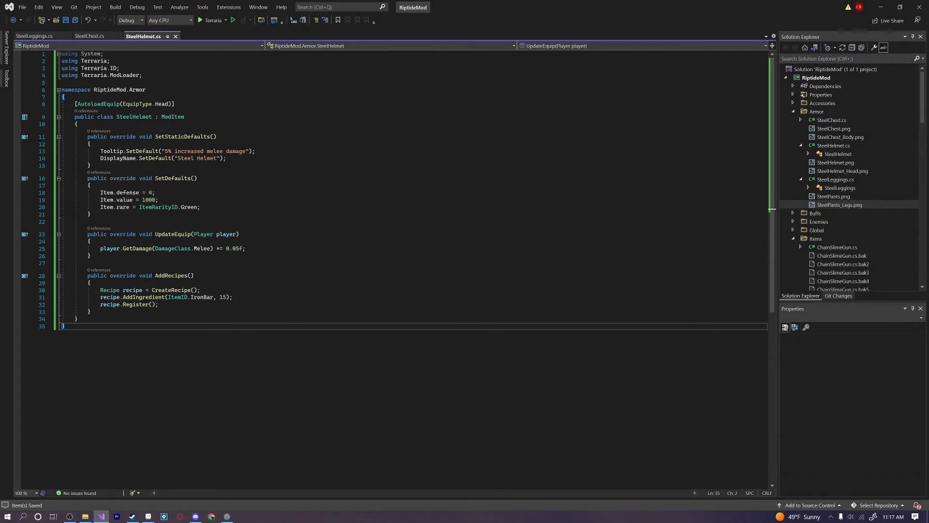
{"action": "left_click", "coordinate": [835, 179]}
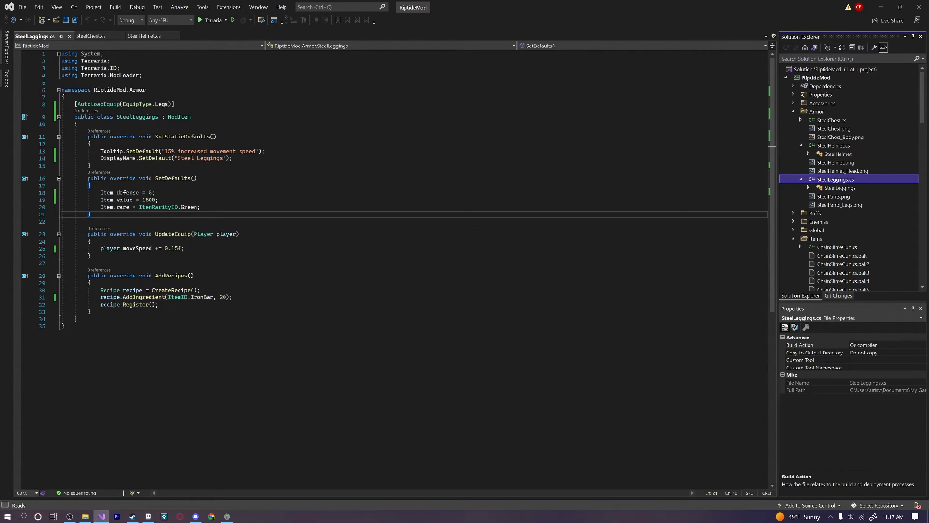
{"action": "left_click", "coordinate": [833, 196]}
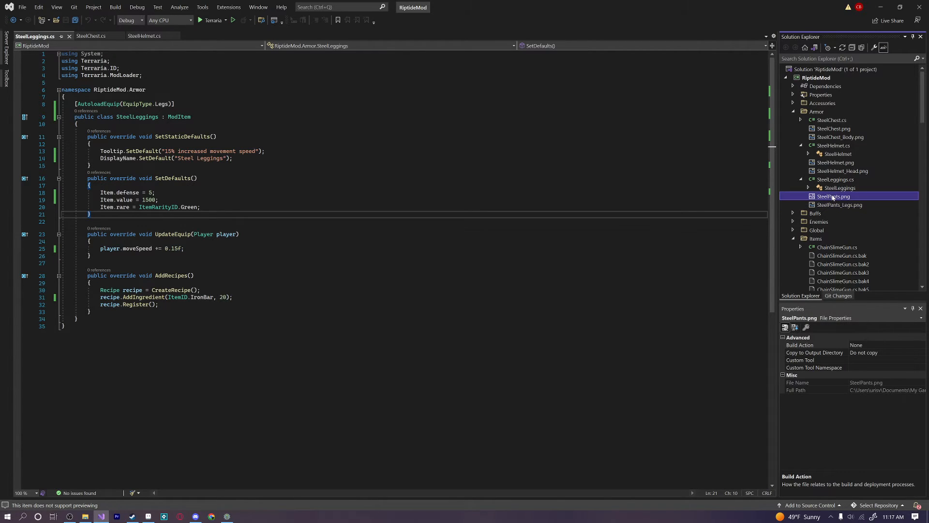
{"action": "mouse_move", "coordinate": [867, 196]}
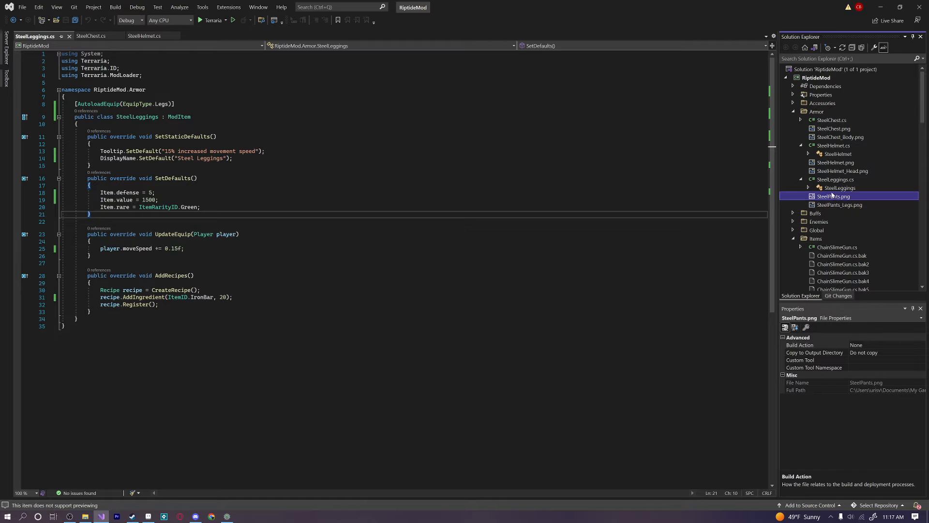
{"action": "left_click", "coordinate": [835, 179]}
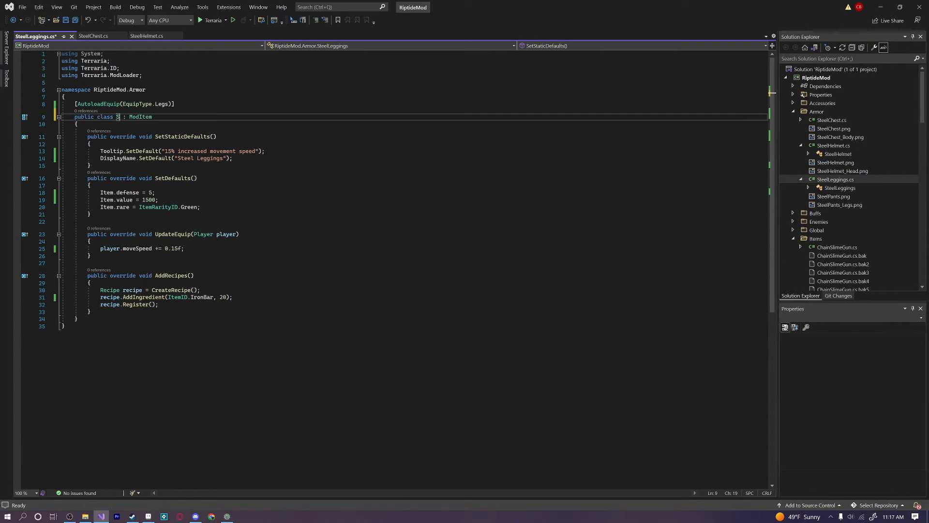
{"action": "type", "text": "SteelPants"}
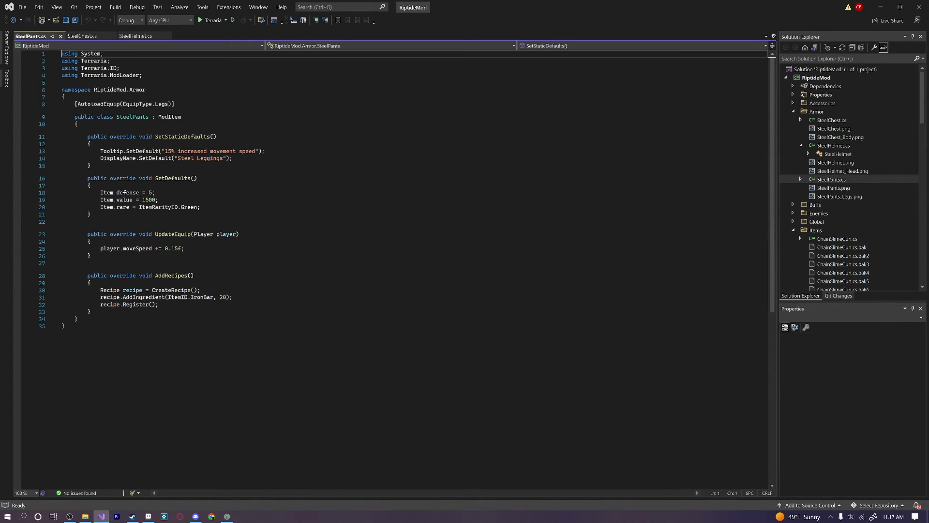
Switch to tModLoader and enter a world to test the armor.
{"action": "left_click", "coordinate": [200, 19]}
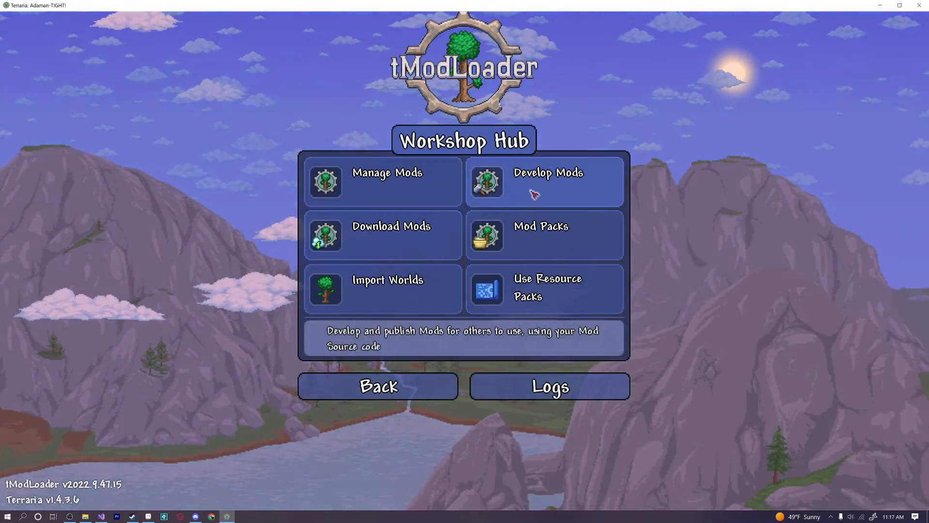
{"action": "left_click", "coordinate": [544, 180]}
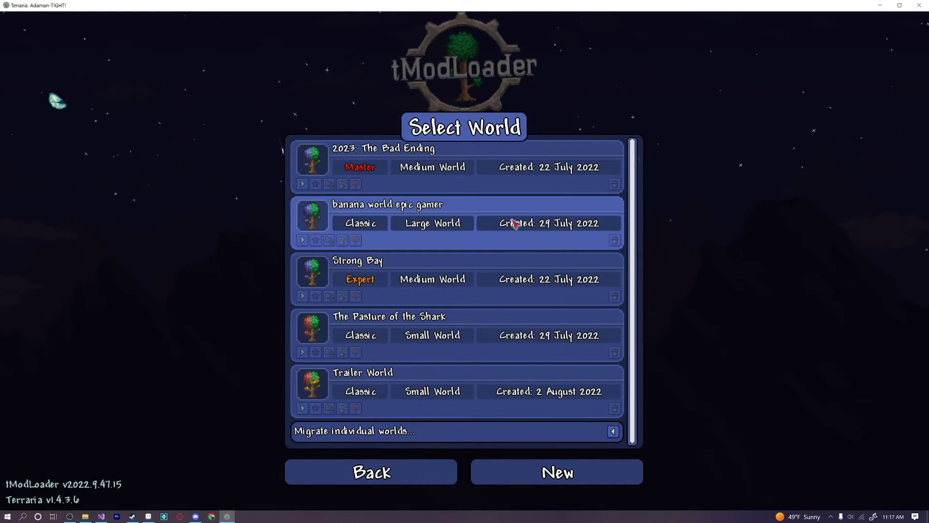
{"action": "left_click", "coordinate": [302, 240]}
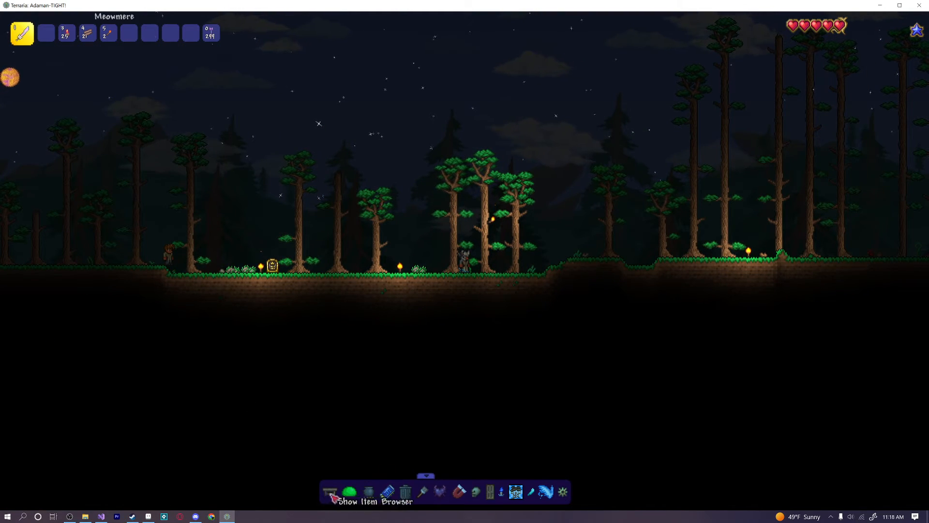
Open the inventory to equip and inspect the steel armor pieces.
{"action": "left_click", "coordinate": [329, 492]}
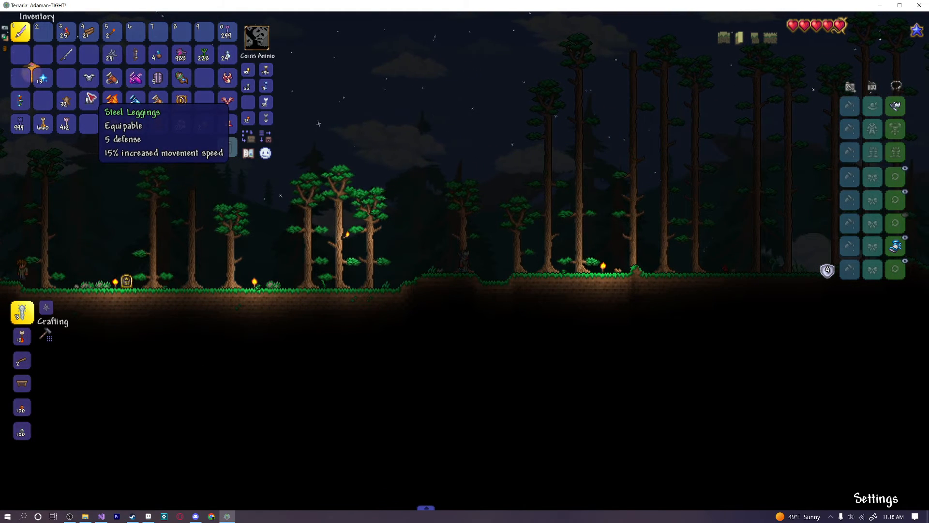
{"action": "mouse_move", "coordinate": [88, 77]}
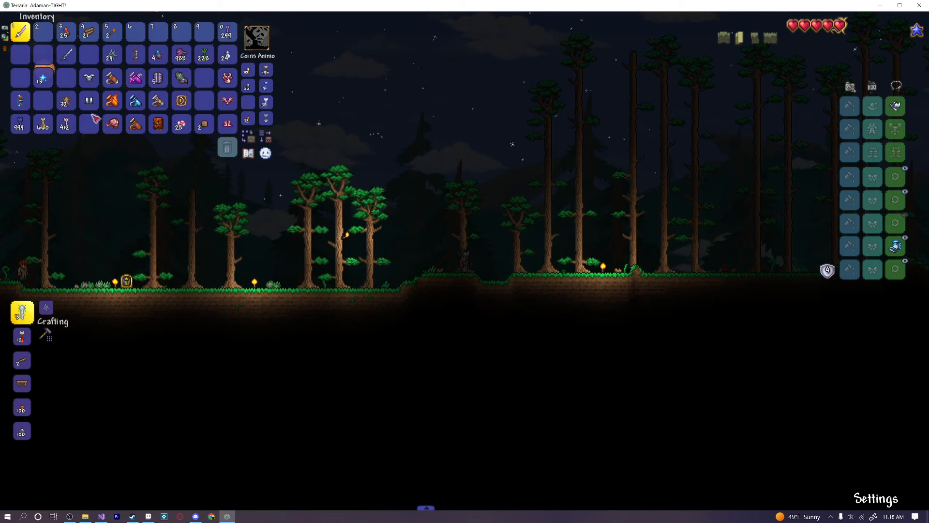
{"action": "mouse_move", "coordinate": [89, 76]}
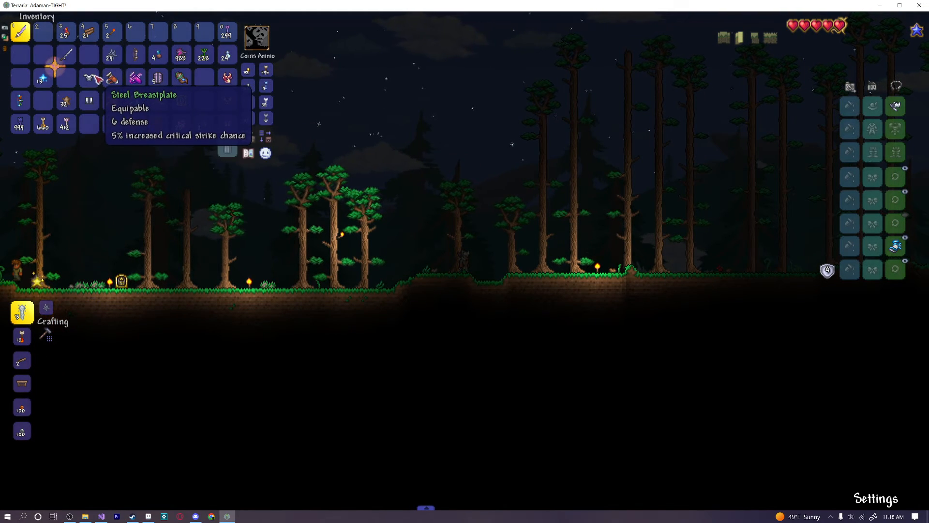
{"action": "mouse_move", "coordinate": [20, 32]}
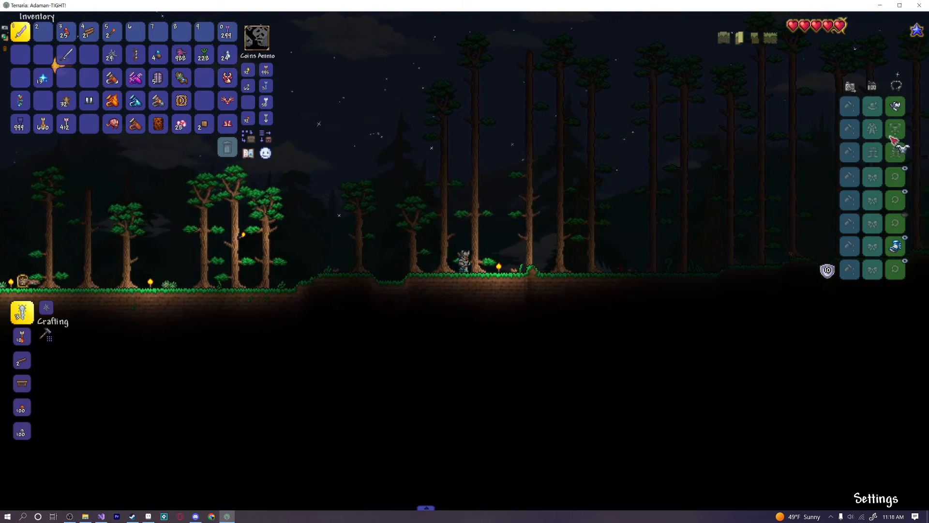
{"action": "mouse_move", "coordinate": [861, 211]}
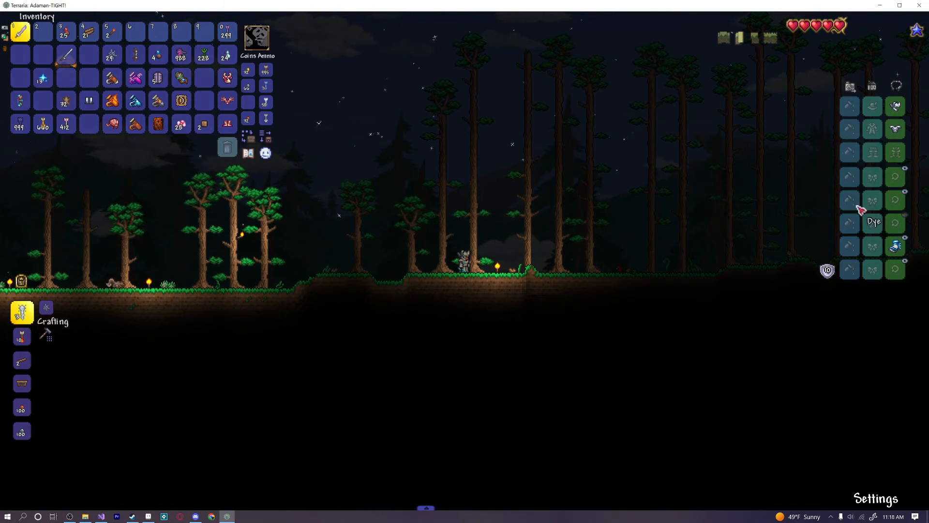
{"action": "mouse_move", "coordinate": [89, 101]}
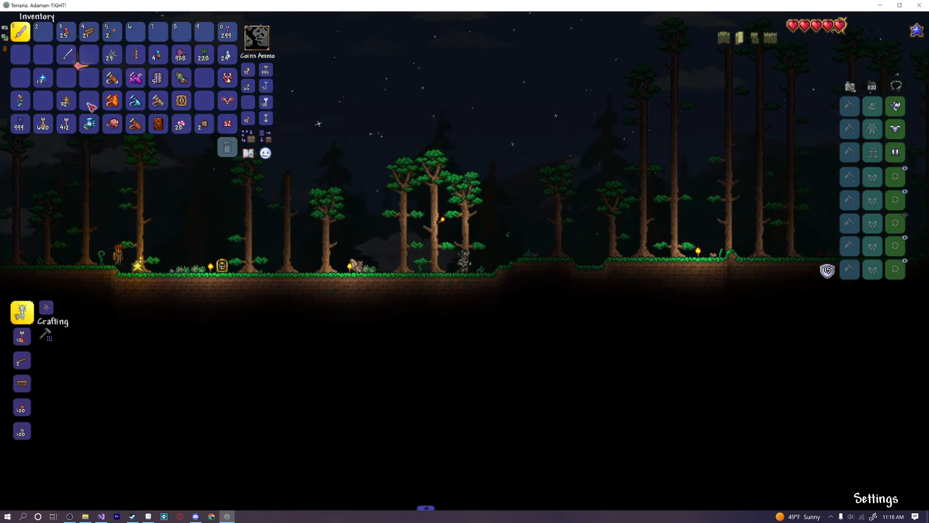
{"action": "mouse_move", "coordinate": [895, 153]}
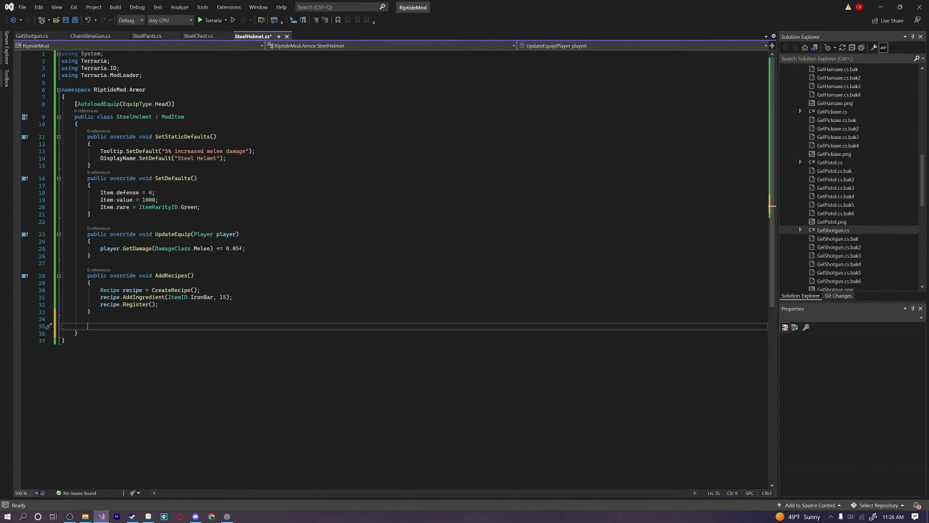
Add an IsArmorSet override whose condition checks body.type == ModContent.ItemType<SteelChest>().
{"action": "type", "text": "public override bool IsArmorSet(Item head, Item body, Item legs"}
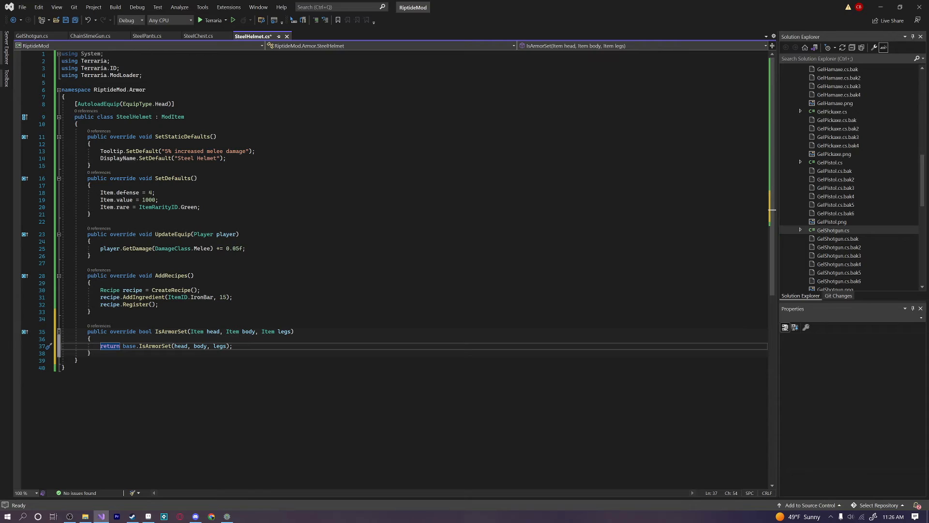
{"action": "double_click", "coordinate": [145, 331]}
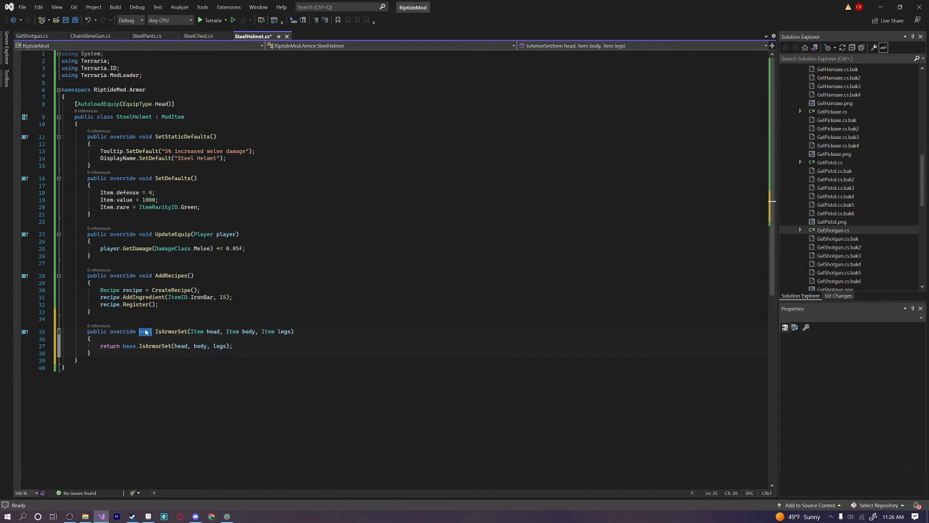
{"action": "left_click", "coordinate": [145, 275]}
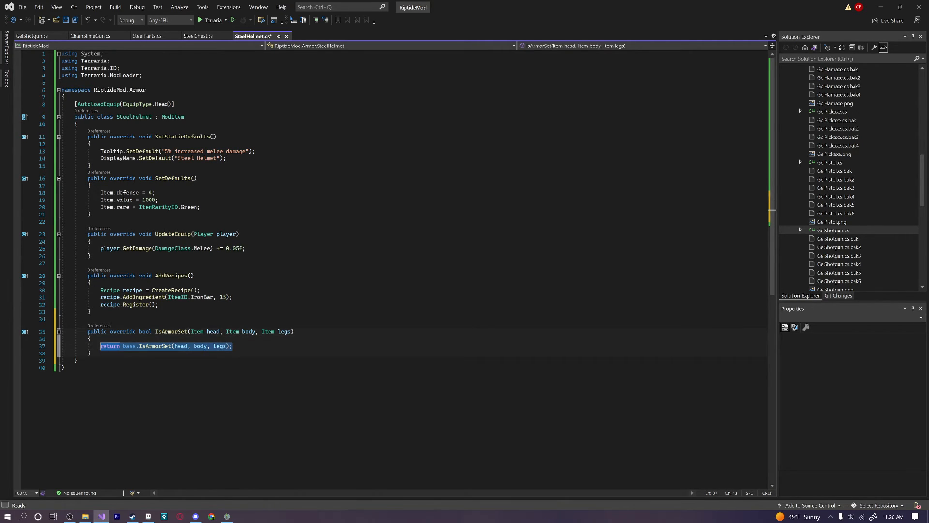
{"action": "key", "text": "Enter"}
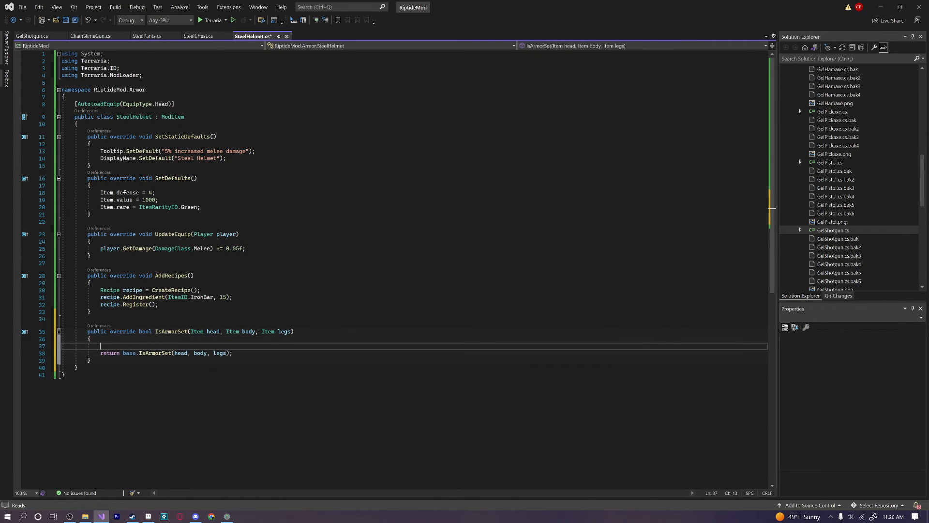
{"action": "type", "text": "if (head == null)"}
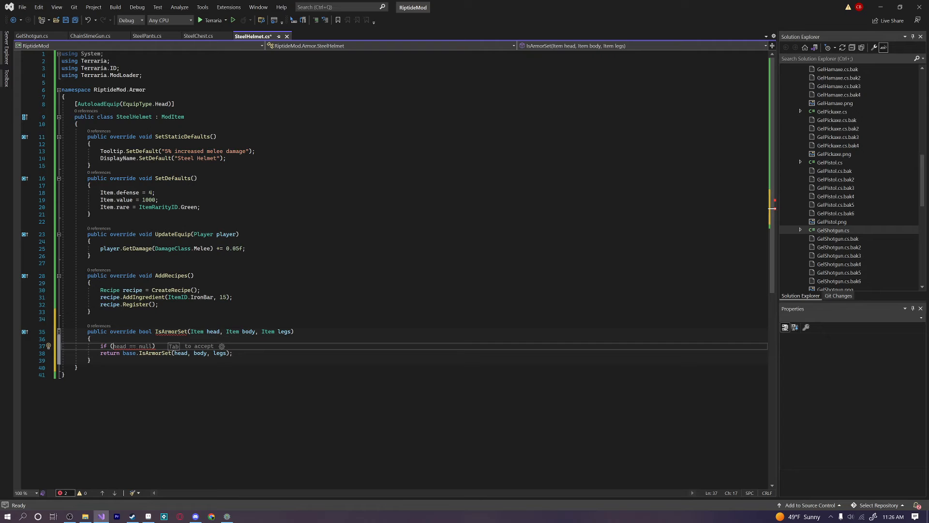
{"action": "type", "text": "Mod"}
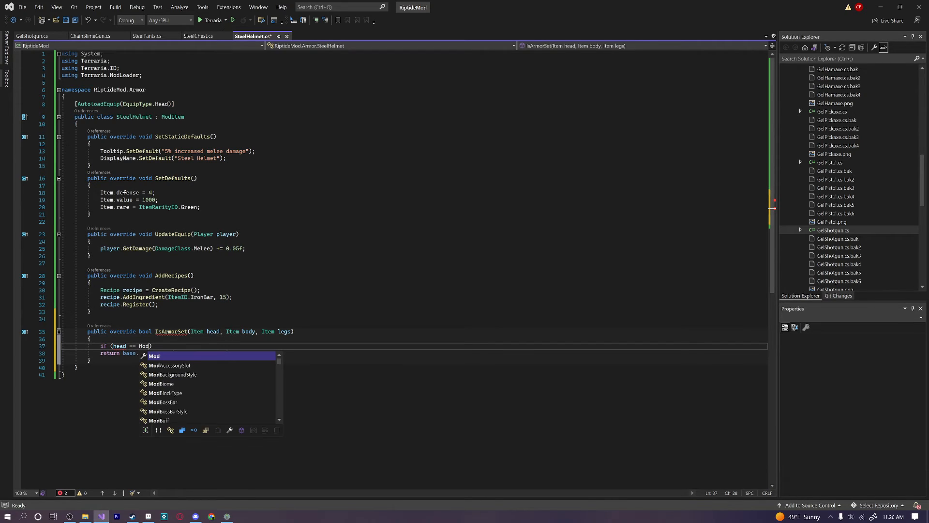
{"action": "type", "text": "Content.ItemType<>"}
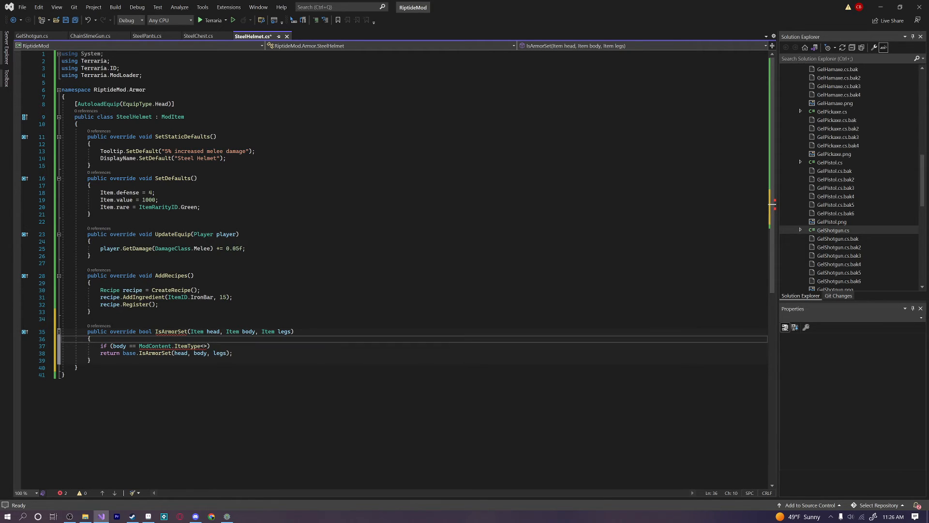
{"action": "double_click", "coordinate": [119, 345]}
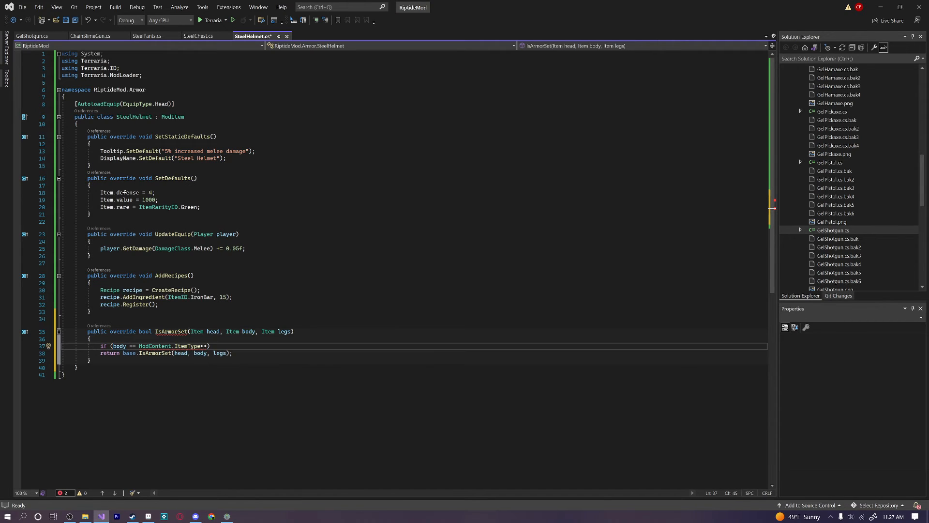
{"action": "type", "text": "St"}
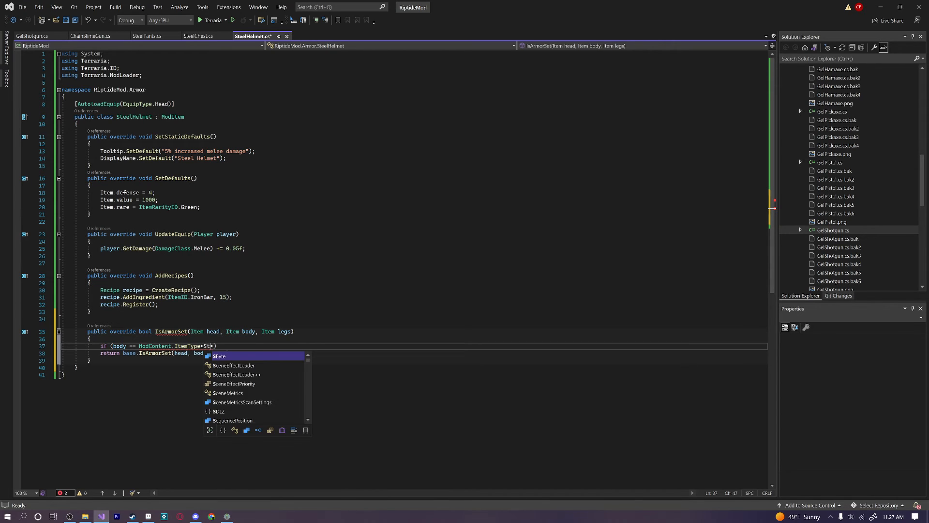
{"action": "type", "text": "SteelChest"}
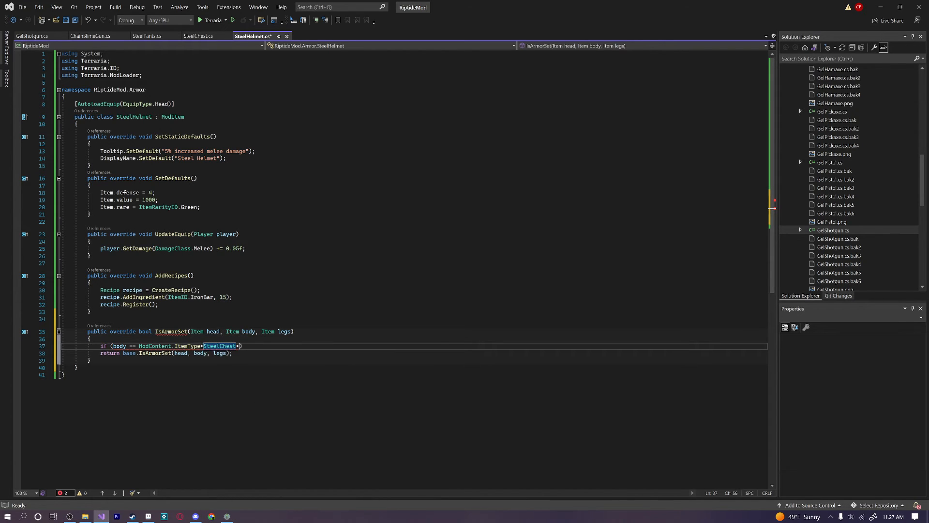
{"action": "type", "text": "()"}
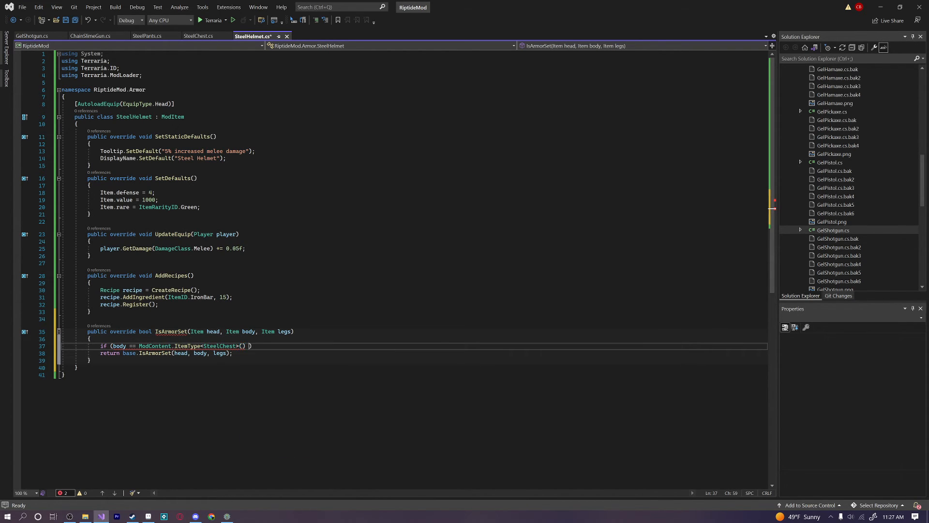
Extend the condition with && legs == ModContent.ItemType<SteelPants>().
{"action": "type", "text": "&&"}
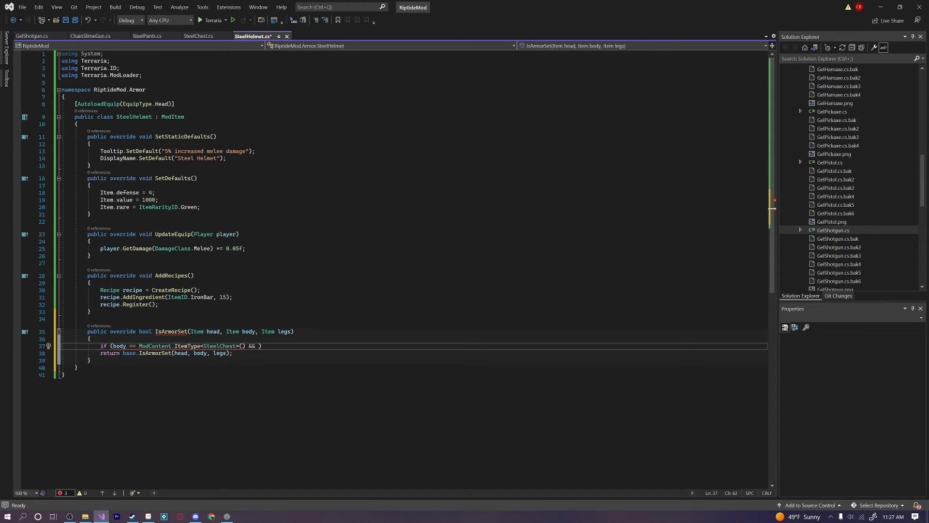
{"action": "type", "text": "legs == M"}
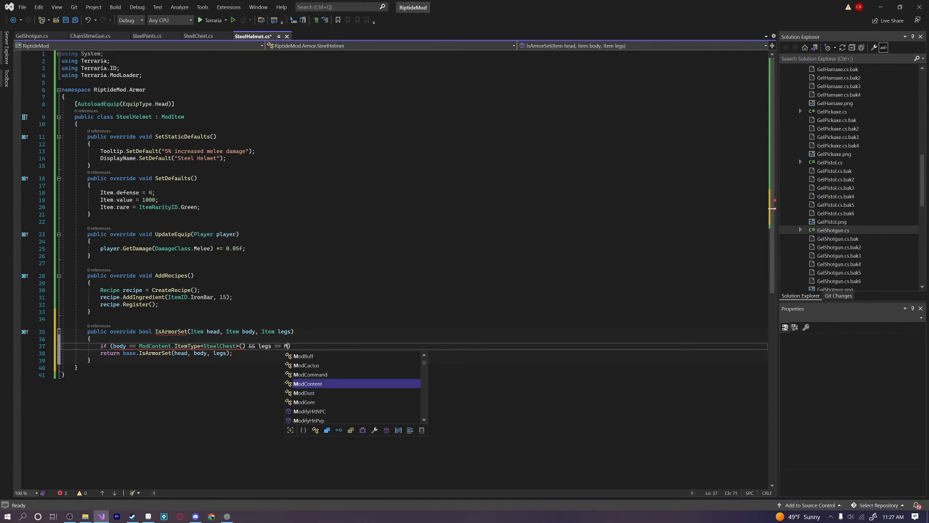
{"action": "type", "text": "odContent.ItemTy"}
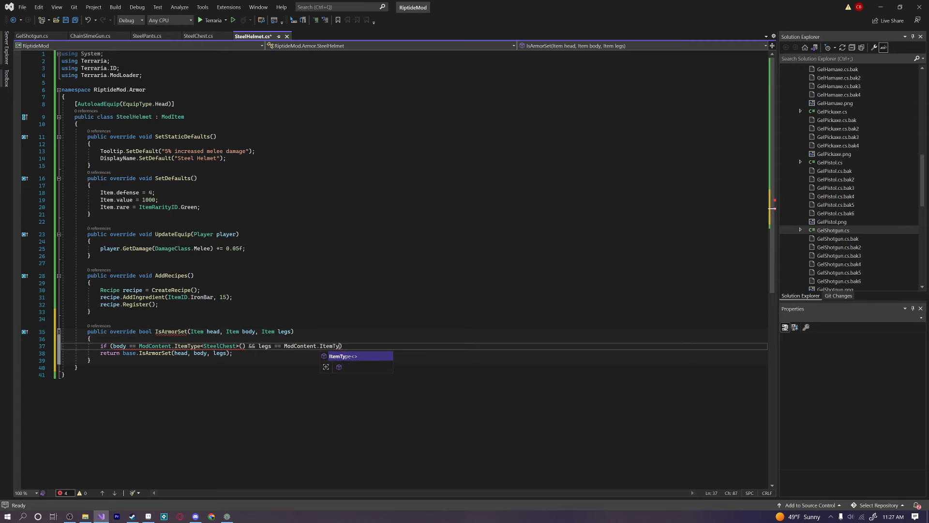
{"action": "type", "text": "SteelPa>"}
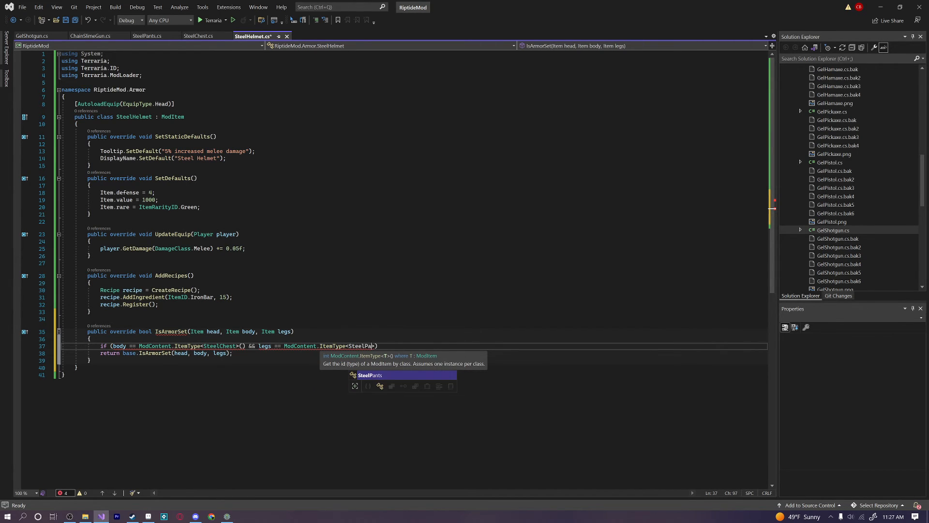
{"action": "type", "text": "SteelPants>()."}
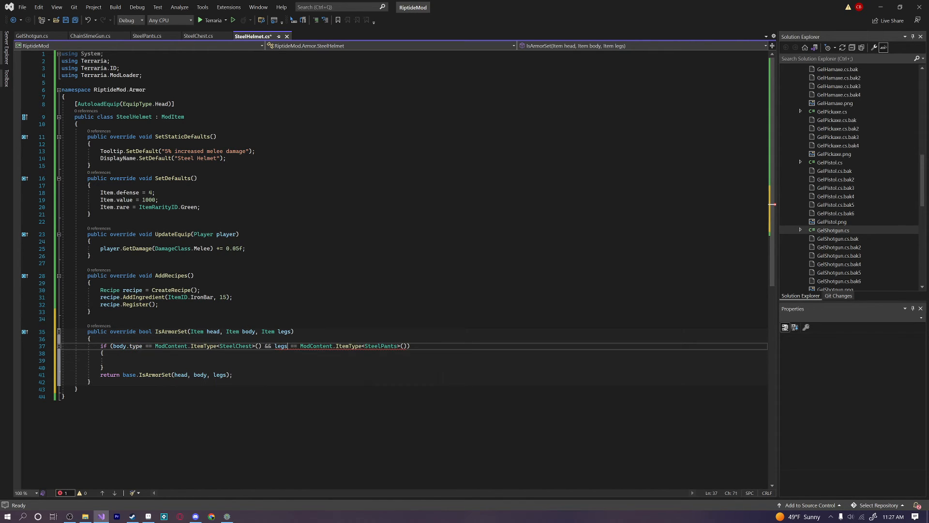
Finish legs.type in the check and return true inside the if block, false otherwise.
{"action": "type", "text": ".type"}
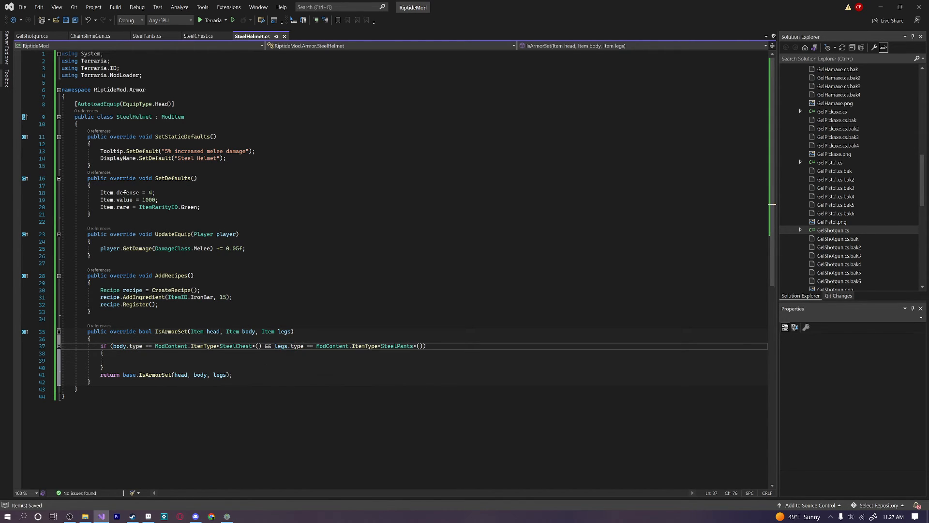
{"action": "left_click", "coordinate": [129, 360]}
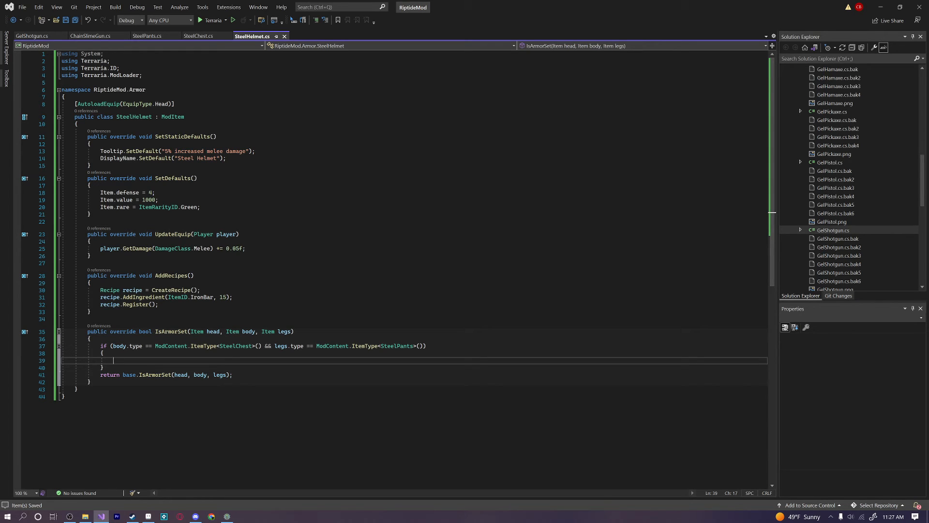
{"action": "type", "text": "return true;"}
{"action": "left_click", "coordinate": [414, 374]}
{"action": "type", "text": "return false;"}
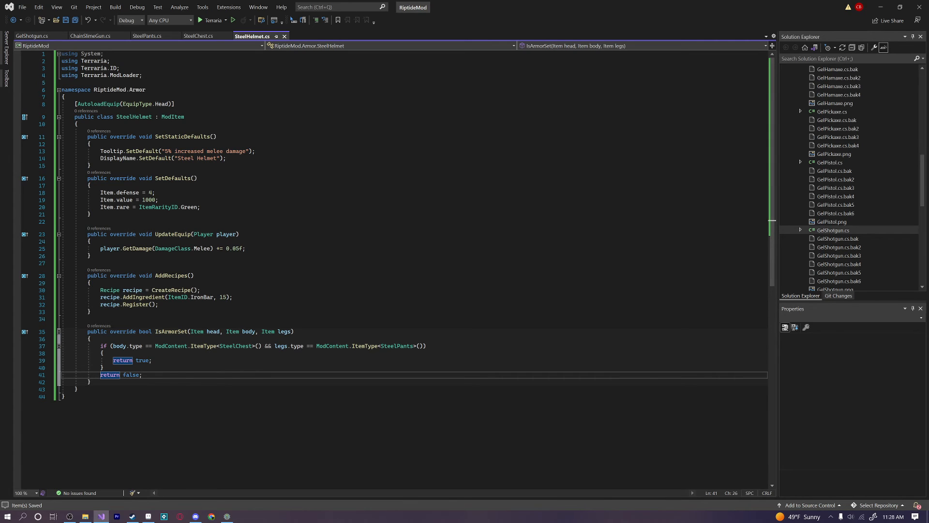
Add a public override void UpdateArmorSet(Player player) from IntelliSense.
{"action": "type", "text": "p"}
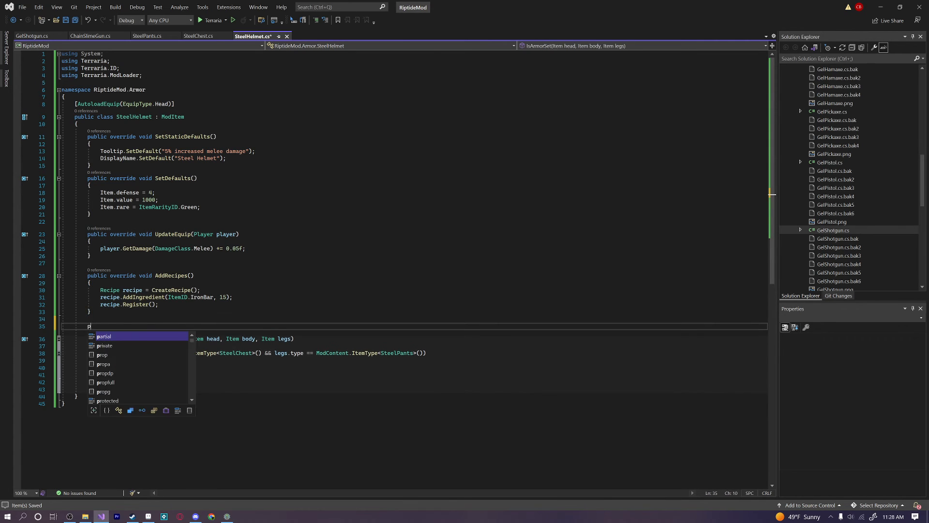
{"action": "type", "text": "ublic override v"}
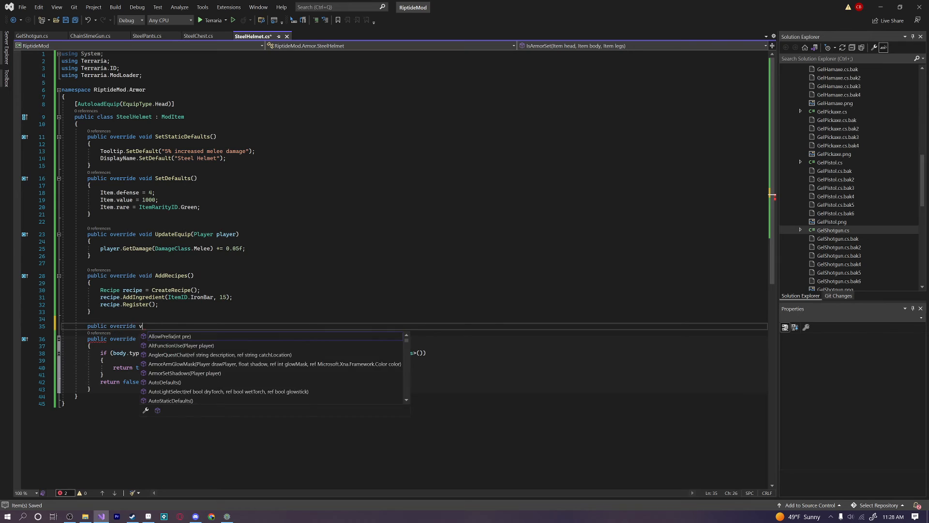
{"action": "type", "text": "SetBo"}
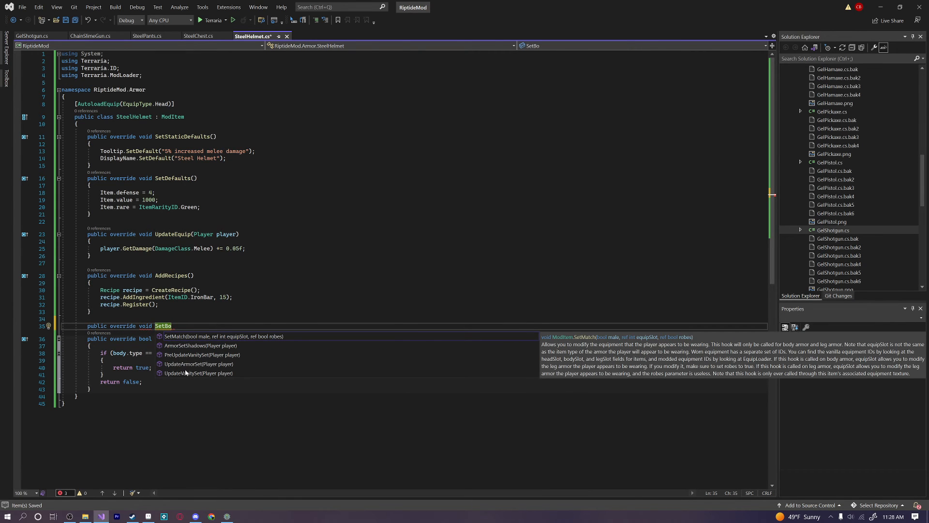
{"action": "left_click", "coordinate": [198, 362]}
{"action": "type", "text": "player."}
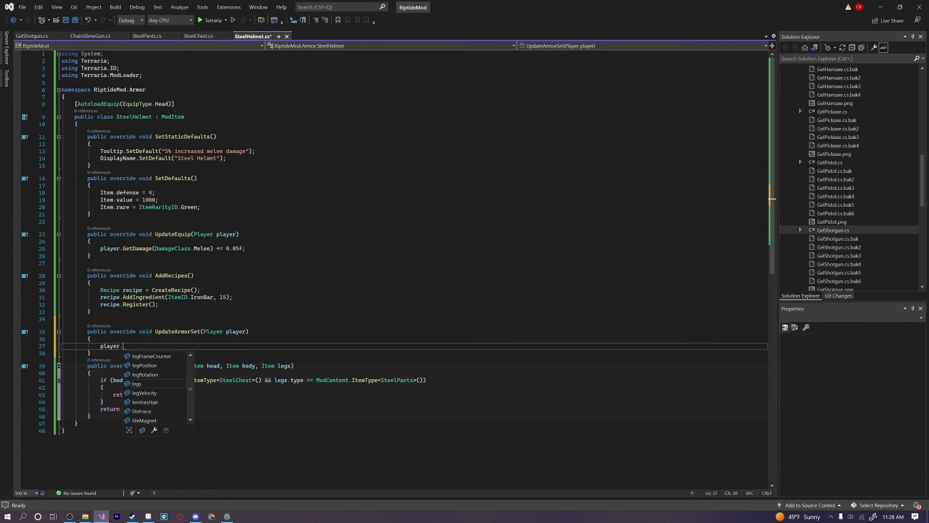
Set player.setBonus = "+5 defense" and player.statDefense += 5 in UpdateArmorSet.
{"action": "type", "text": "setBonus ="}
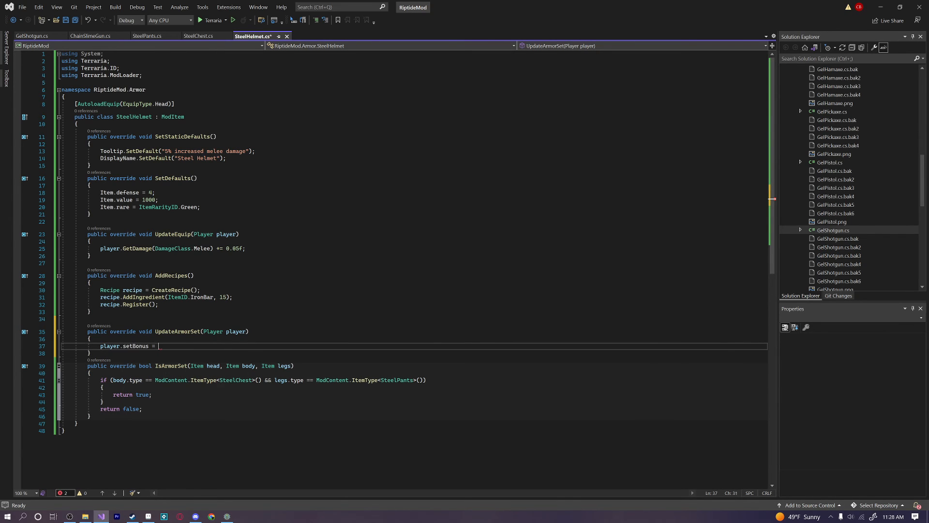
{"action": "type", "text": "\"\""}
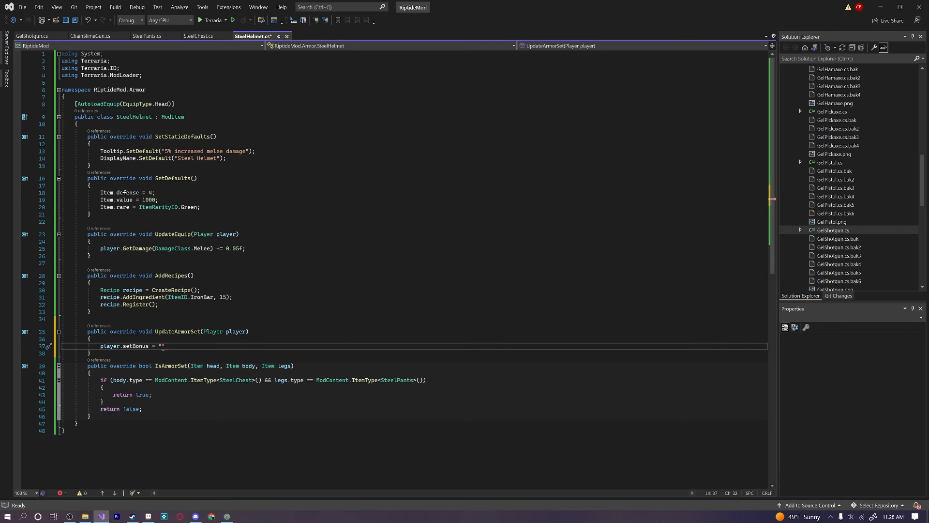
{"action": "type", "text": "+5 defense"}
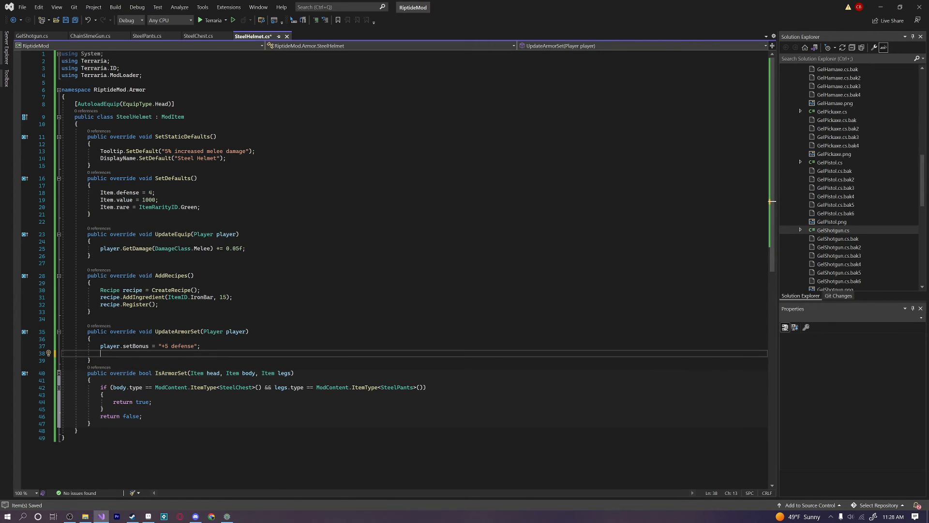
{"action": "type", "text": "player.statDefense"}
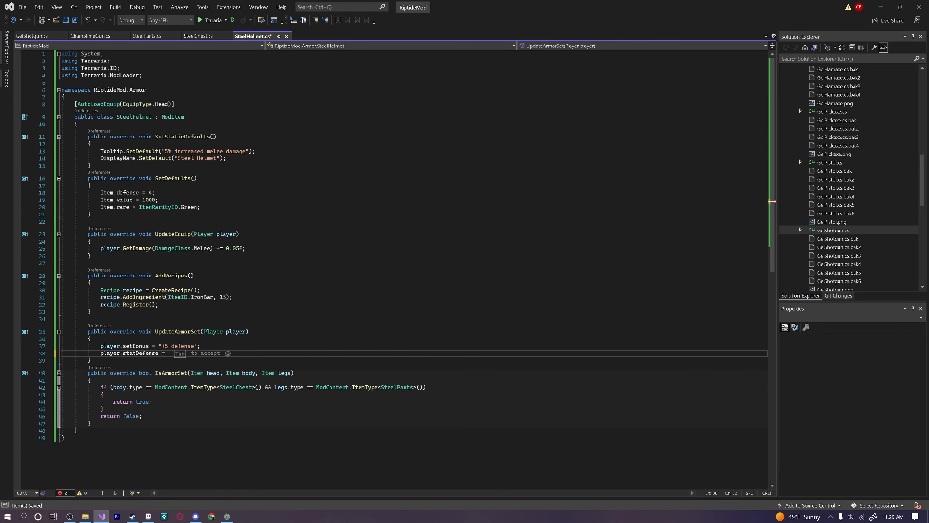
{"action": "type", "text": "+= 5;"}
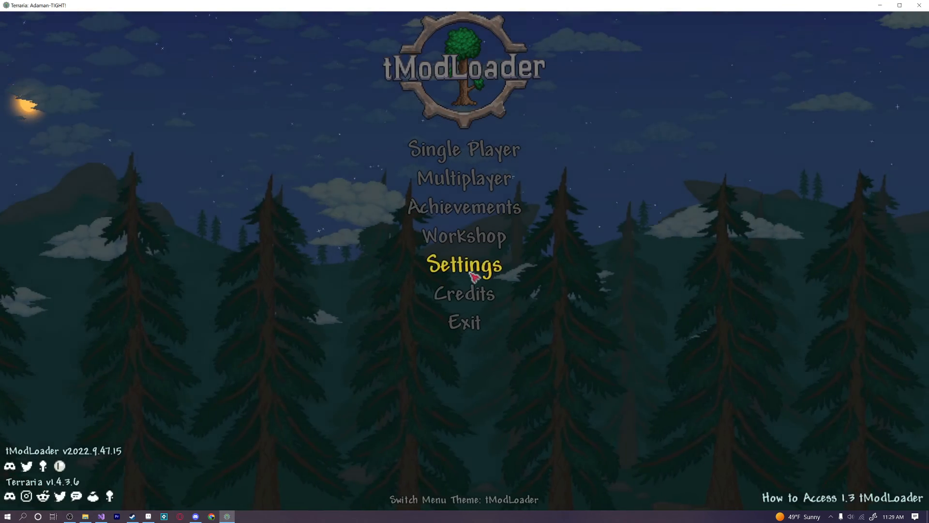
Build + Reload RiptideMod from Develop Mods and re-enter the world with the inventory open.
{"action": "left_click", "coordinate": [464, 266]}
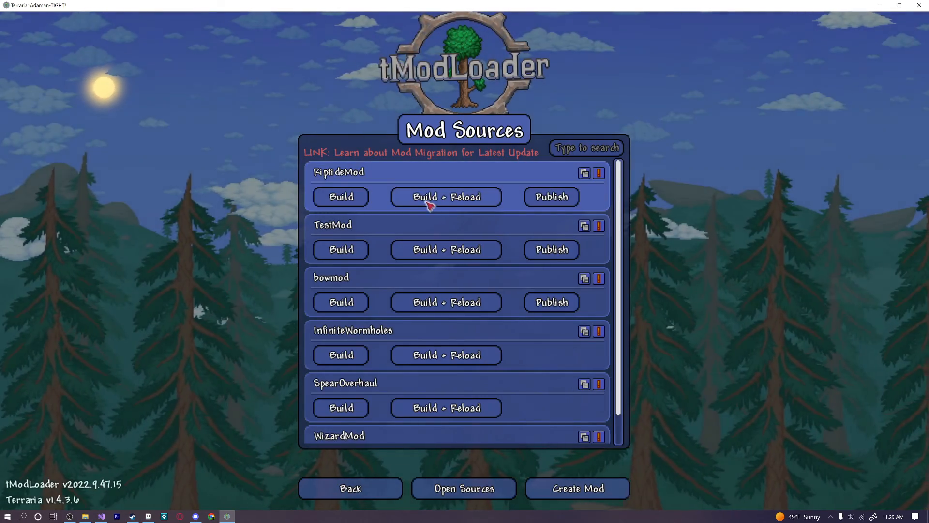
{"action": "left_click", "coordinate": [445, 197]}
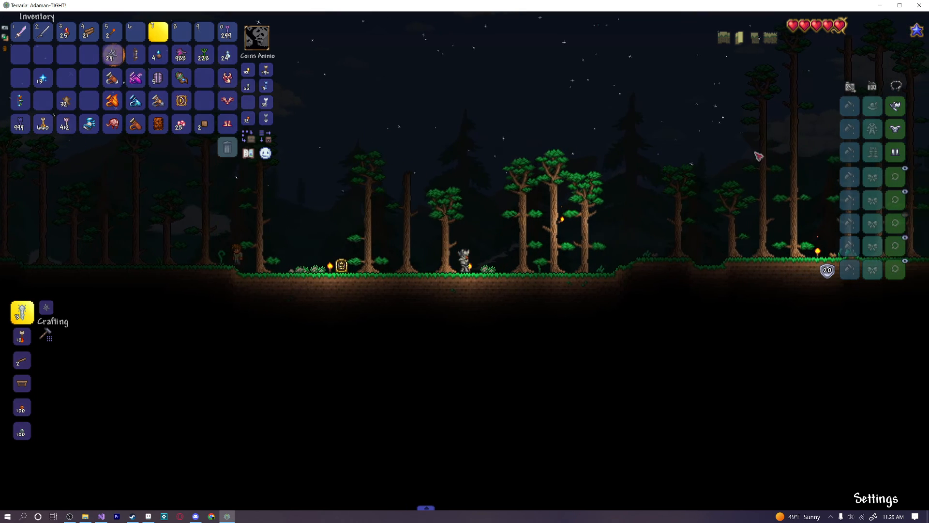
{"action": "mouse_move", "coordinate": [895, 105]}
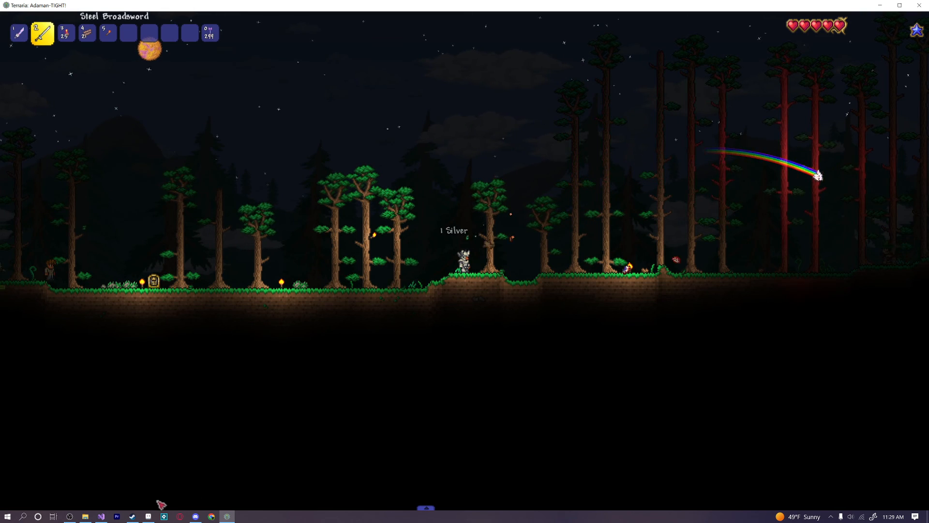
{"action": "left_click", "coordinate": [101, 516]}
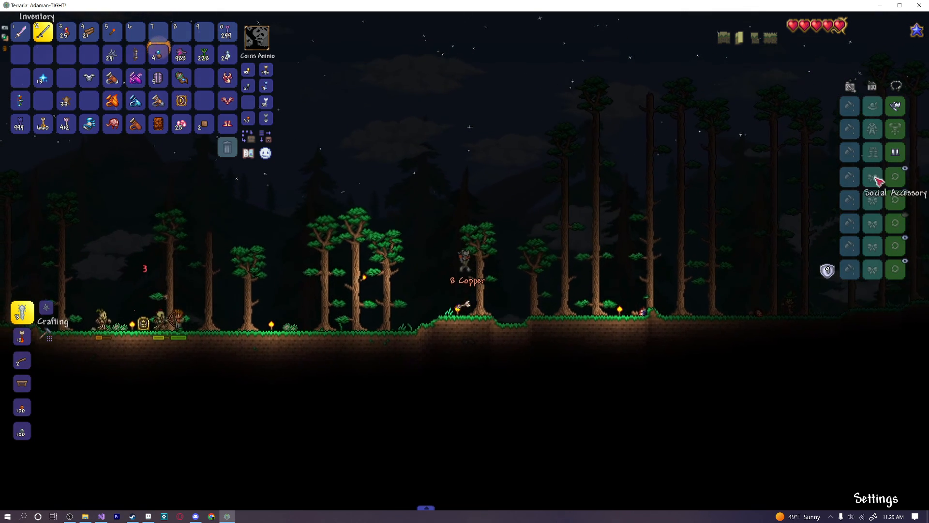
{"action": "mouse_move", "coordinate": [88, 77]}
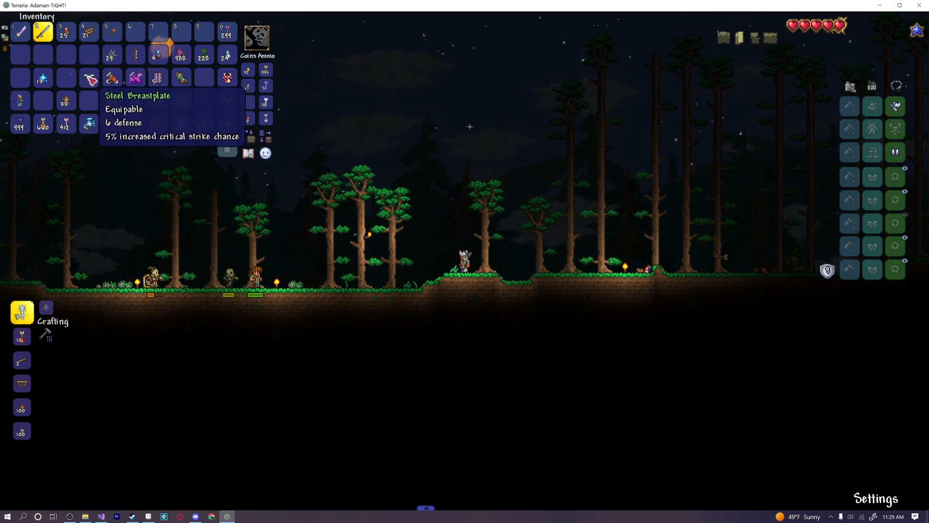